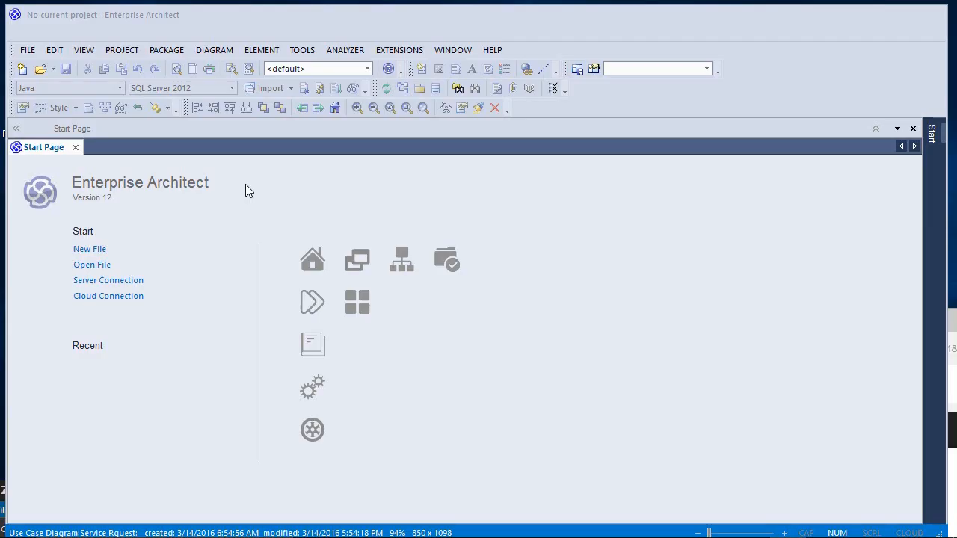
mouse_move(281, 171)
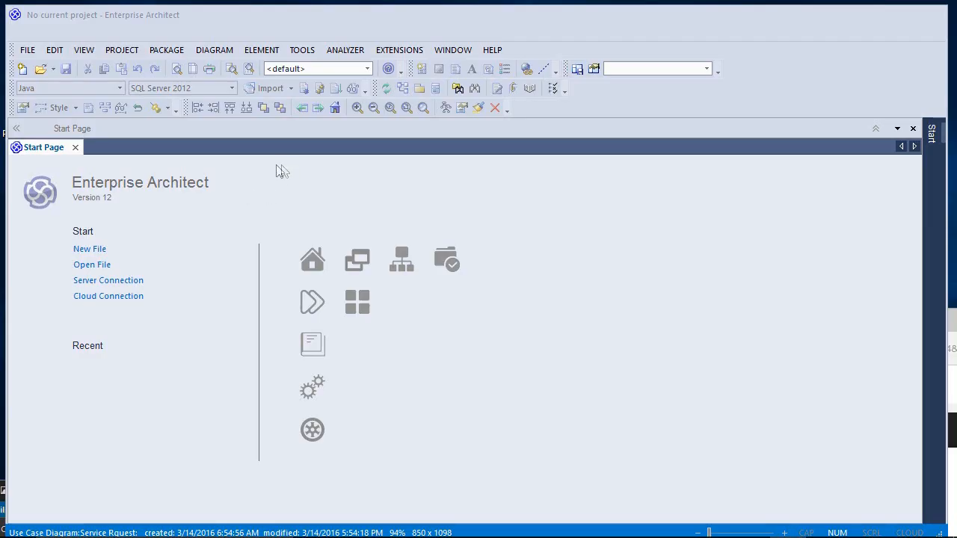
Create a new project file saved as EADemo1 in the EA Demos folder.
click(27, 50)
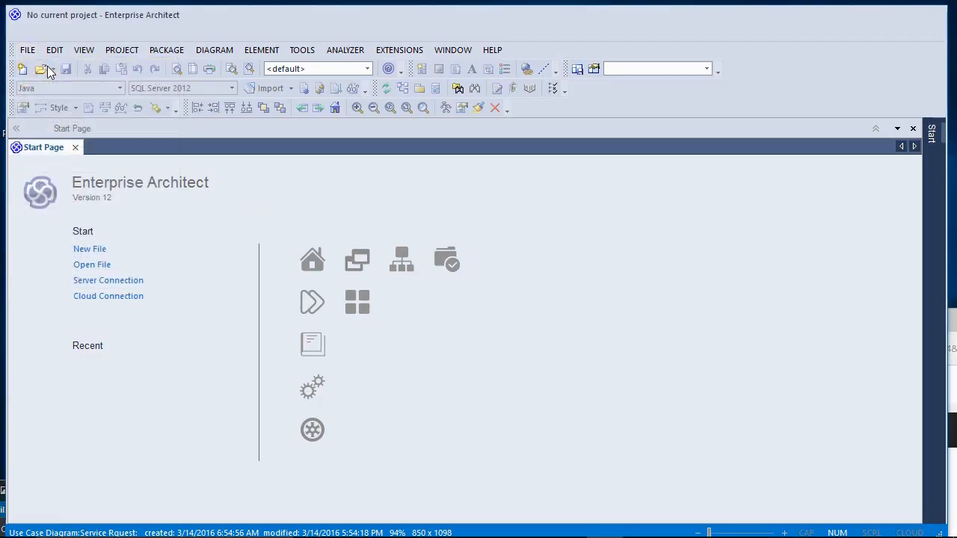
click(41, 69)
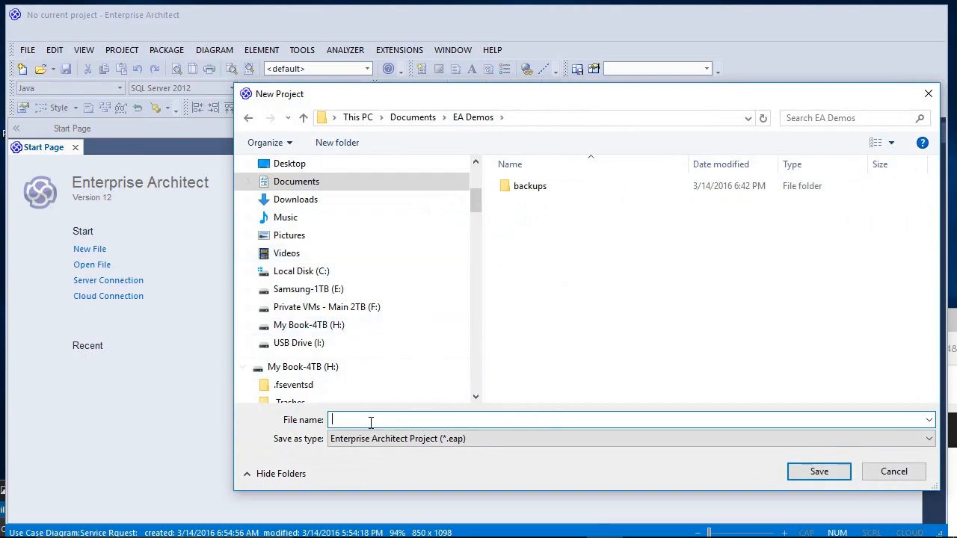
text(EAD)
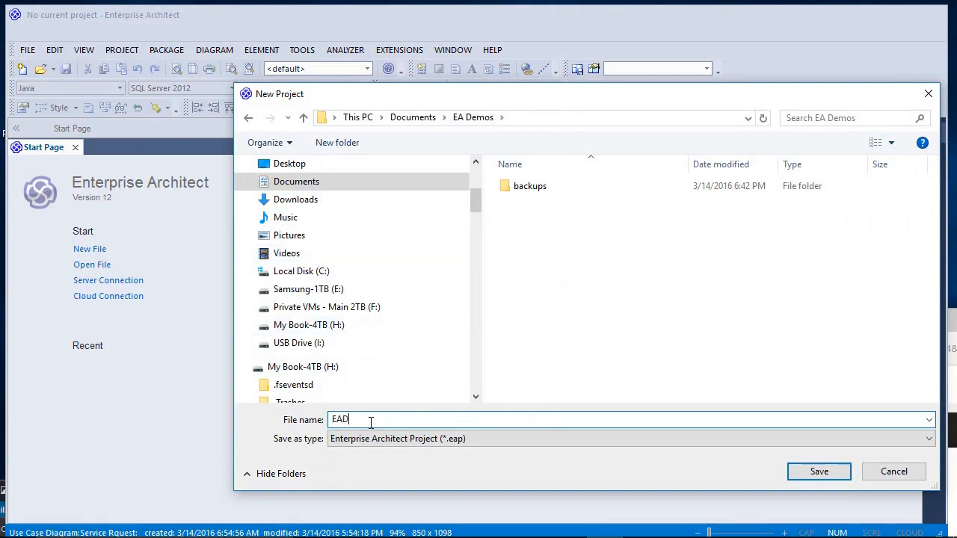
text(emo1)
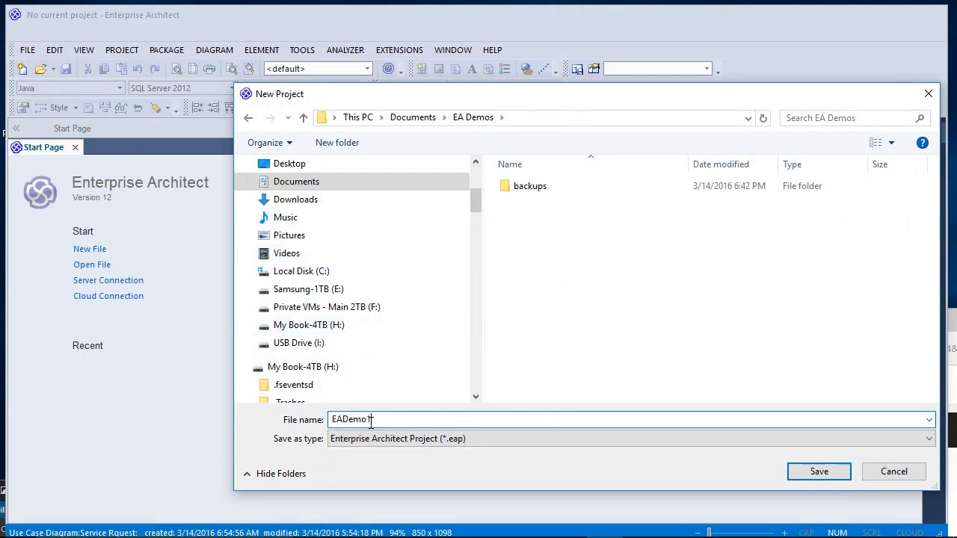
click(818, 471)
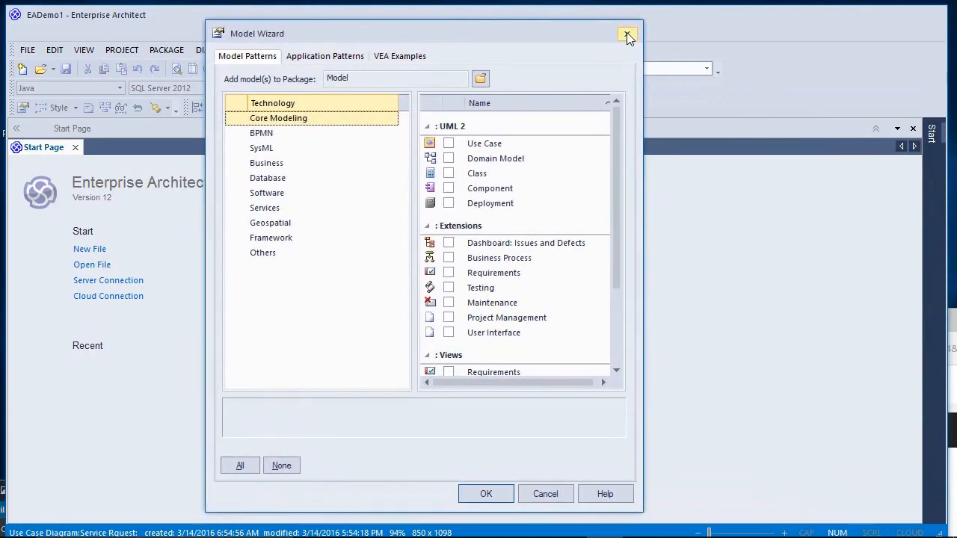
Dismiss the Model Wizard and show the Project Browser tree.
click(627, 36)
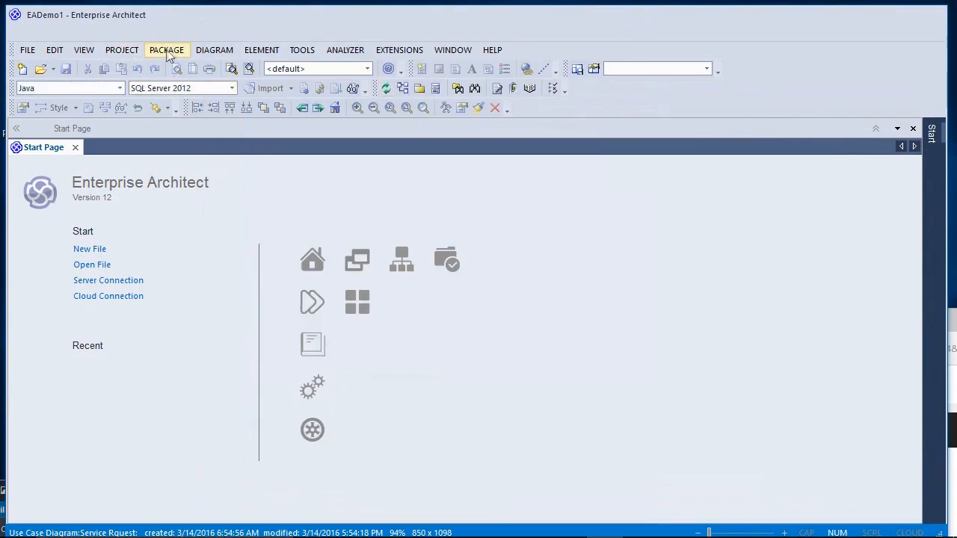
click(84, 49)
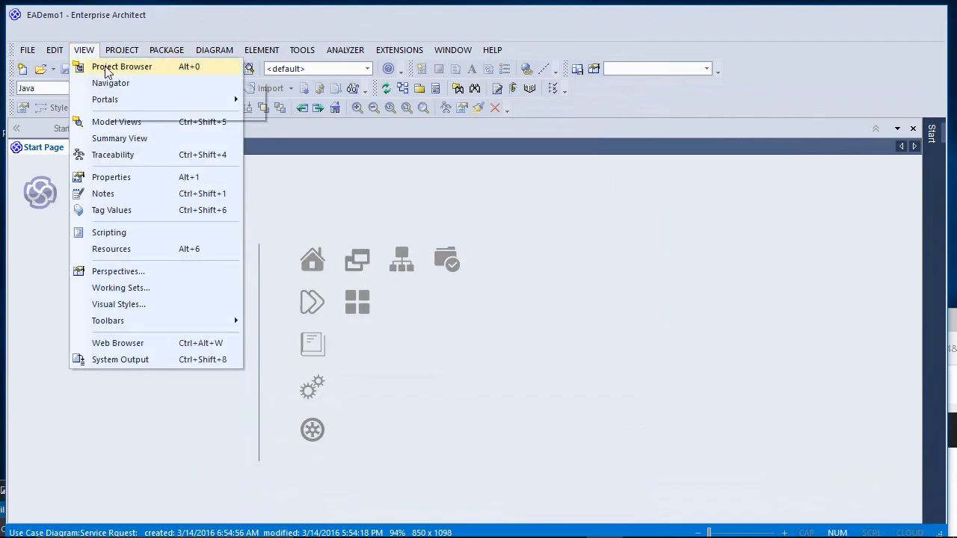
click(122, 66)
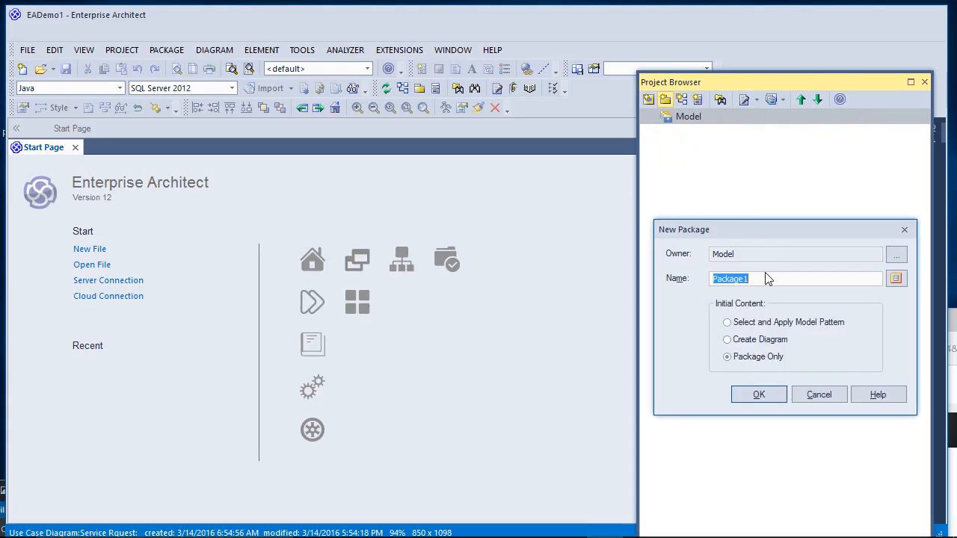
Add a package named Mobile Device Information System under the Model root.
text(Mobil)
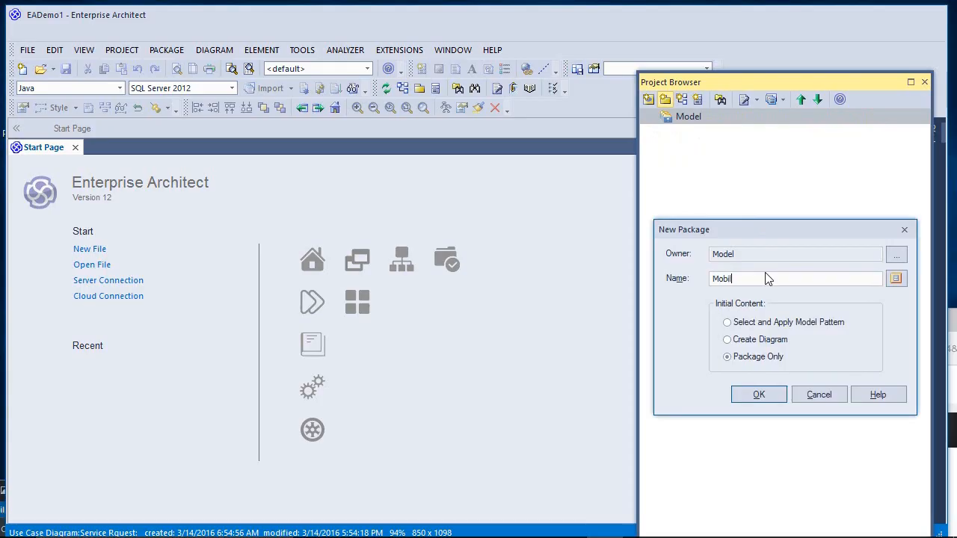
text(e Device Information)
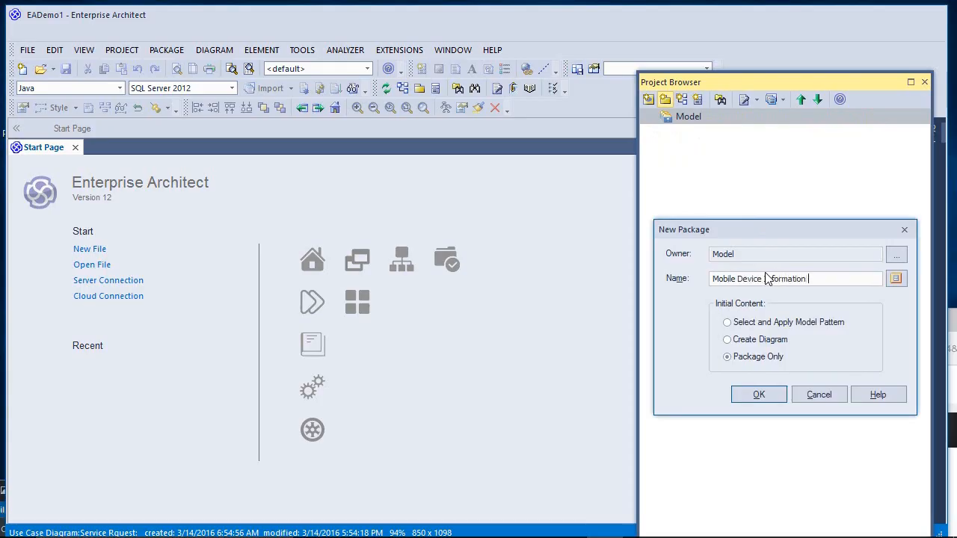
text(System)
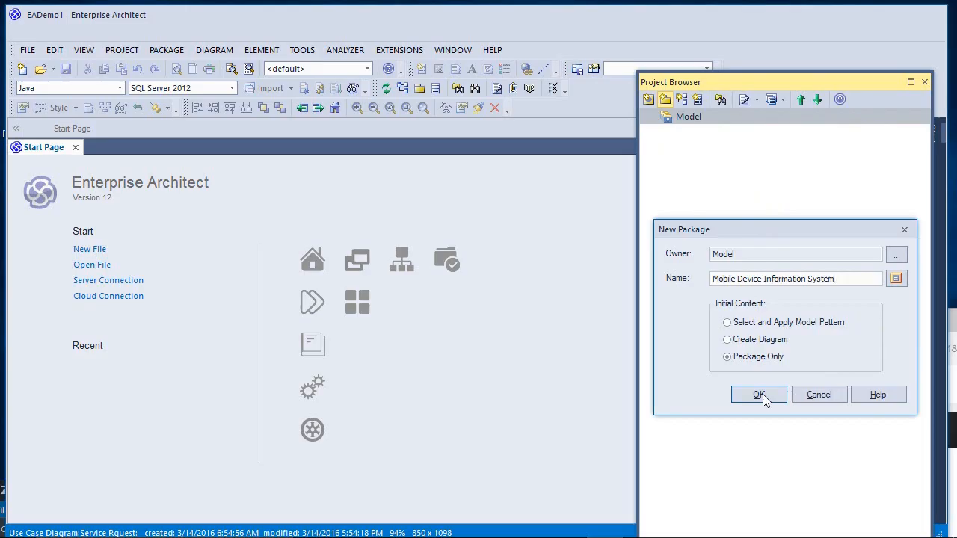
click(758, 395)
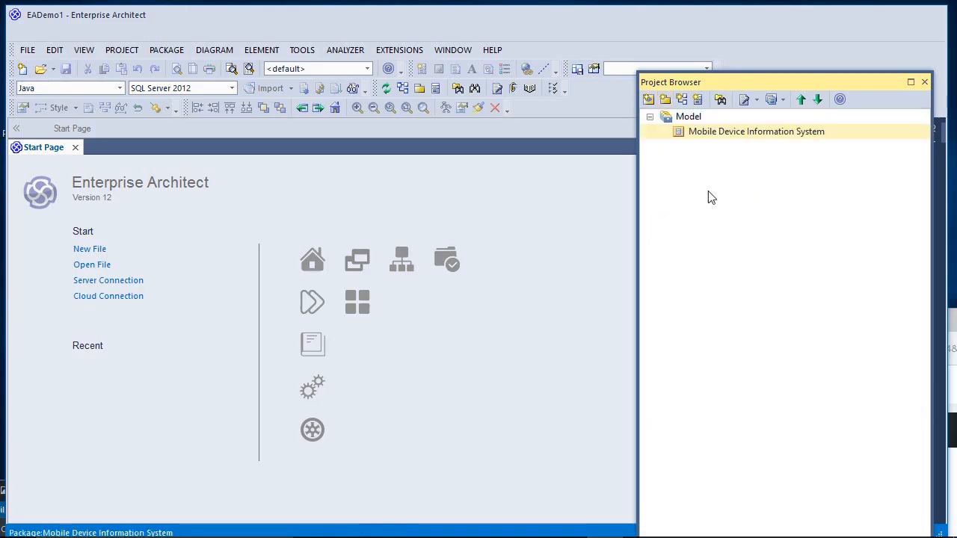
Add a Use Case diagram named Use Case For MDIS to the package.
right_click(757, 132)
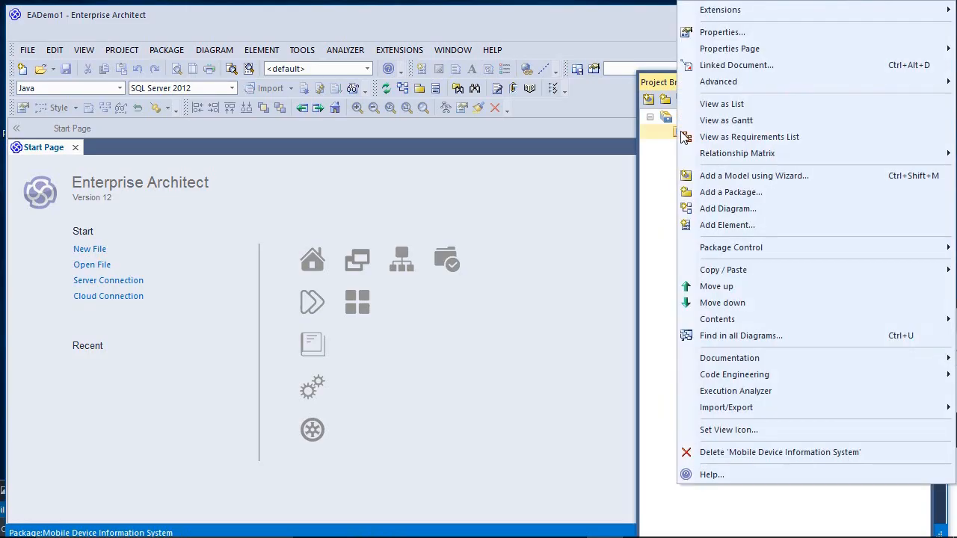
mouse_move(727, 120)
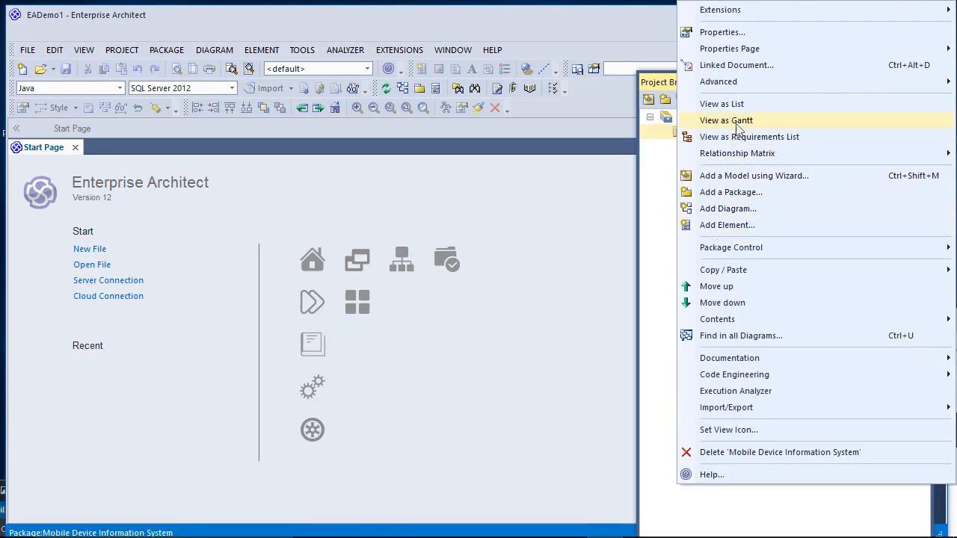
click(727, 207)
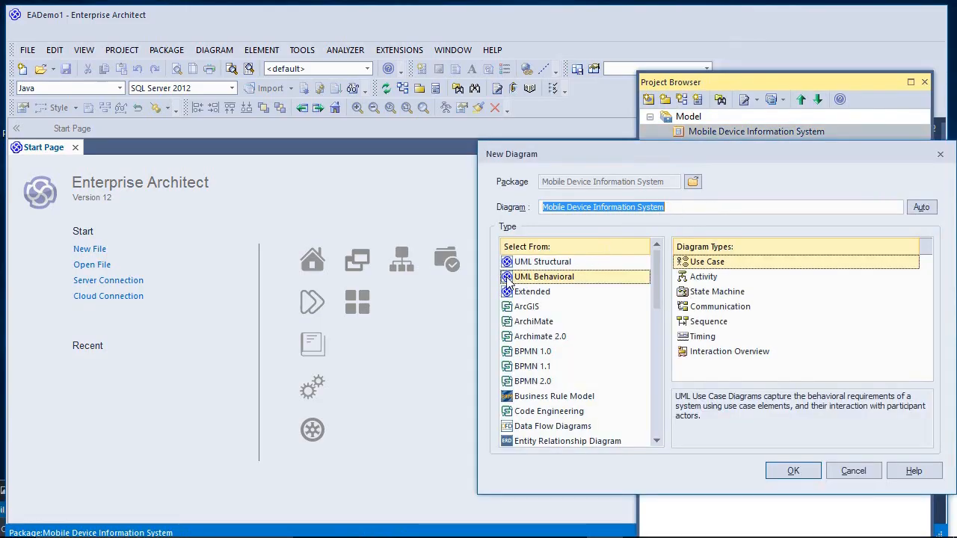
click(544, 276)
text(Usce)
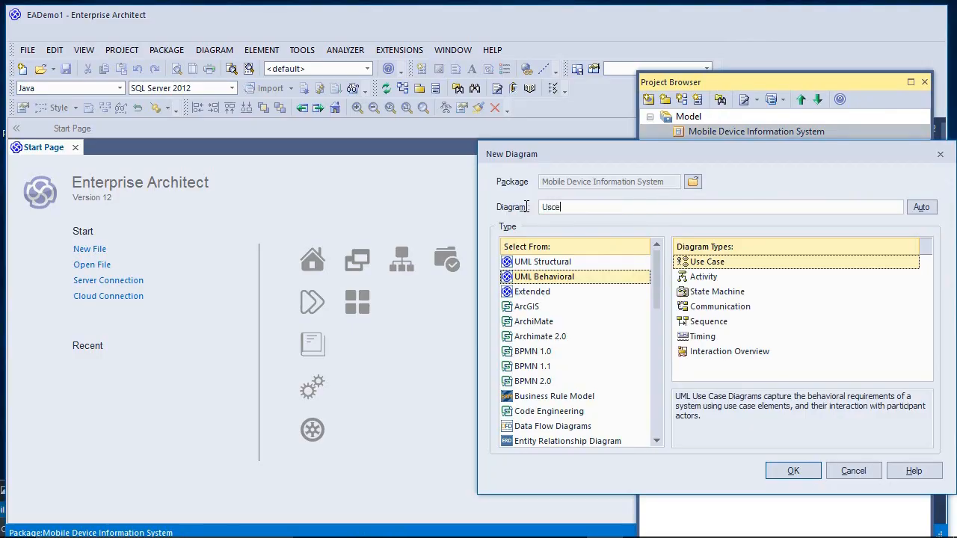
key(Backspace)
text( Case MD)
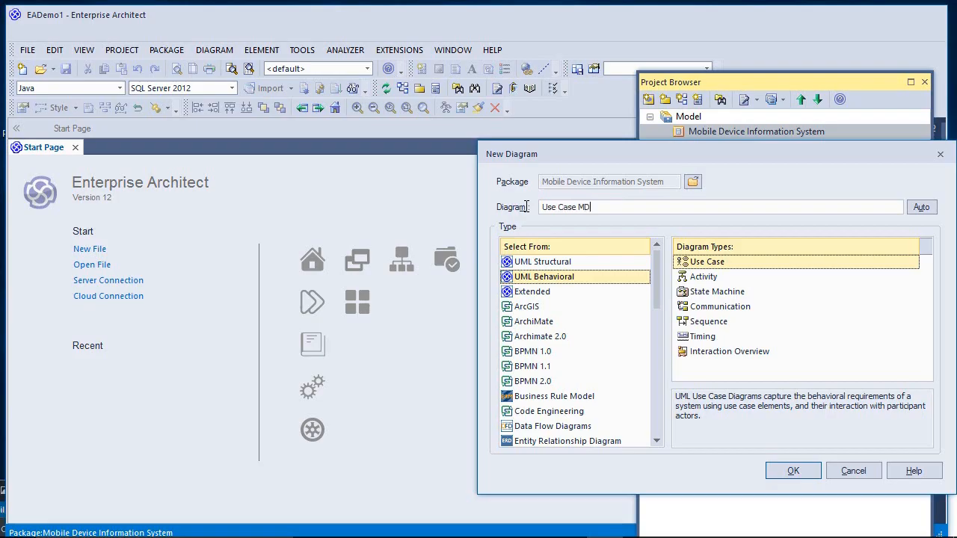
text(Use Case For MDIS)
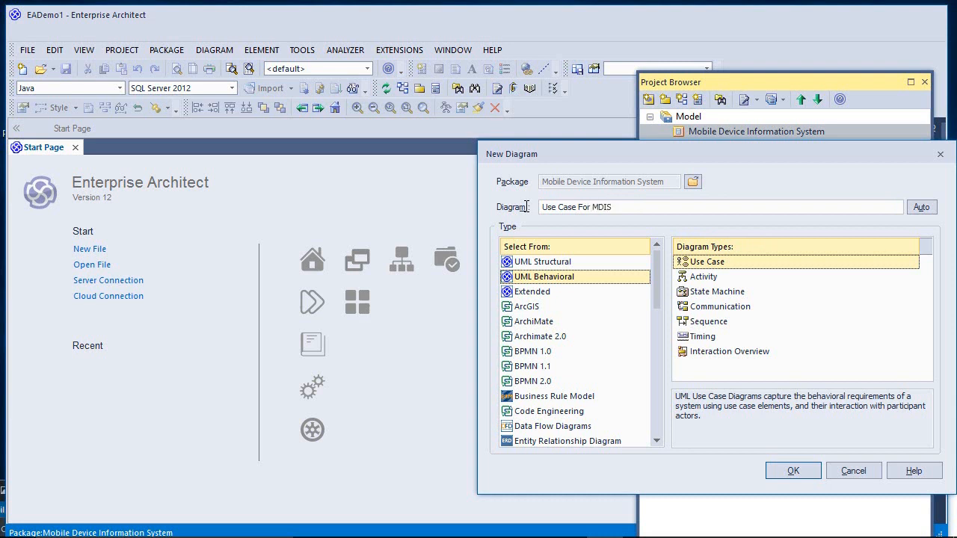
click(792, 469)
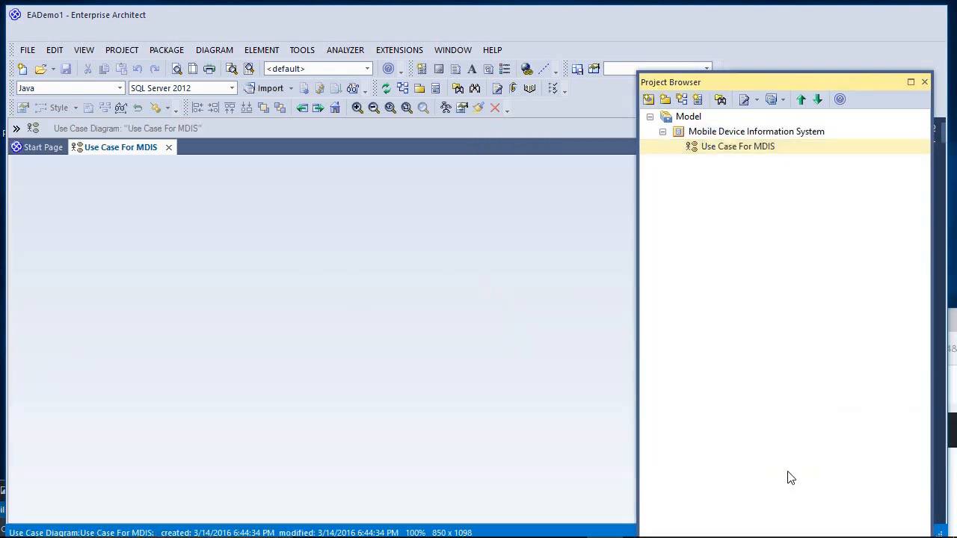
mouse_move(431, 180)
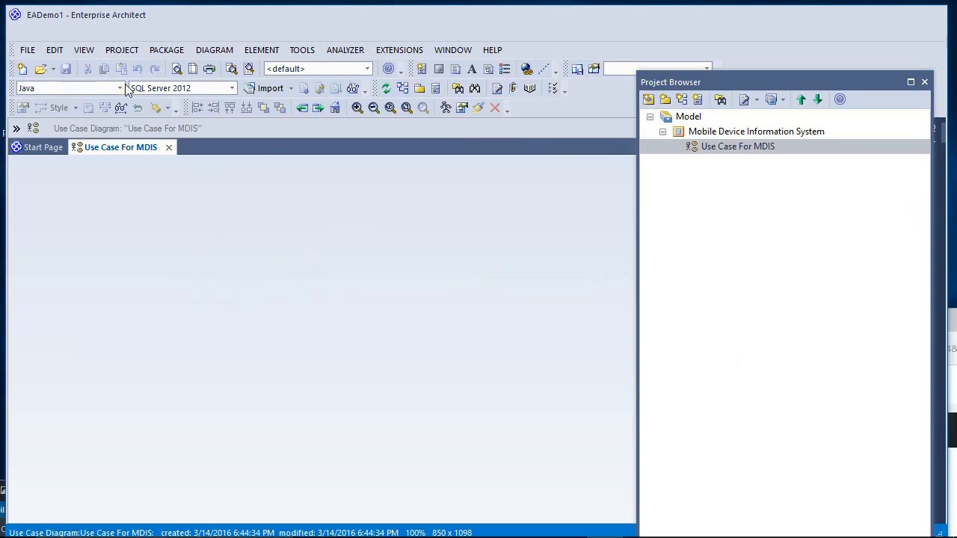
mouse_move(214, 50)
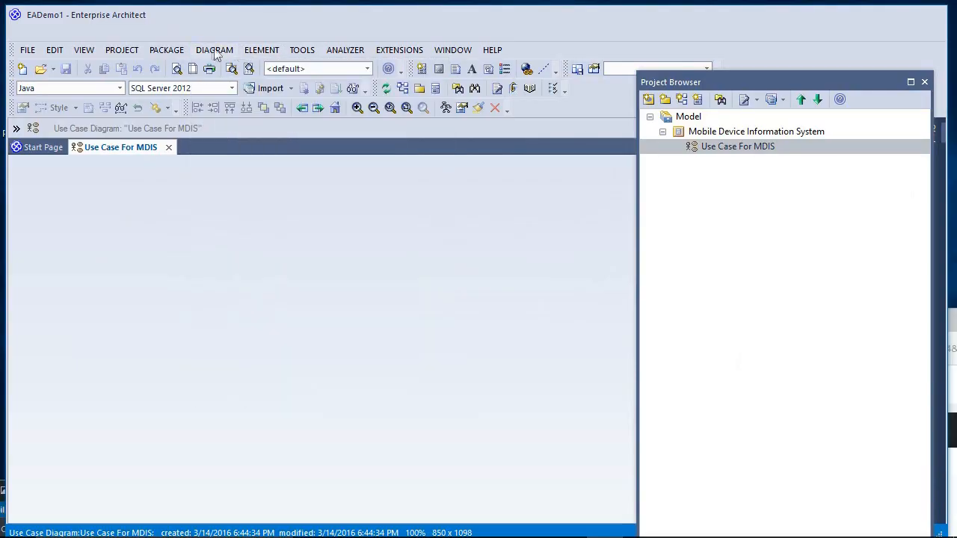
Rename Actor1 to Employee and move it higher at the upper left of the diagram.
click(215, 50)
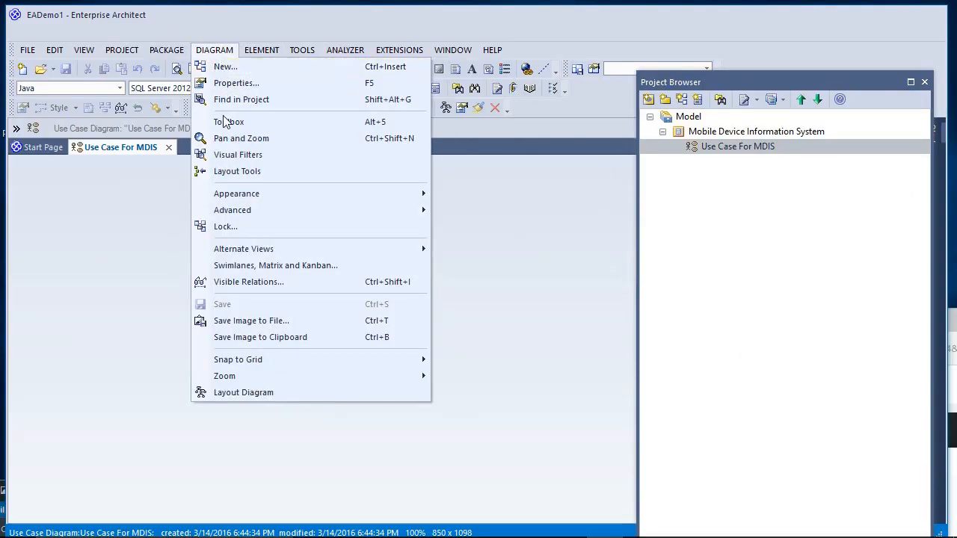
click(230, 122)
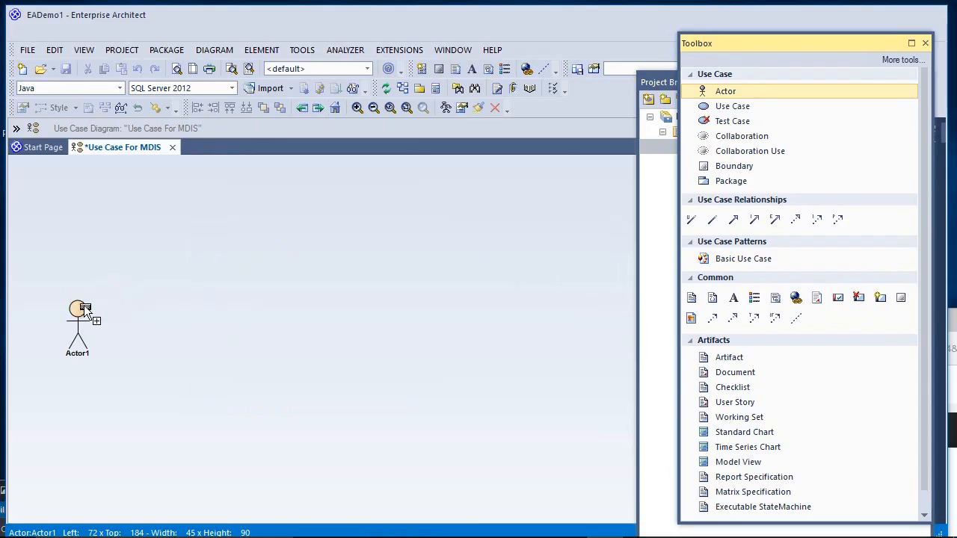
double_click(78, 309)
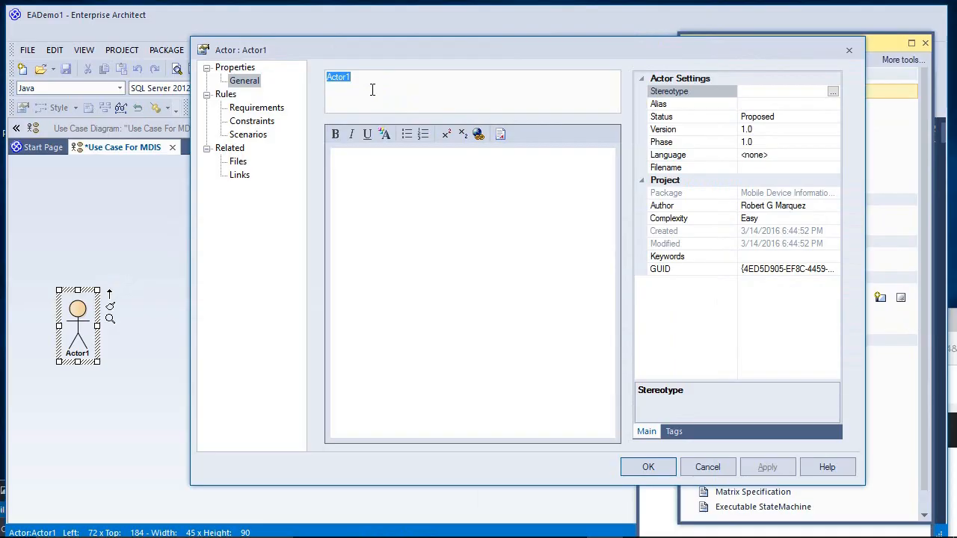
text(Empl)
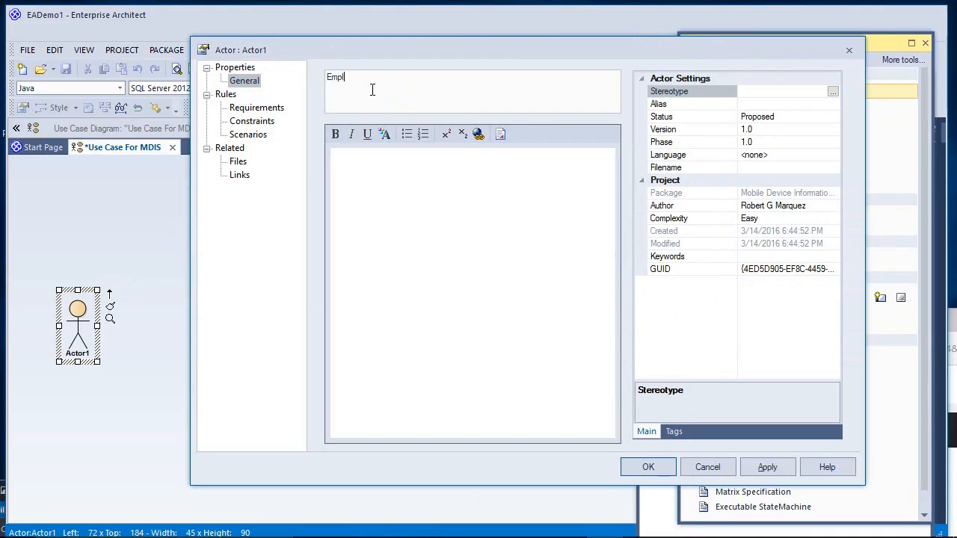
text(oyee)
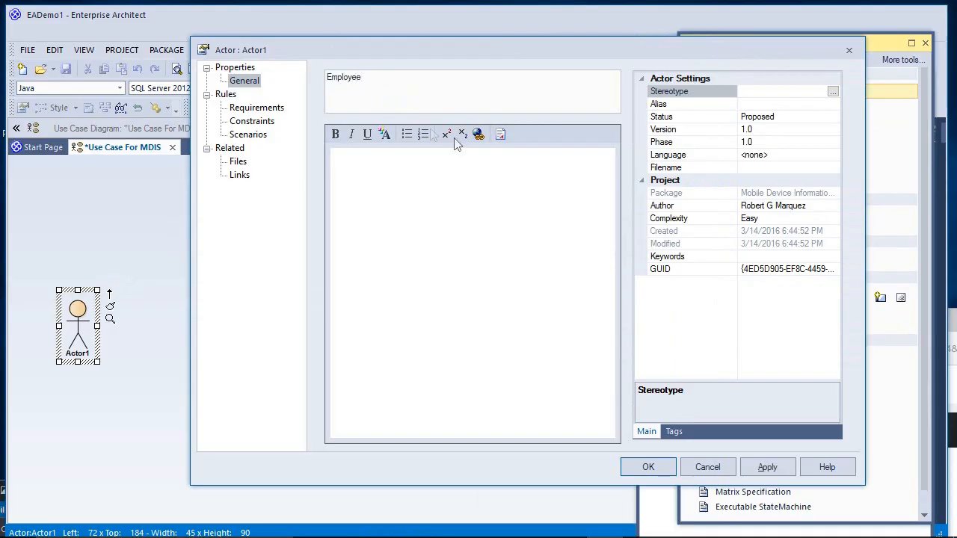
click(647, 467)
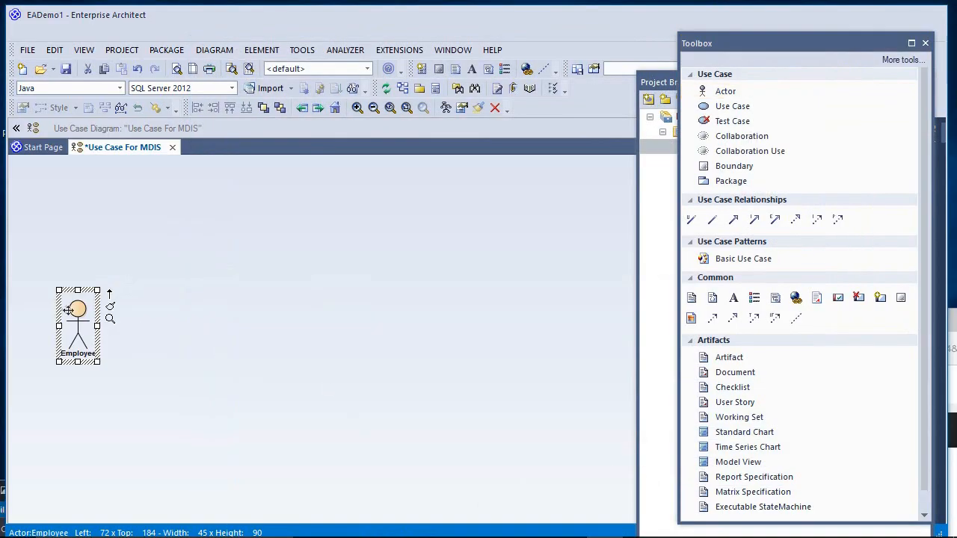
drag(78, 326, 78, 298)
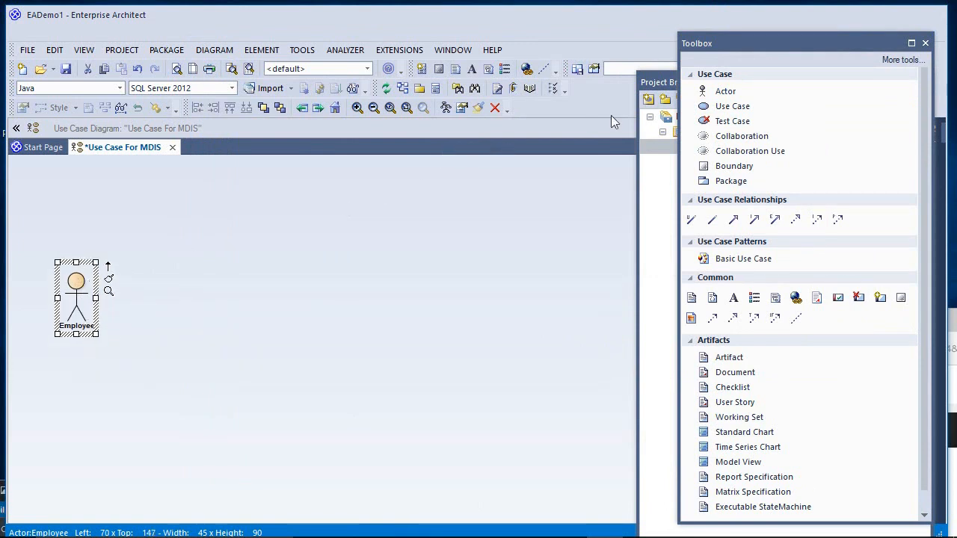
Place a new actor below Employee and name it Manager.
click(725, 91)
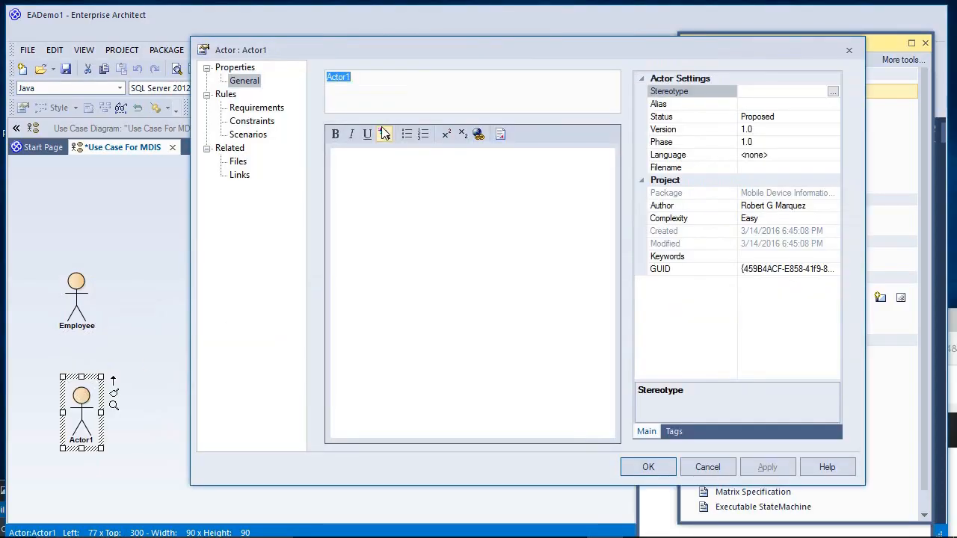
text(Manager)
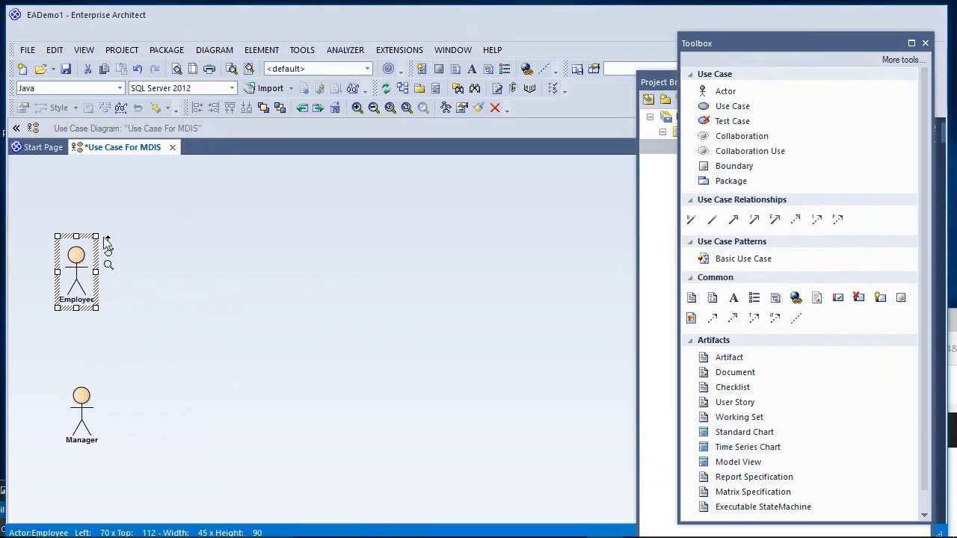
mouse_move(116, 240)
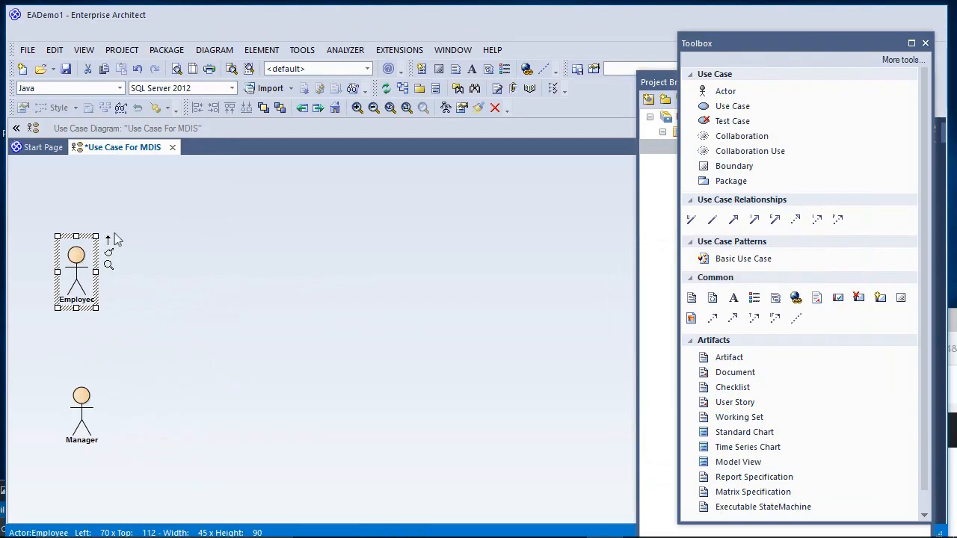
Quick-link from Employee to a new use case named Request a mobile device.
drag(78, 257, 132, 242)
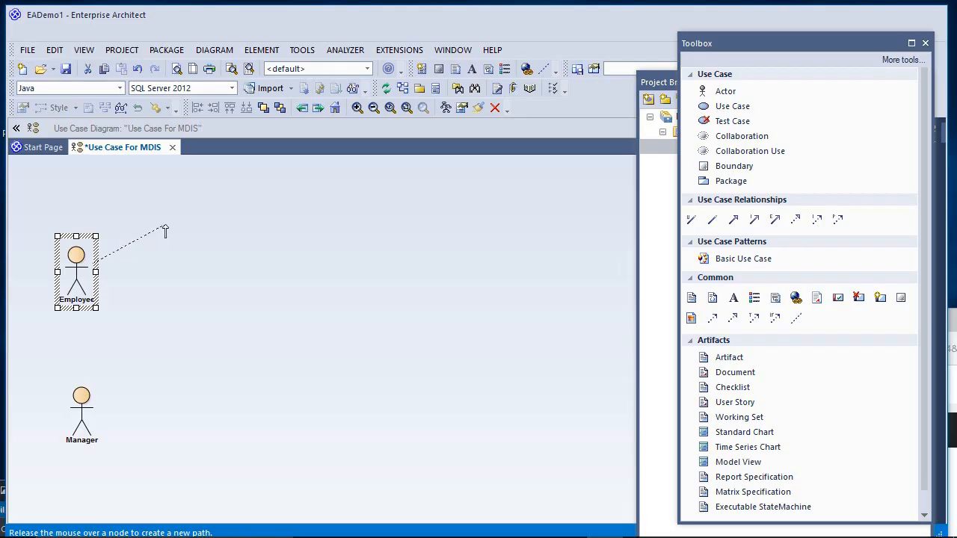
click(164, 230)
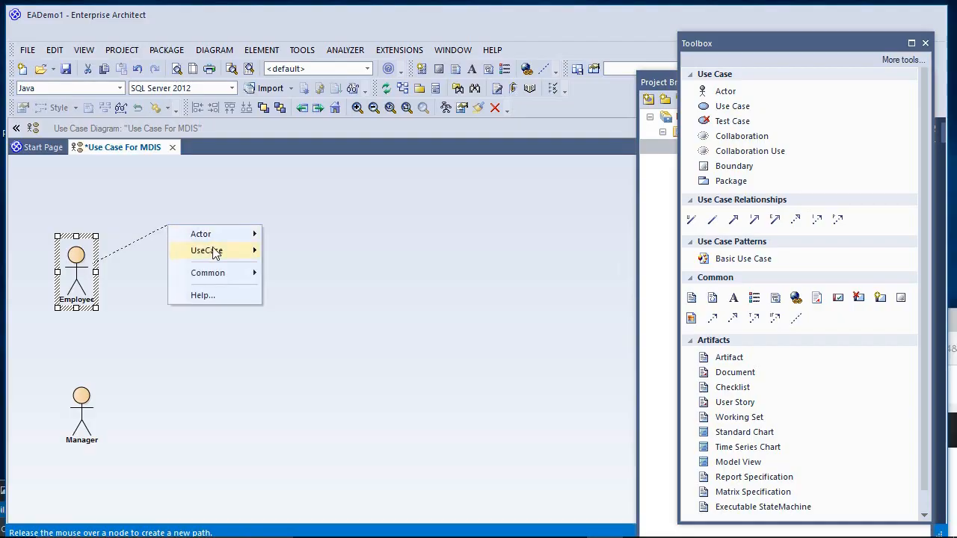
click(206, 252)
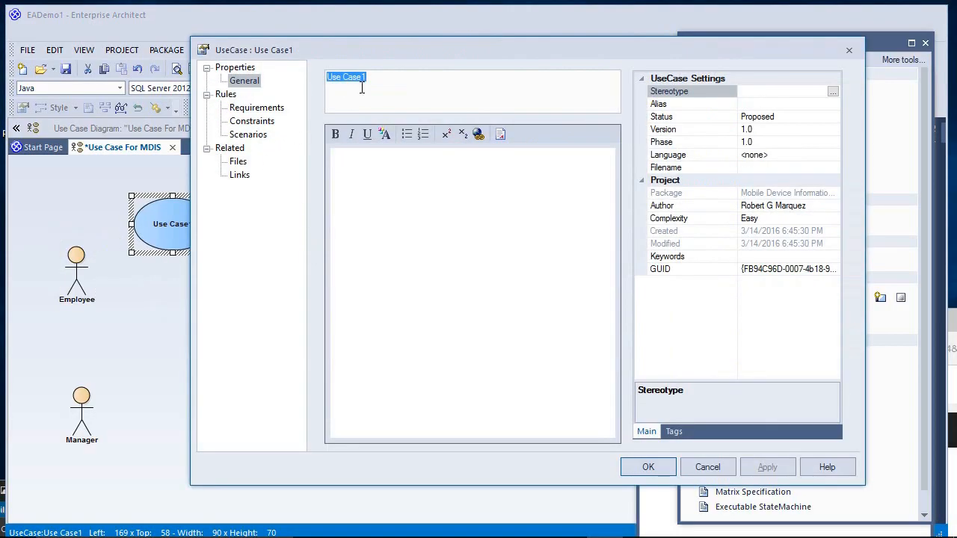
text(Re)
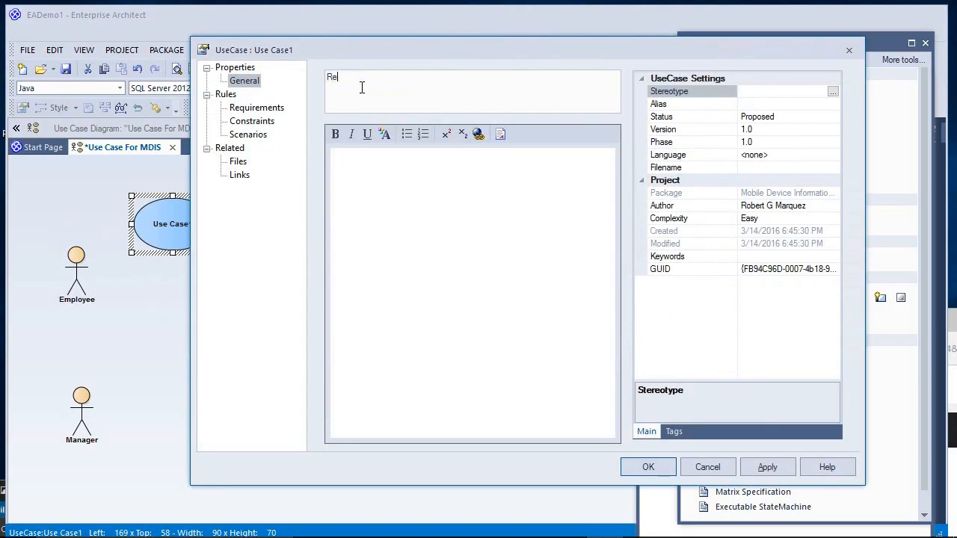
text(quest a mobile de)
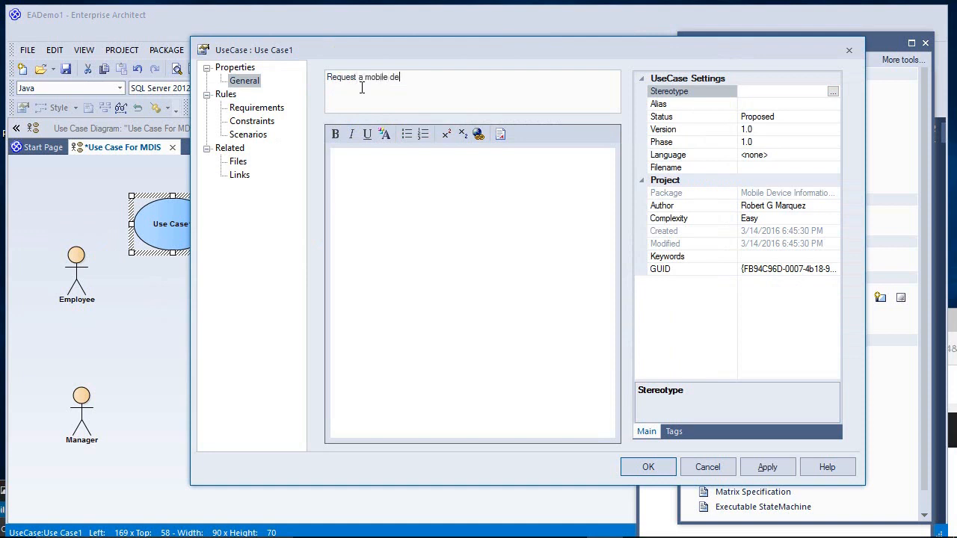
text(vice)
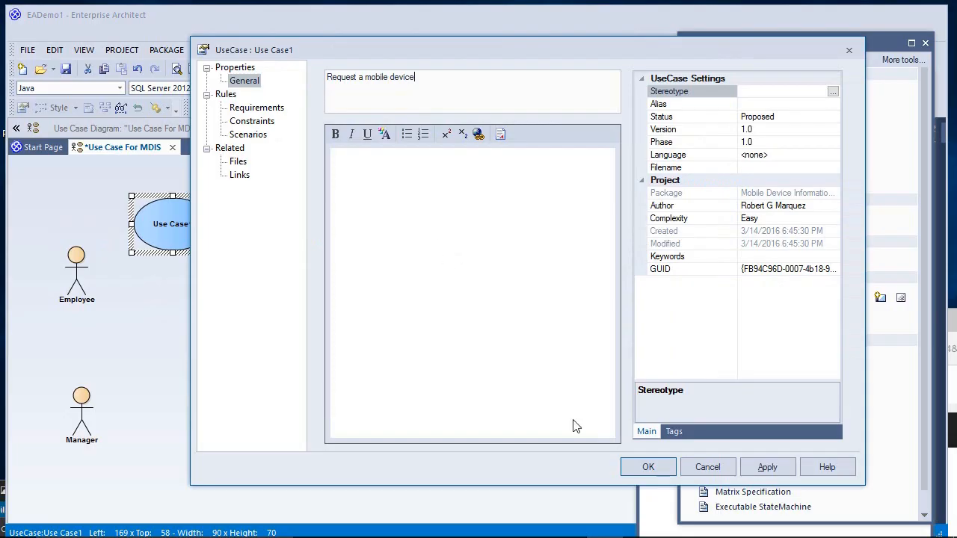
click(647, 466)
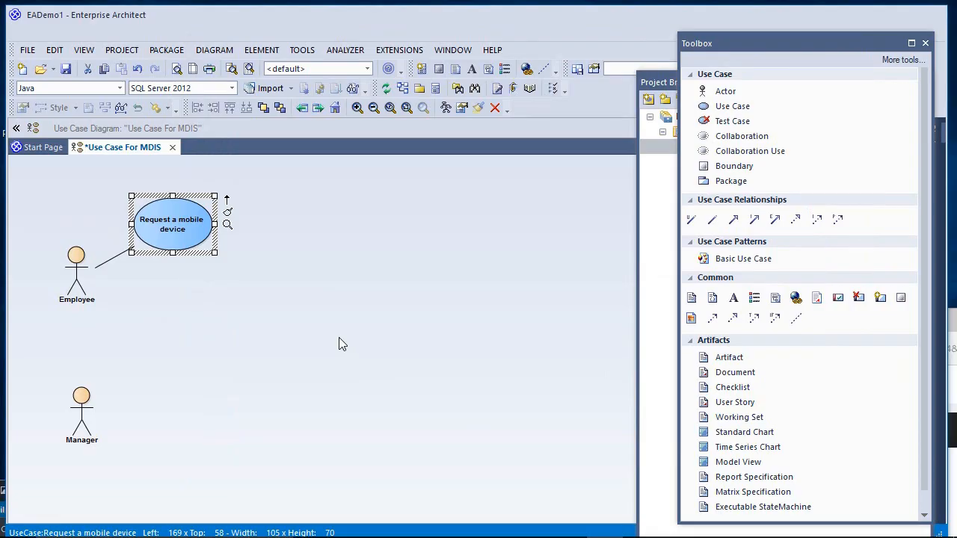
mouse_move(227, 233)
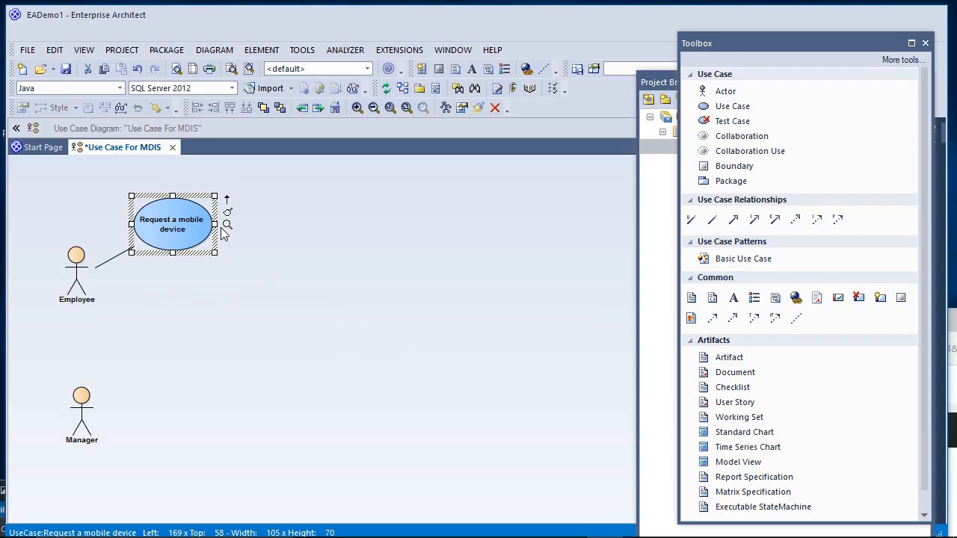
mouse_move(180, 224)
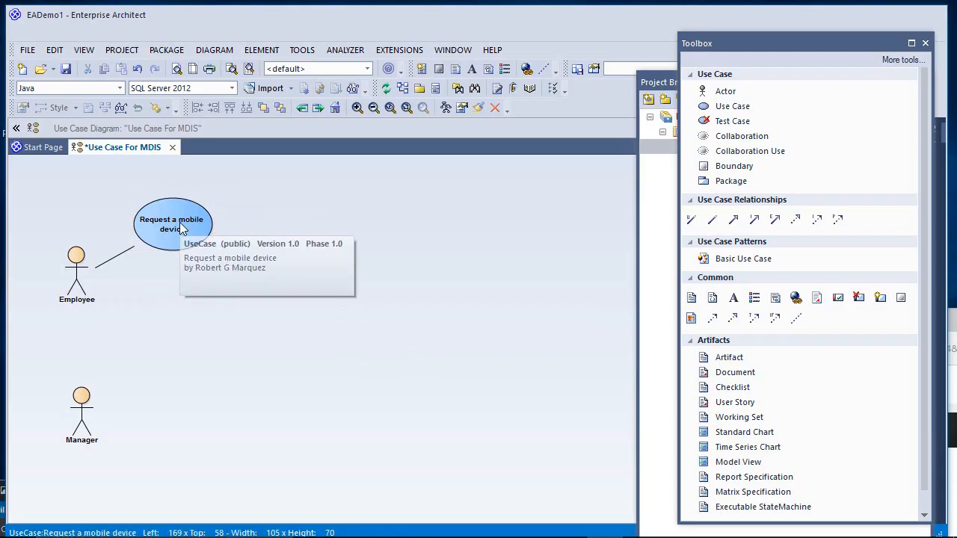
click(172, 225)
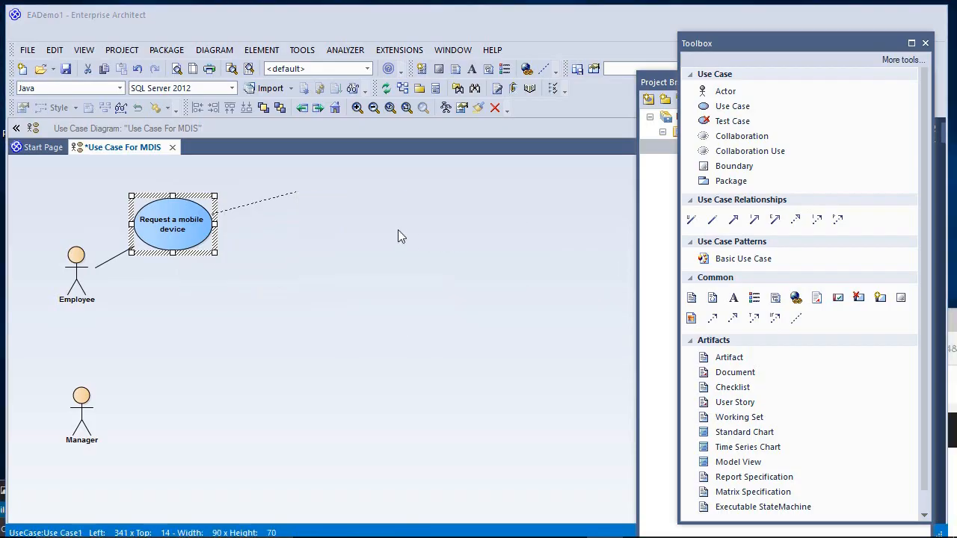
Create a linked use case from Request a mobile device named Request a smart phone.
double_click(170, 225)
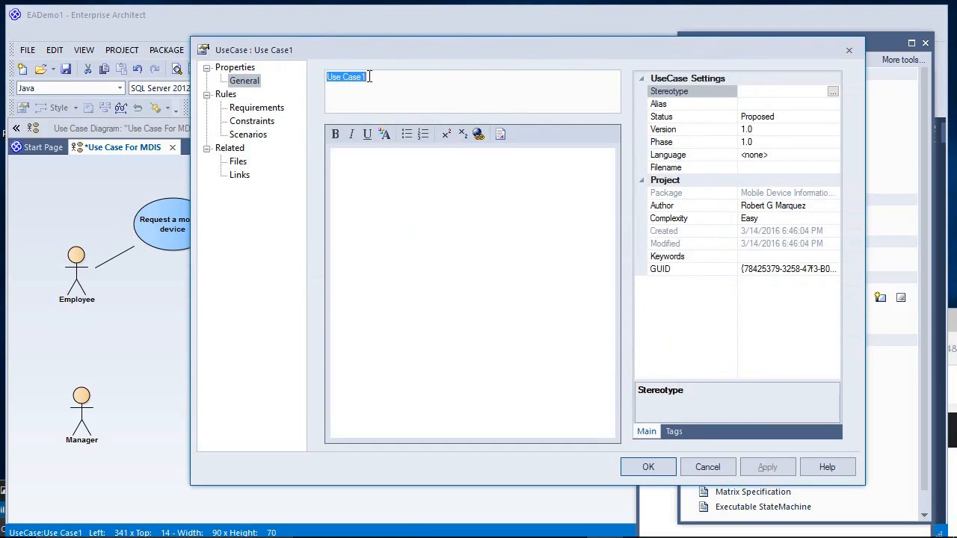
text(Request a smart ph)
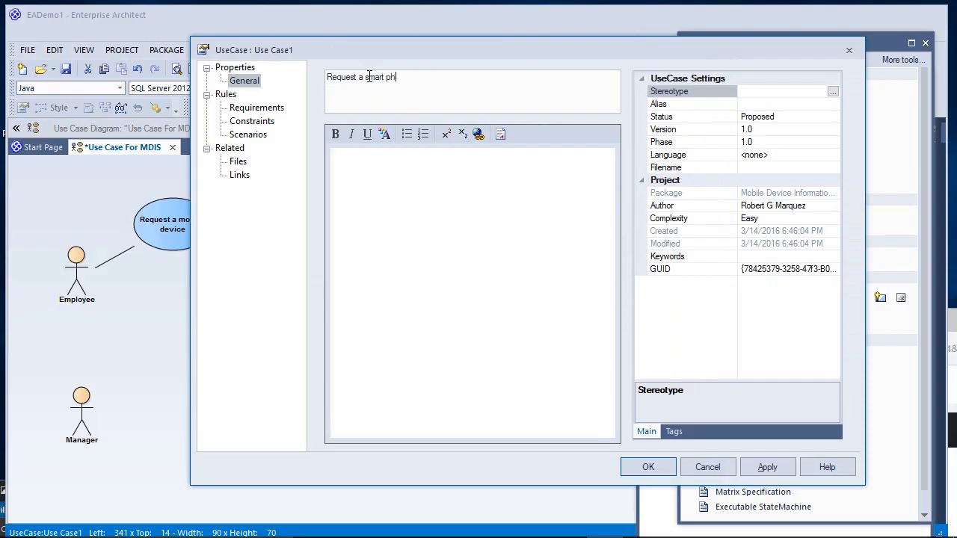
text(one)
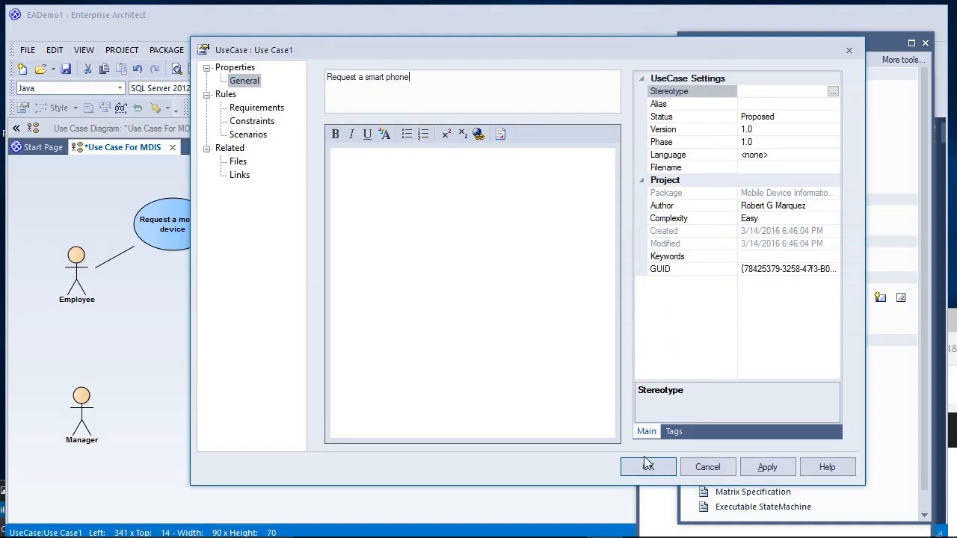
click(647, 466)
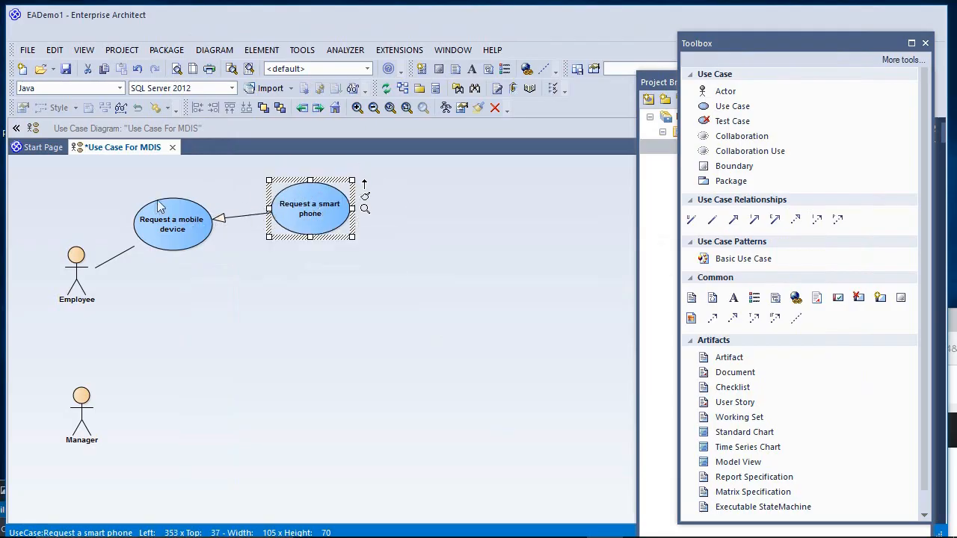
mouse_move(162, 224)
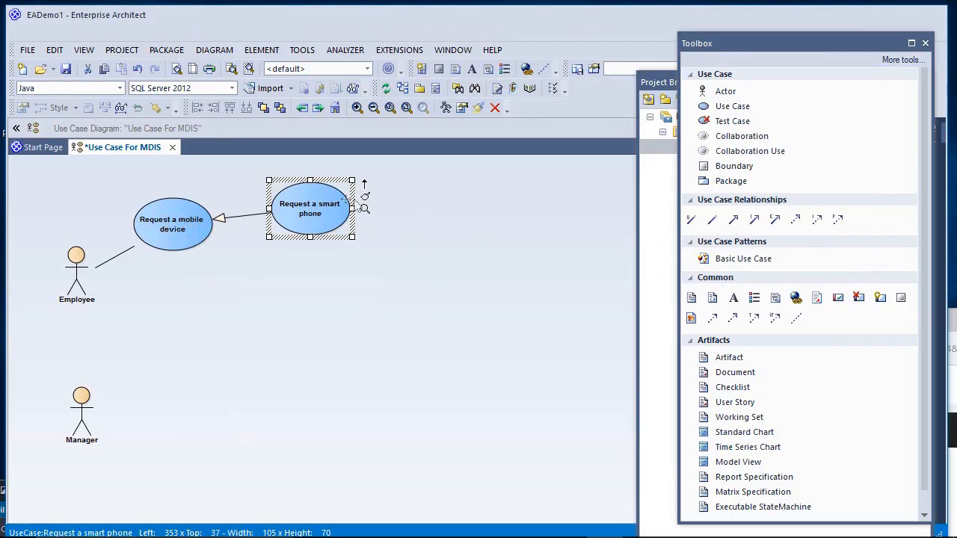
mouse_move(334, 269)
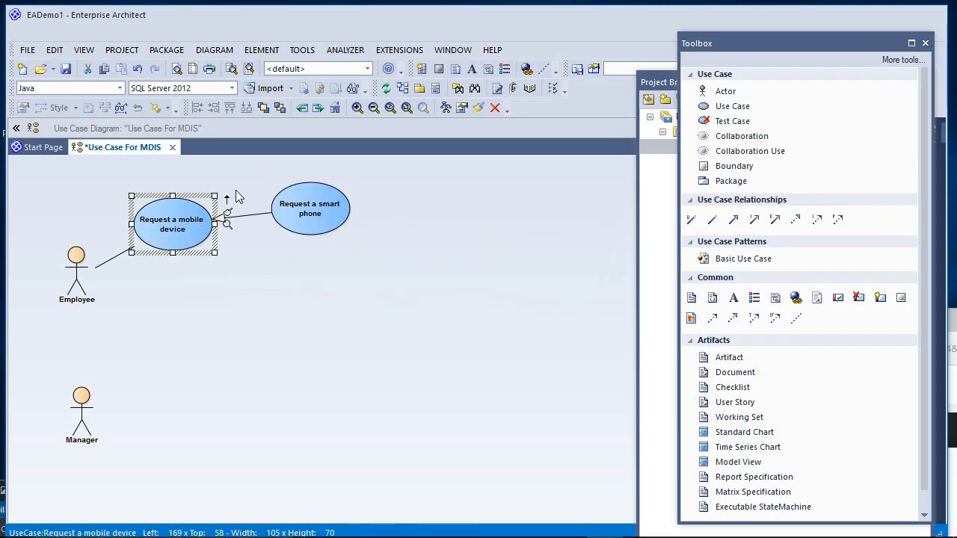
Create another use case linked to Request a mobile device, named Request a tablet.
drag(224, 224, 269, 277)
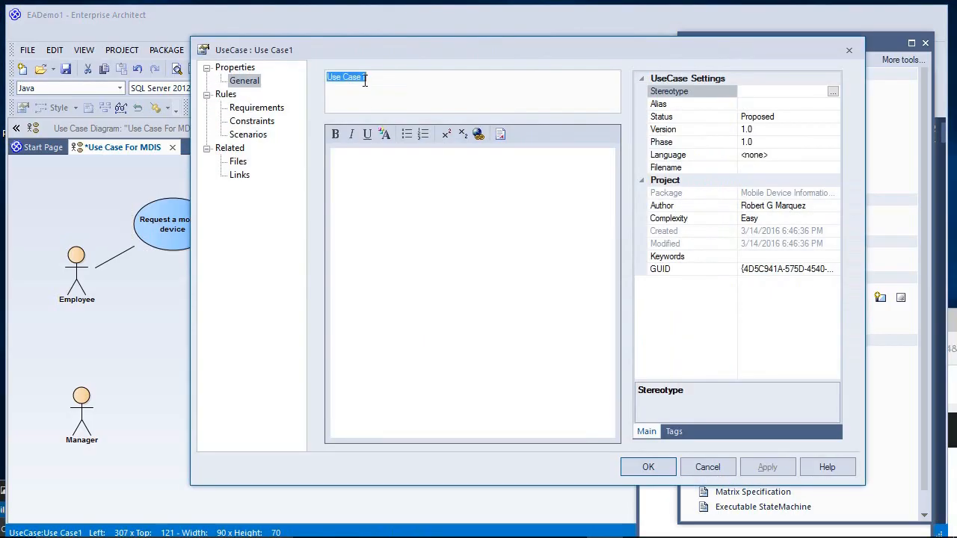
text(Request)
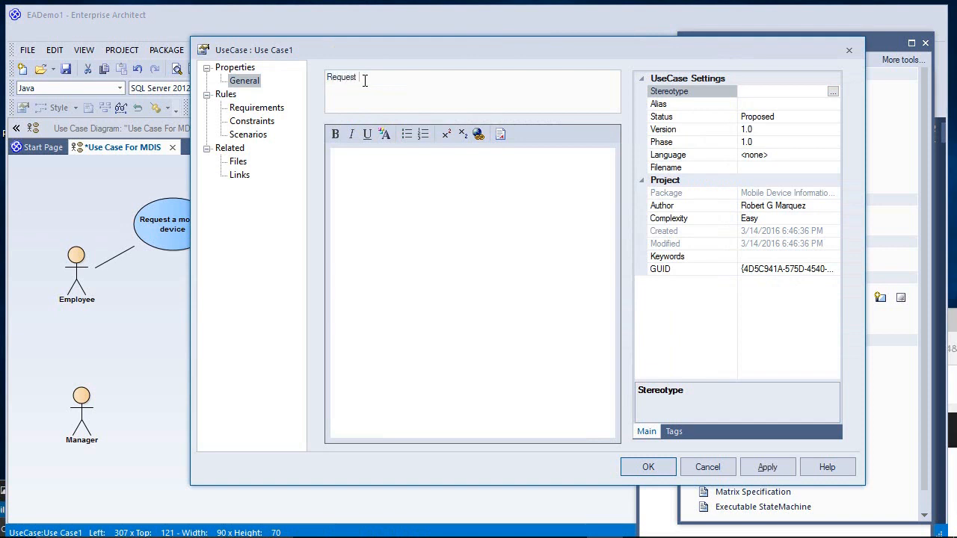
text(a tablet)
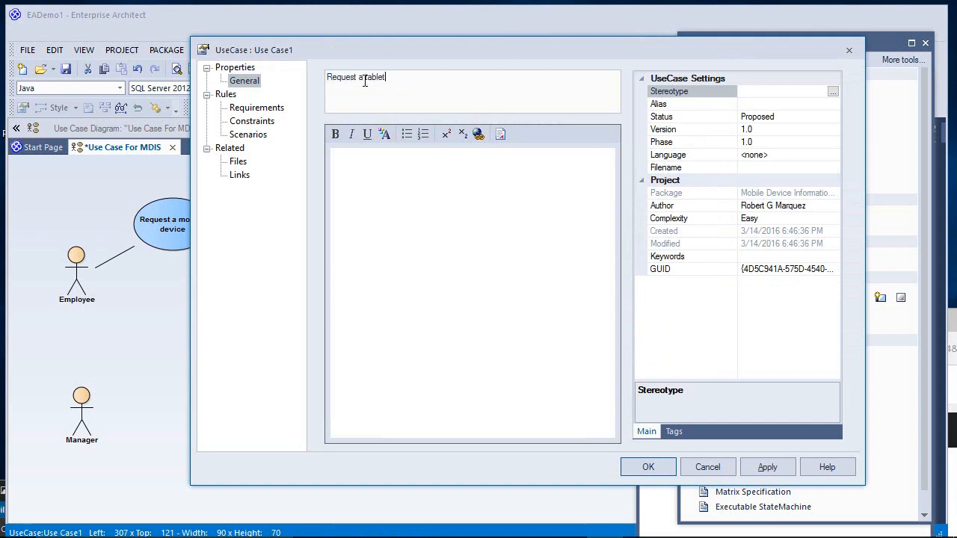
click(647, 466)
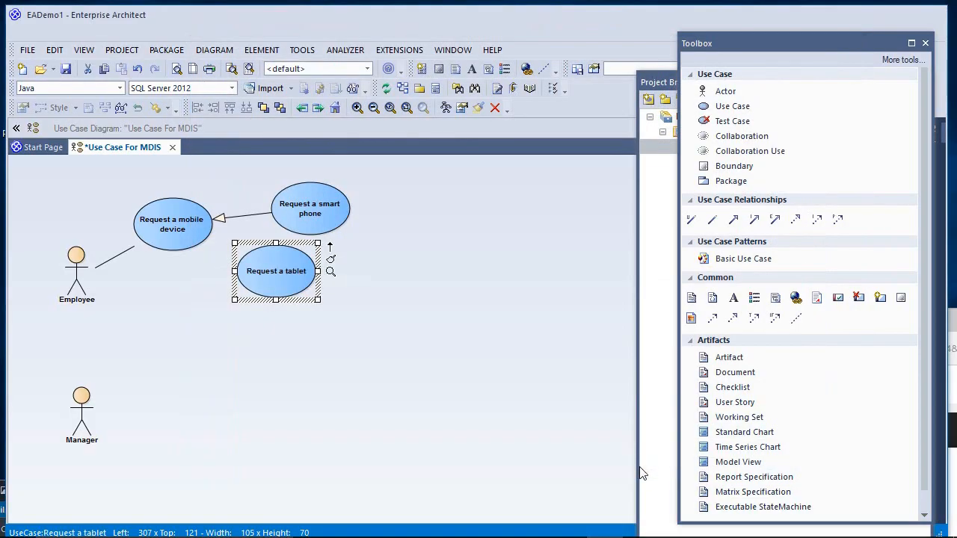
drag(275, 270, 310, 276)
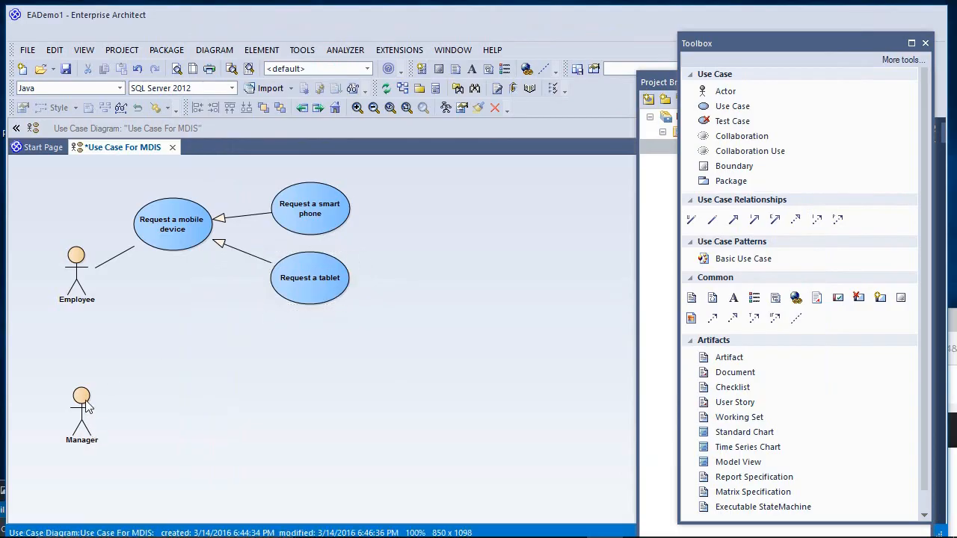
mouse_move(242, 341)
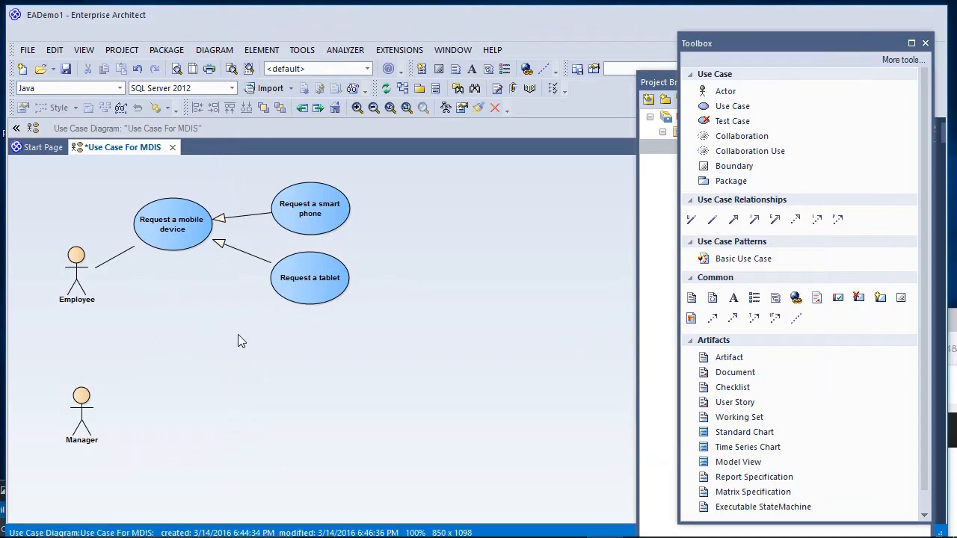
mouse_move(219, 332)
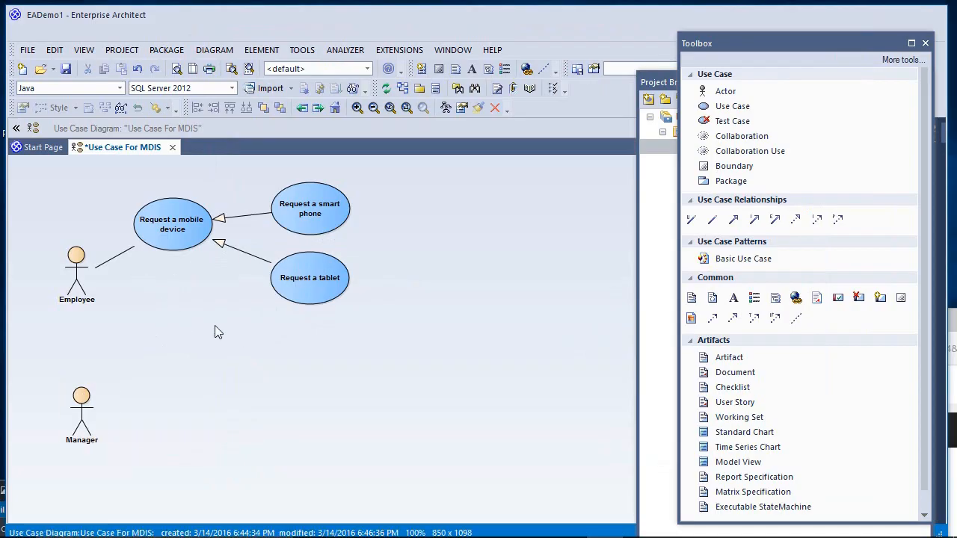
mouse_move(202, 335)
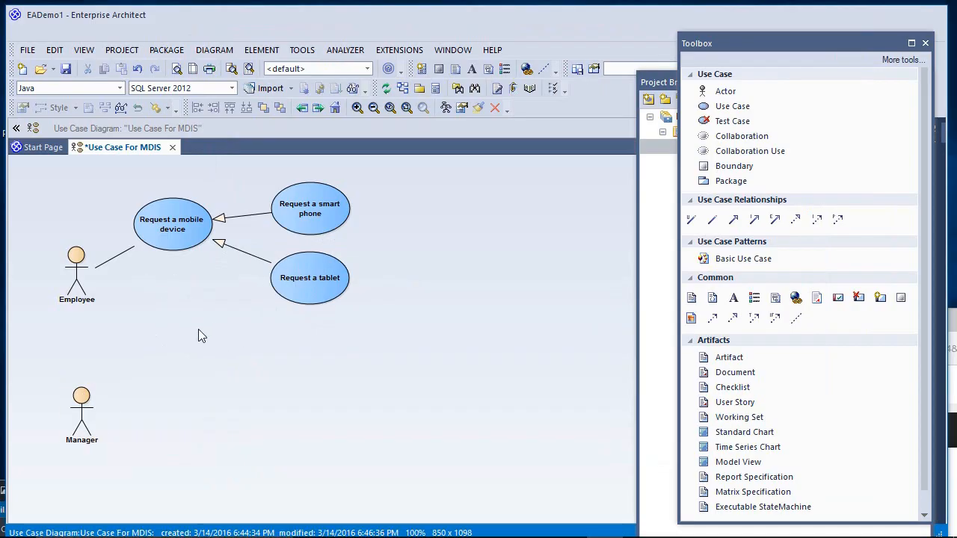
Associate Manager with a new use case named View list of mobile device requests to approve.
click(80, 415)
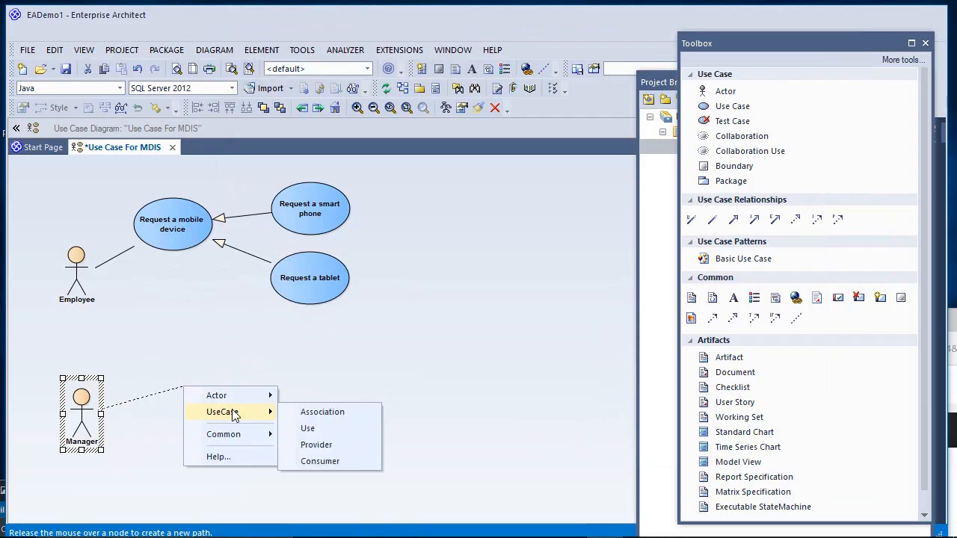
click(308, 428)
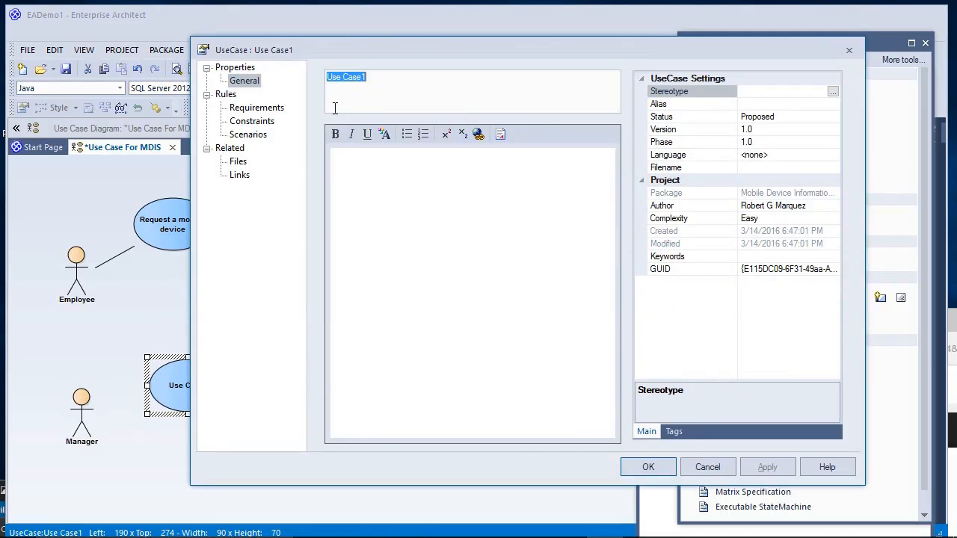
text(View list of)
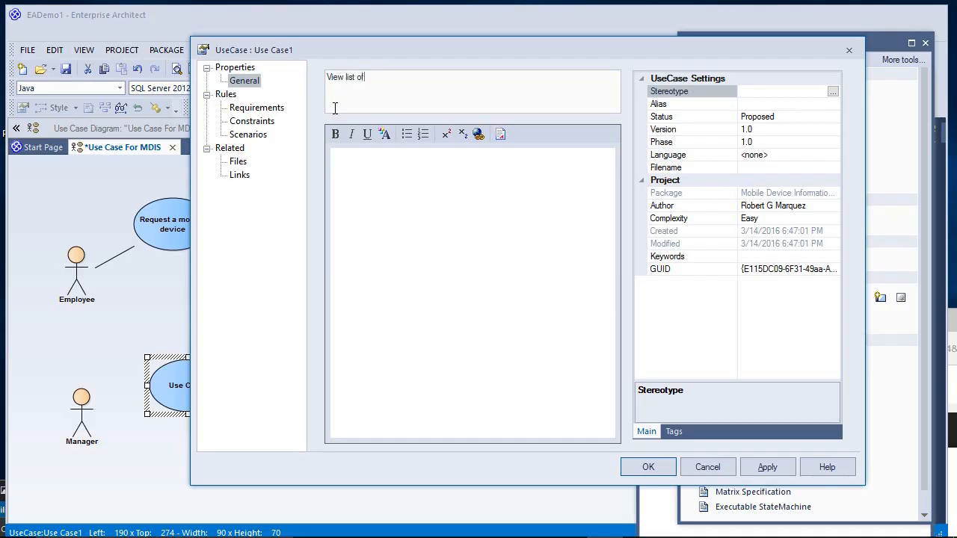
text(mobi)
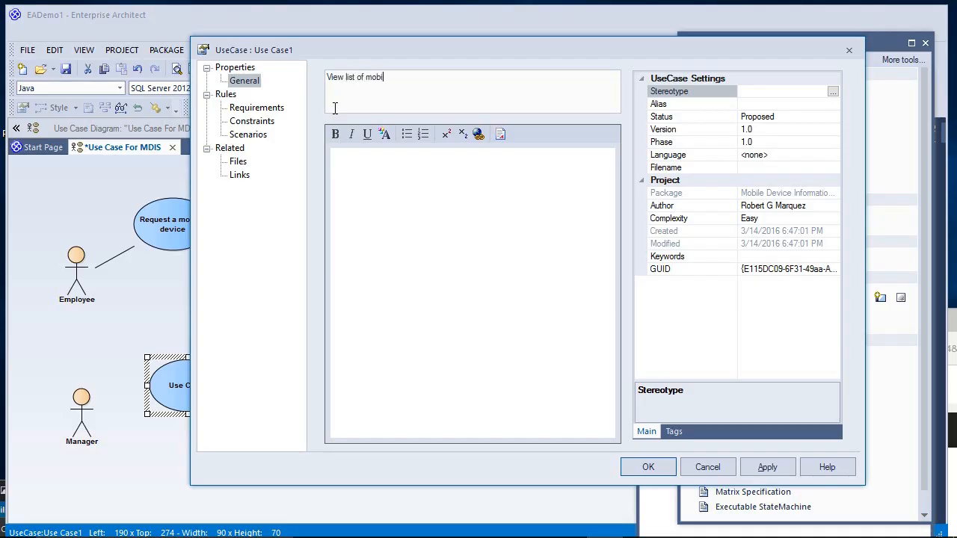
text(le device)
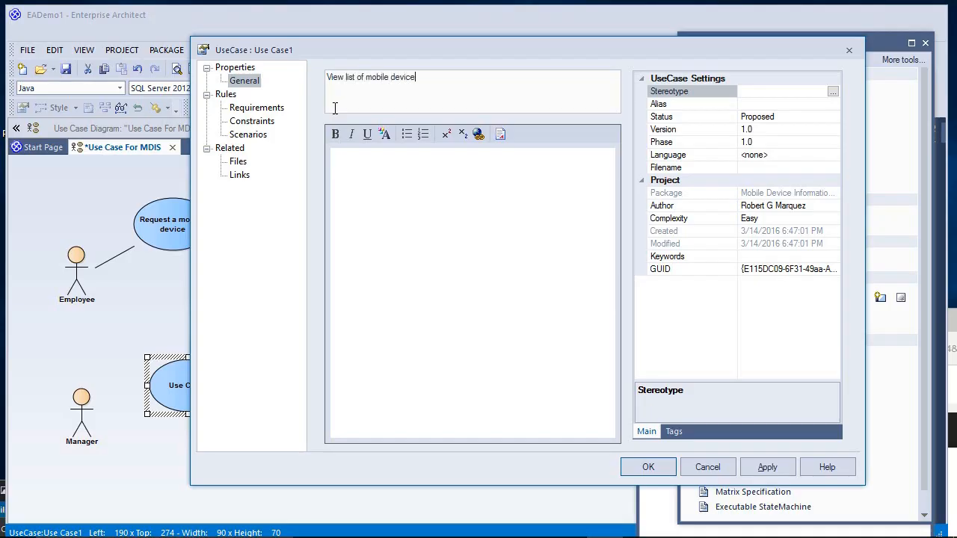
text(requests)
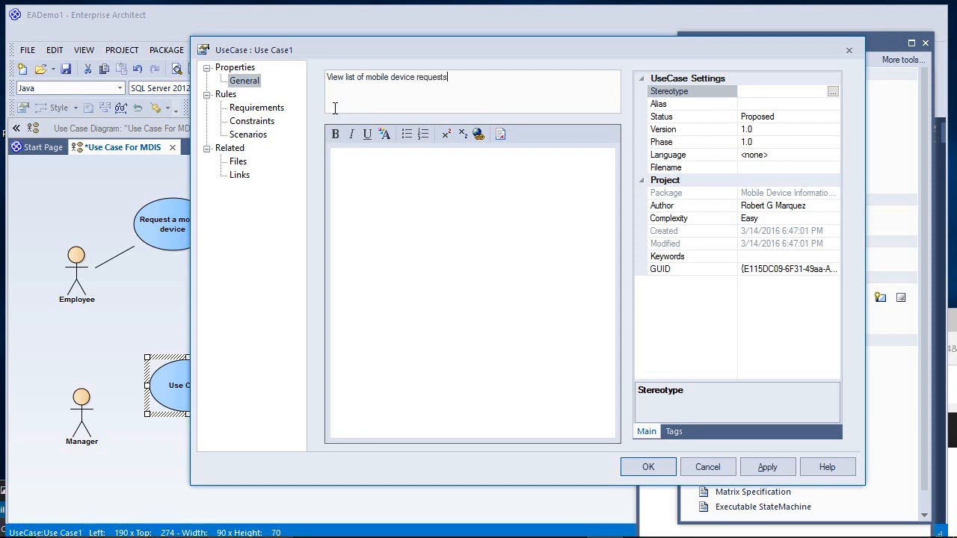
text(to a)
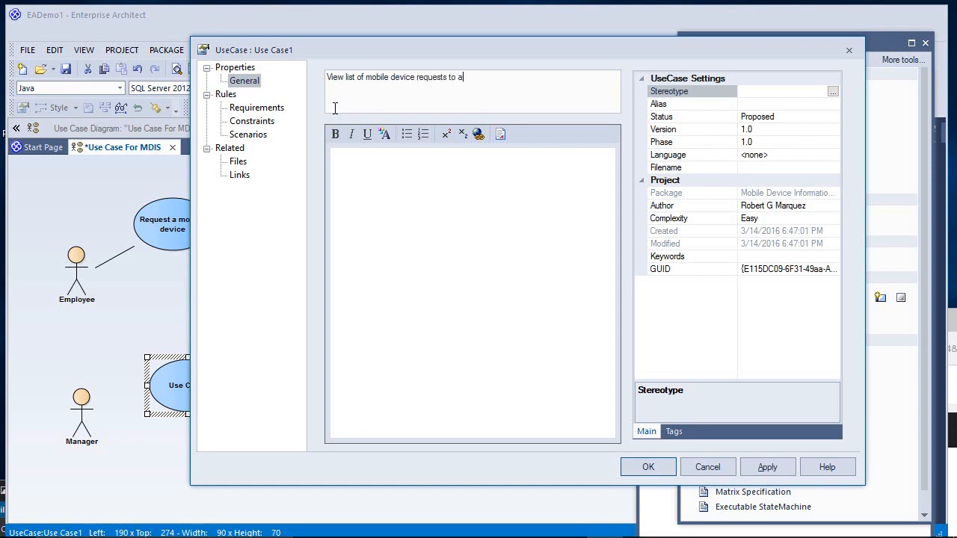
text(pprove)
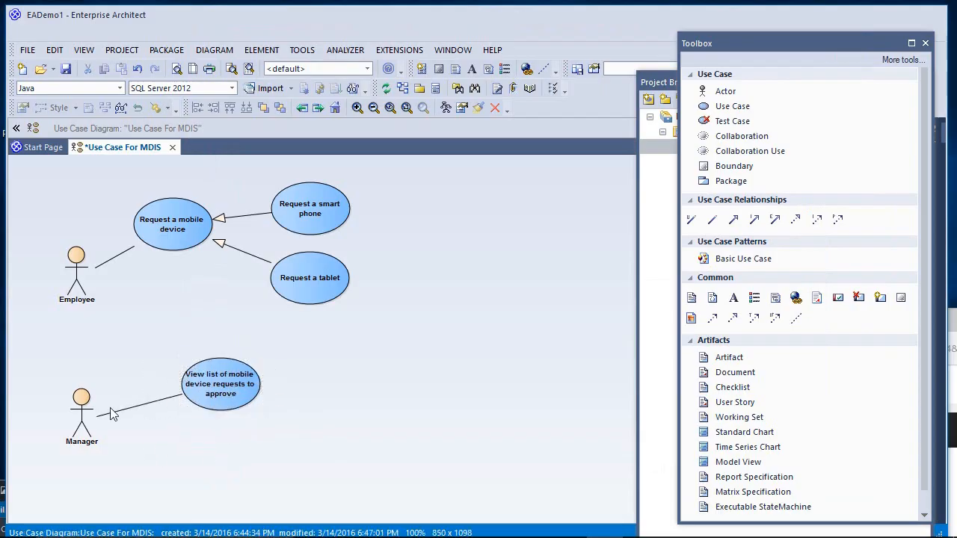
Associate Manager with a second use case named Approve a mobile device request.
click(80, 406)
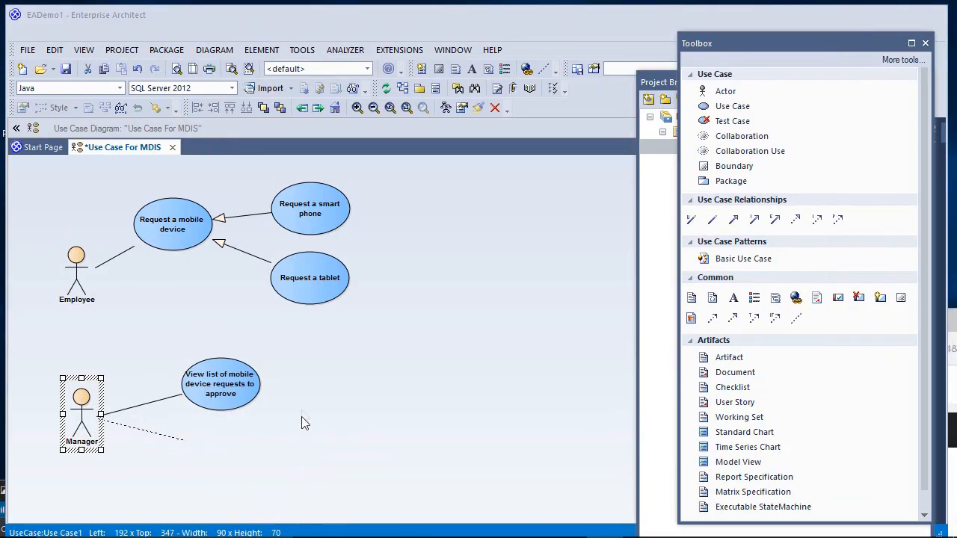
double_click(165, 440)
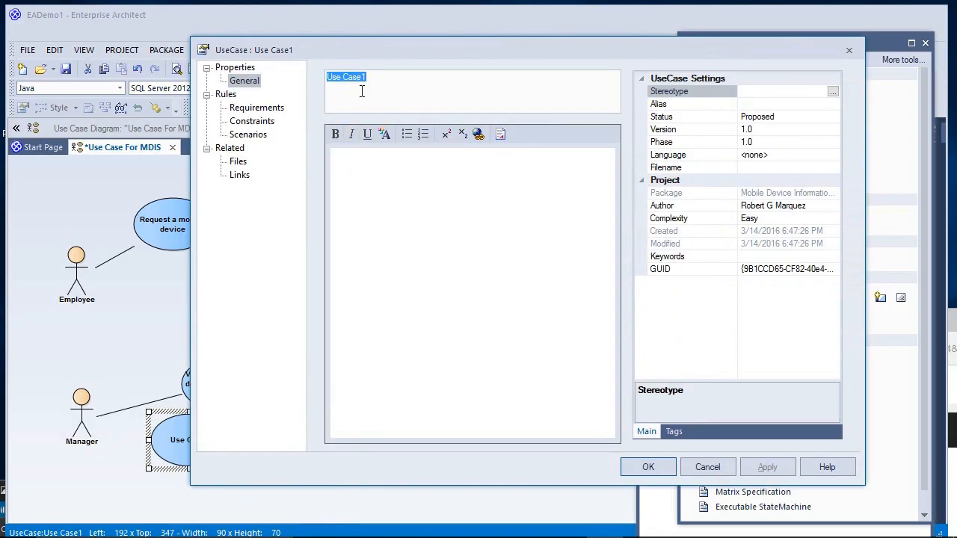
text(Approval)
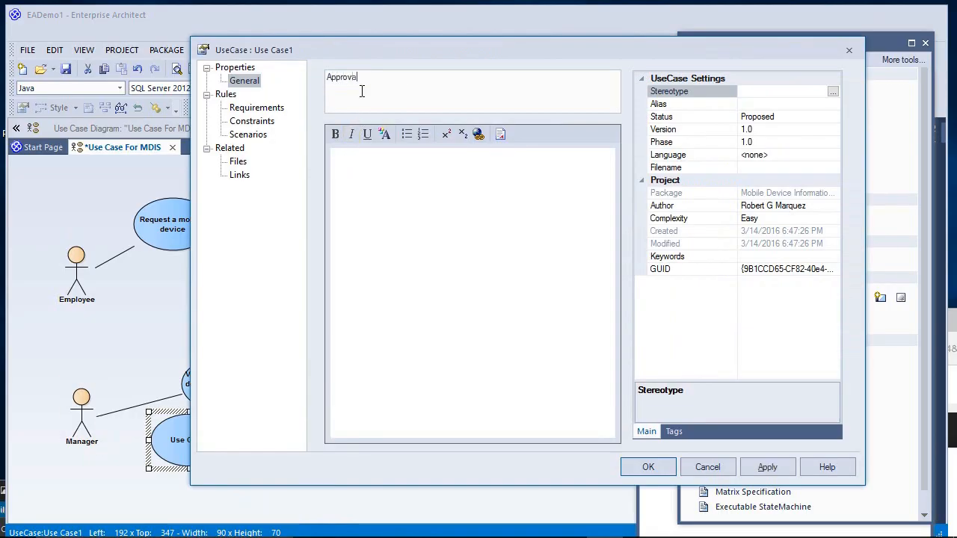
text(Approve a mo)
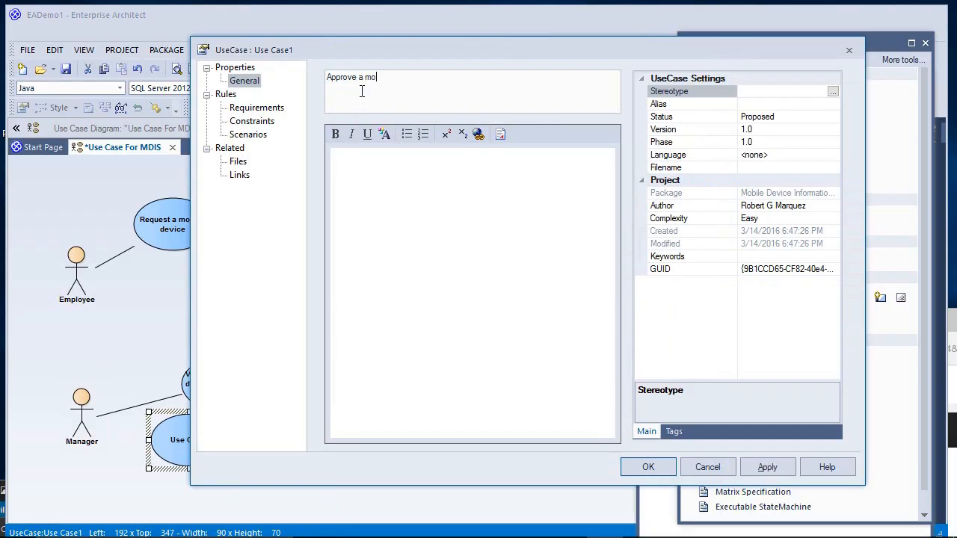
text(bile de)
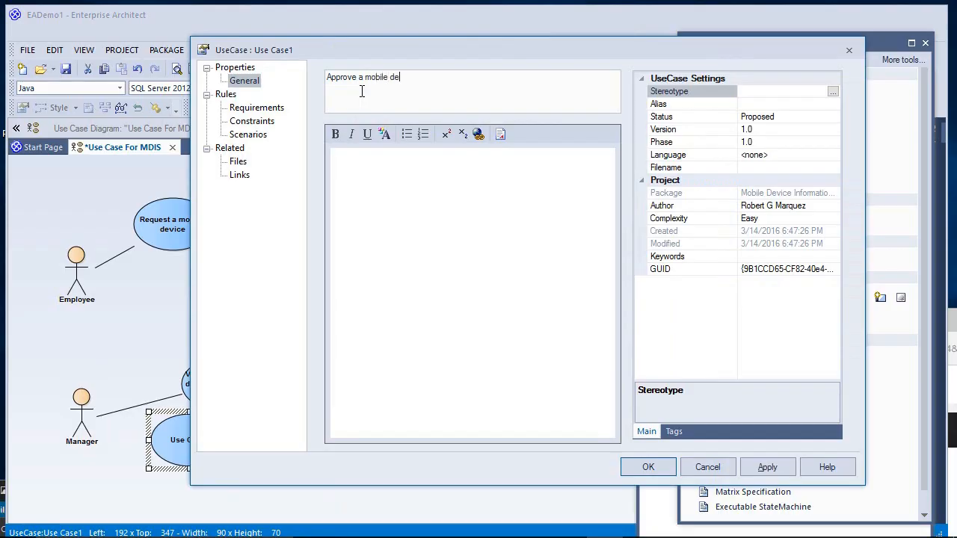
text(vice reque)
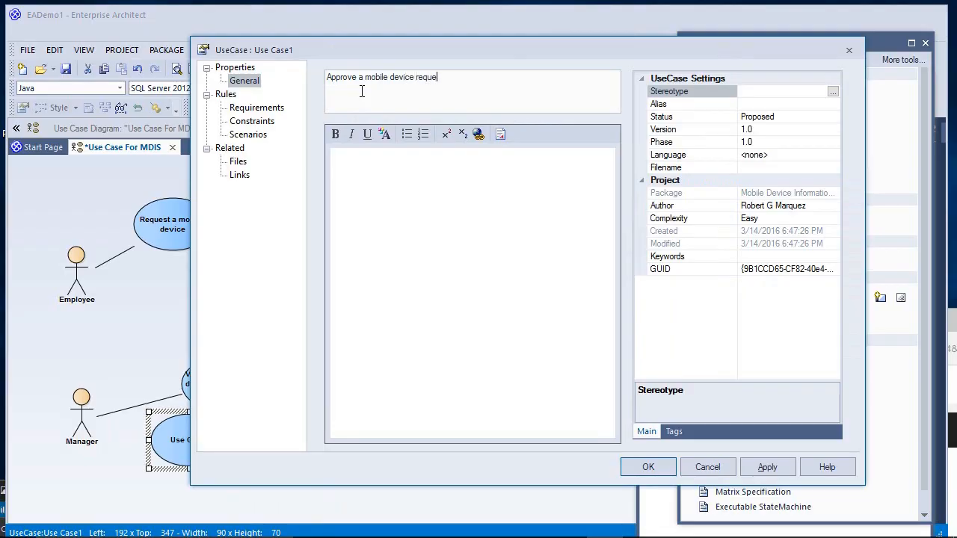
text(st)
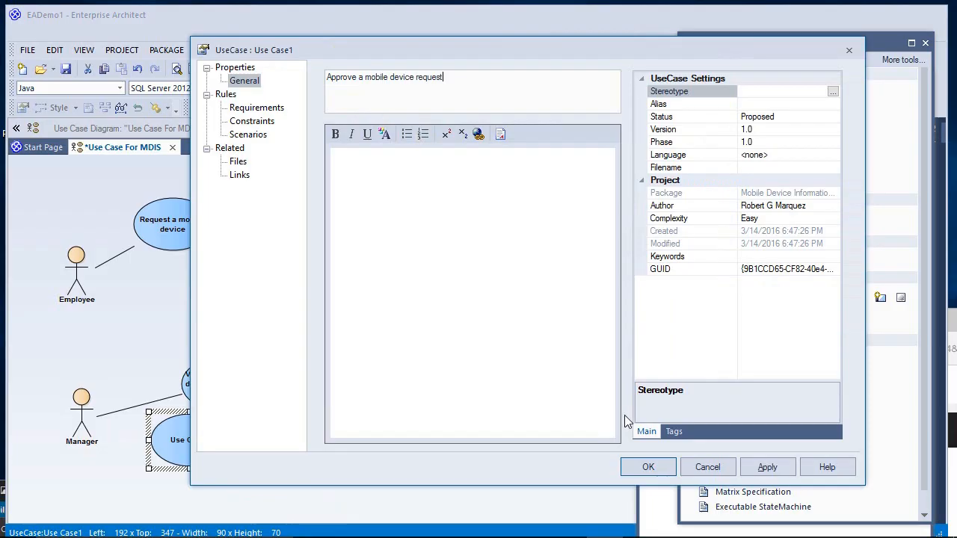
click(647, 466)
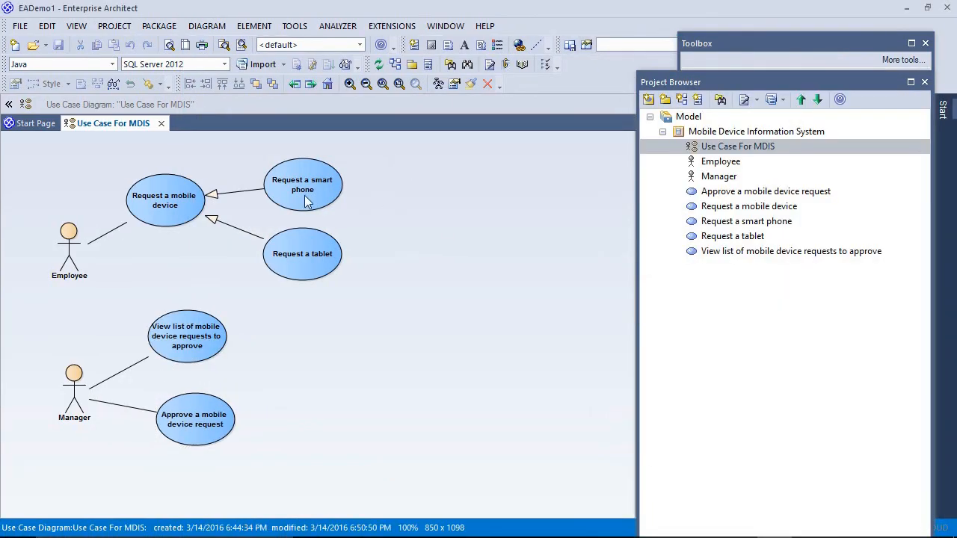
mouse_move(313, 195)
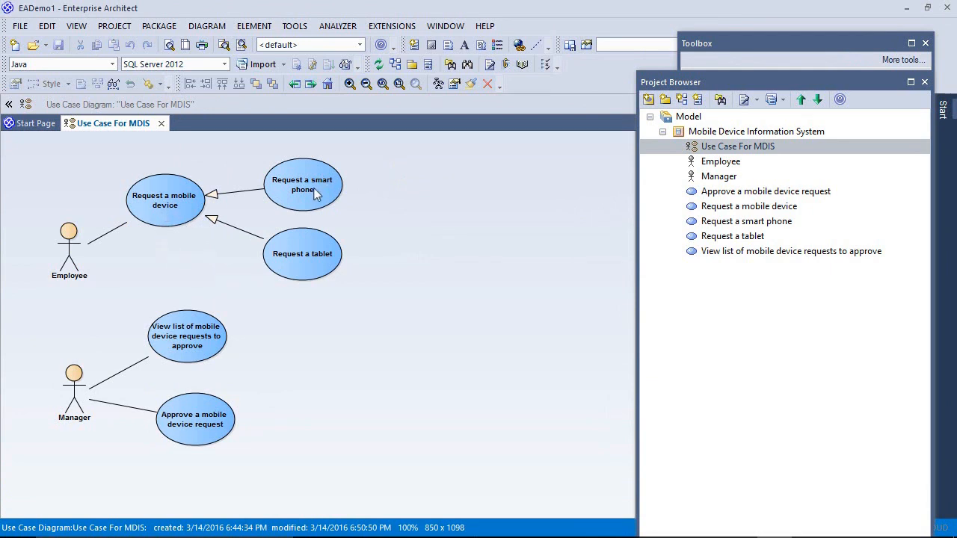
mouse_move(326, 232)
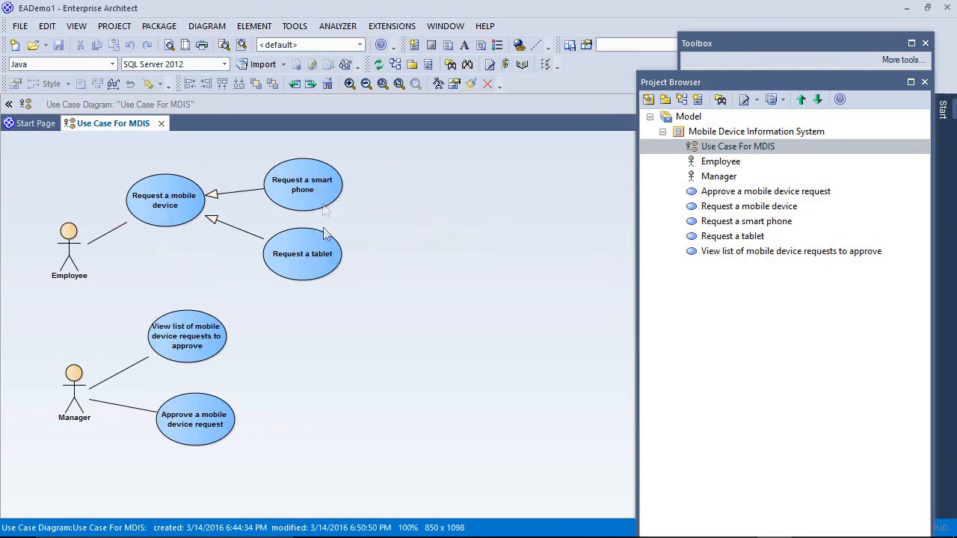
click(302, 186)
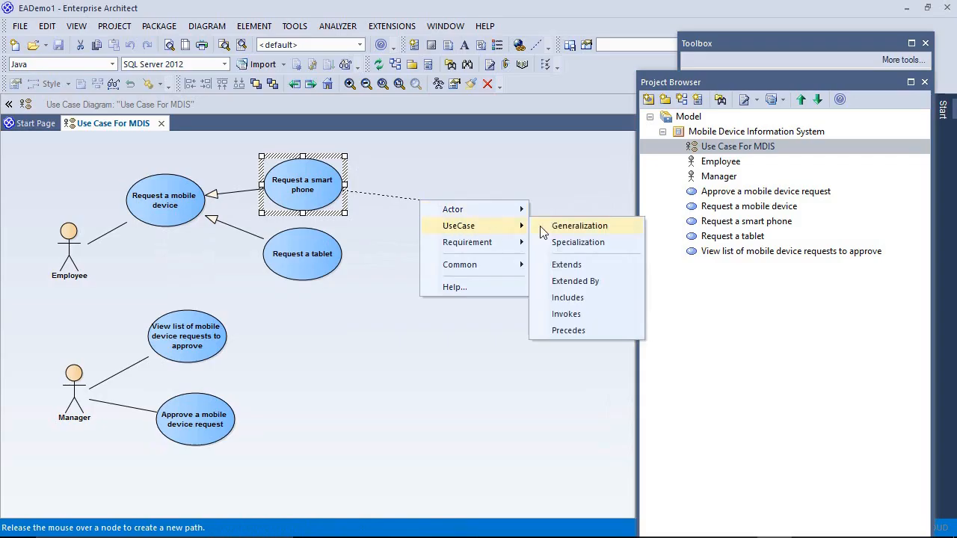
mouse_move(568, 297)
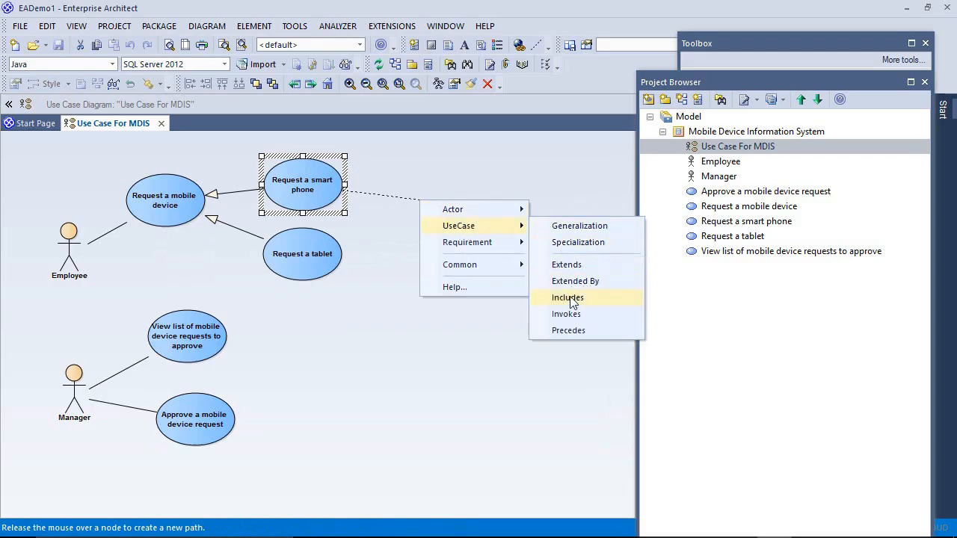
Create a use case included by Request a smart phone, named 'Route valid request to employee manager's work queue for approval'.
click(568, 297)
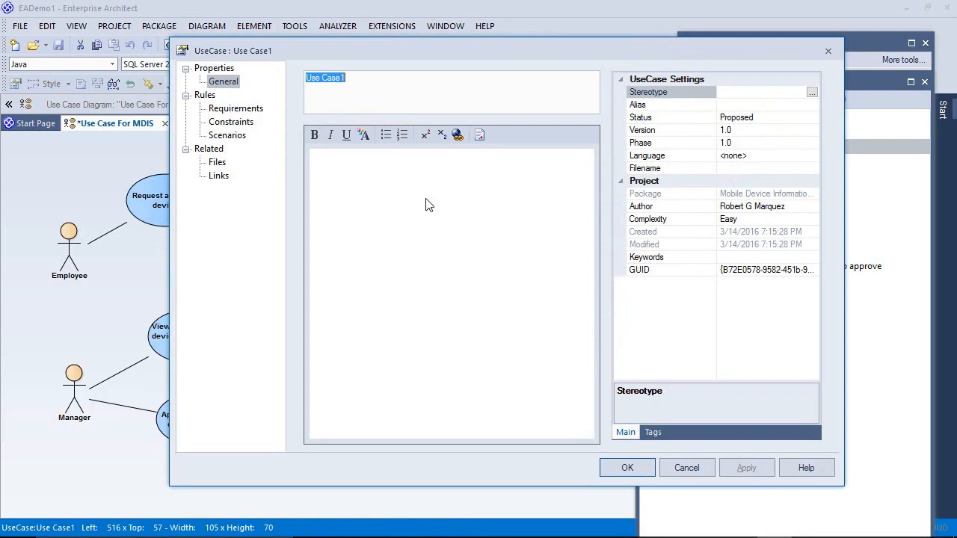
mouse_move(419, 150)
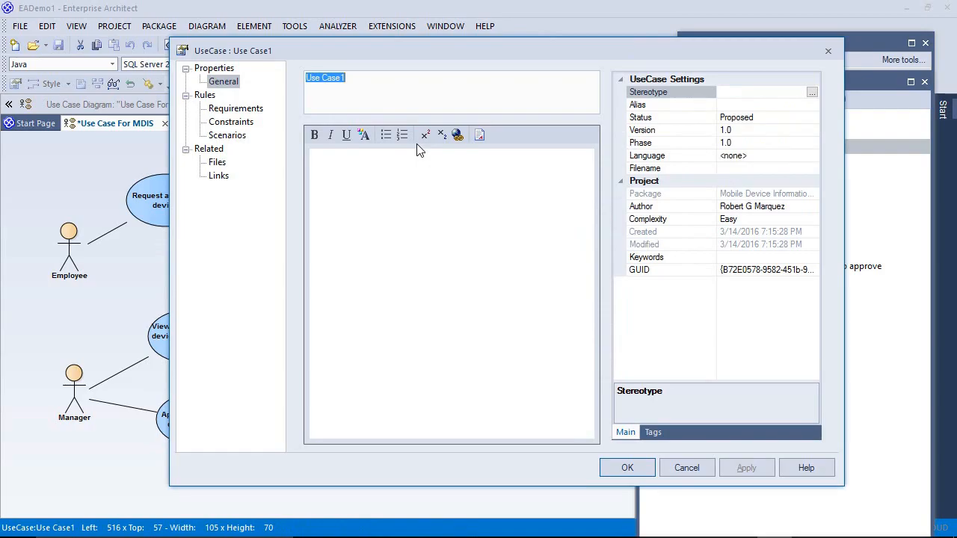
text(F)
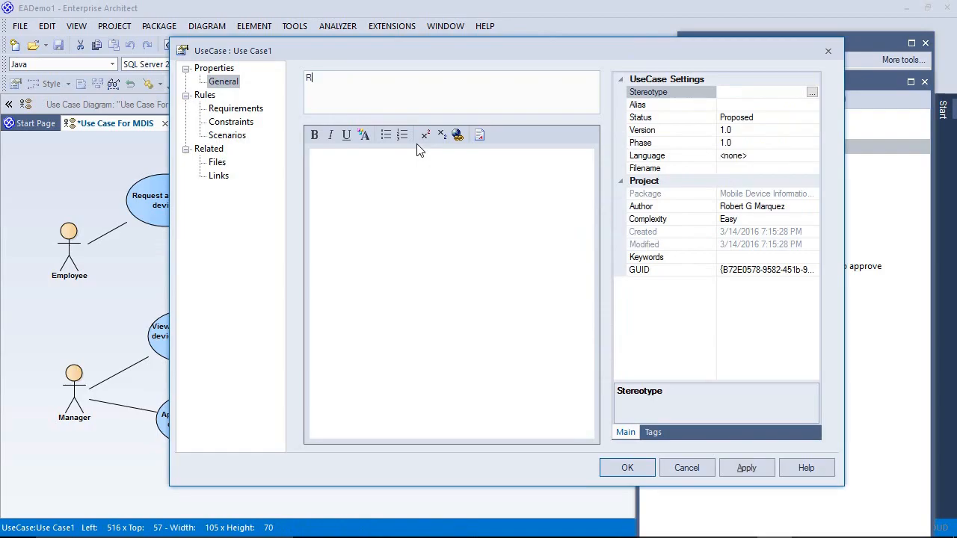
text(oute v)
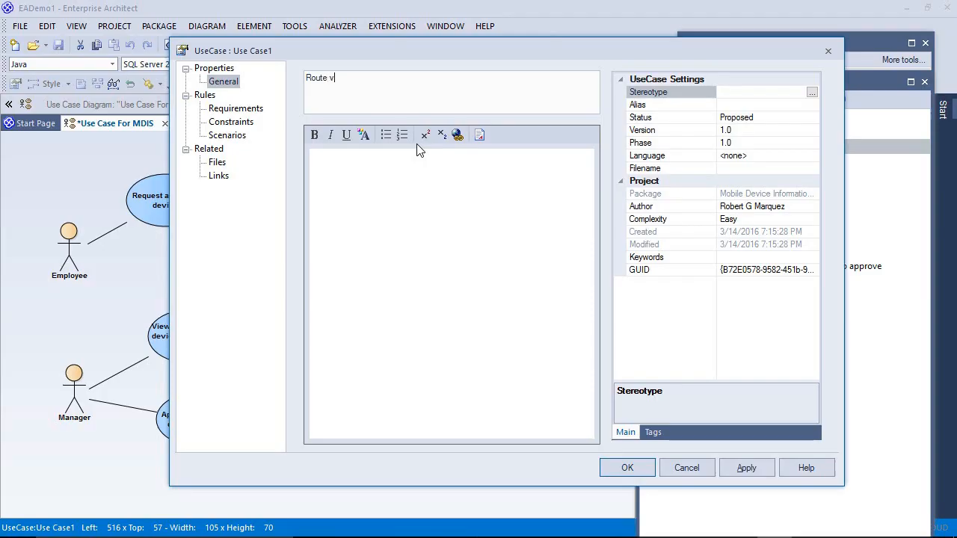
text(al)
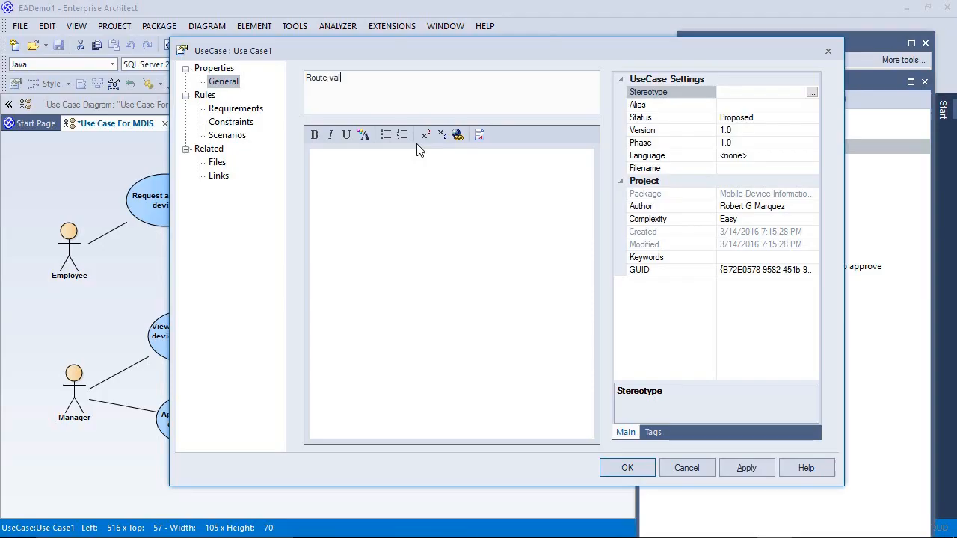
text(id request)
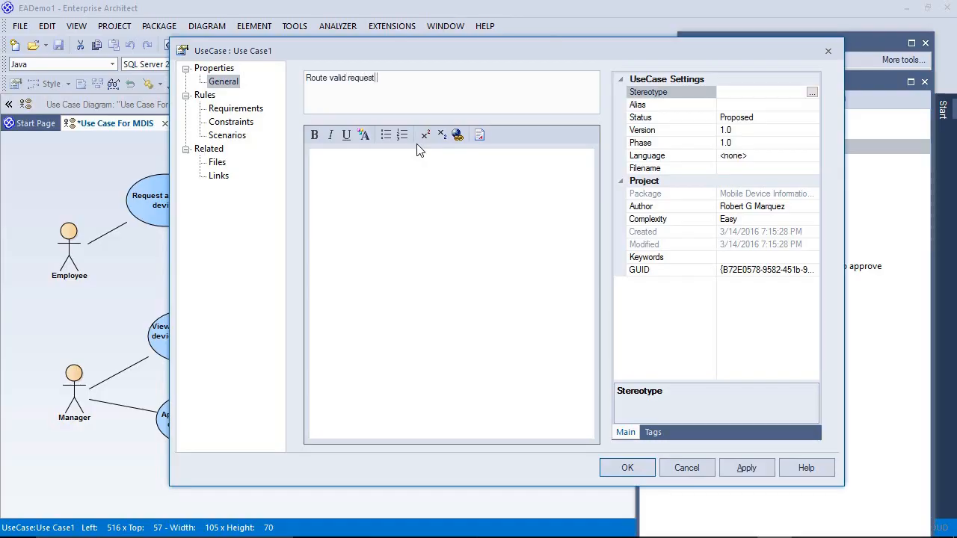
text(to employee)
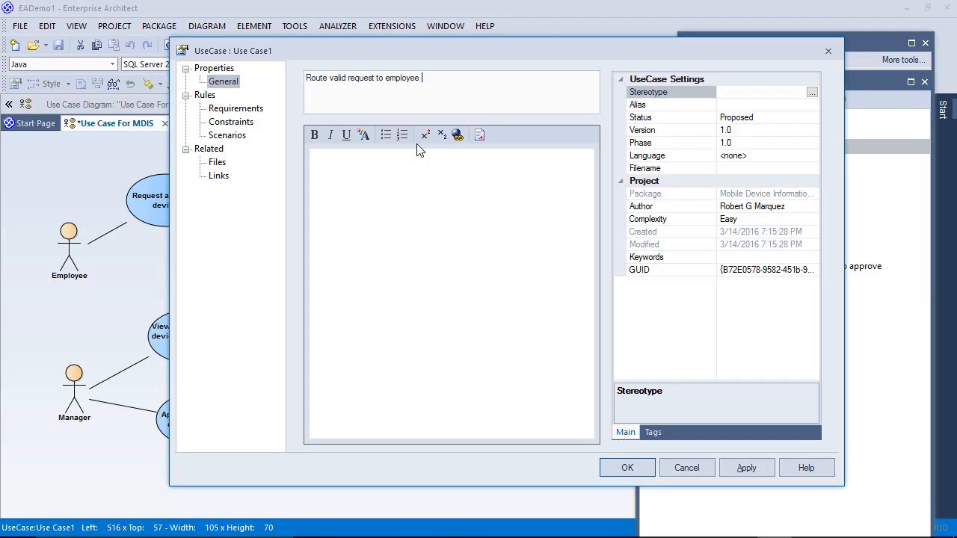
text(manager's wor)
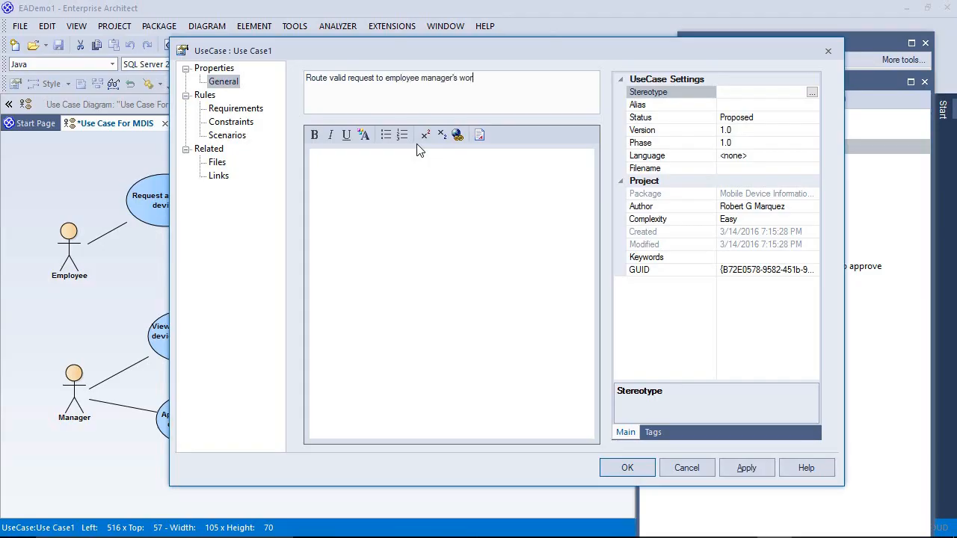
text(k queue for approval)
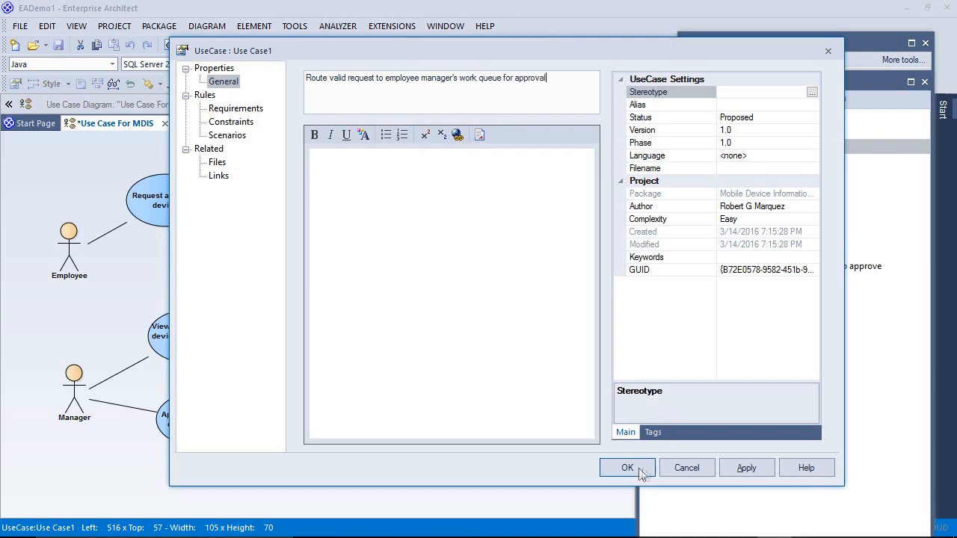
click(626, 466)
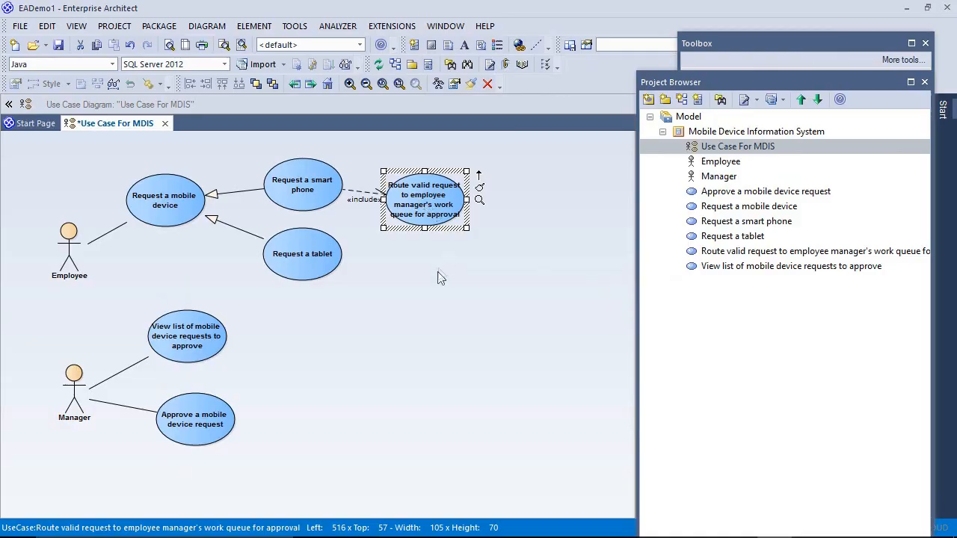
Nudge the routing use case right and enlarge it so its full name fits, checking neighbouring elements.
drag(425, 194, 430, 202)
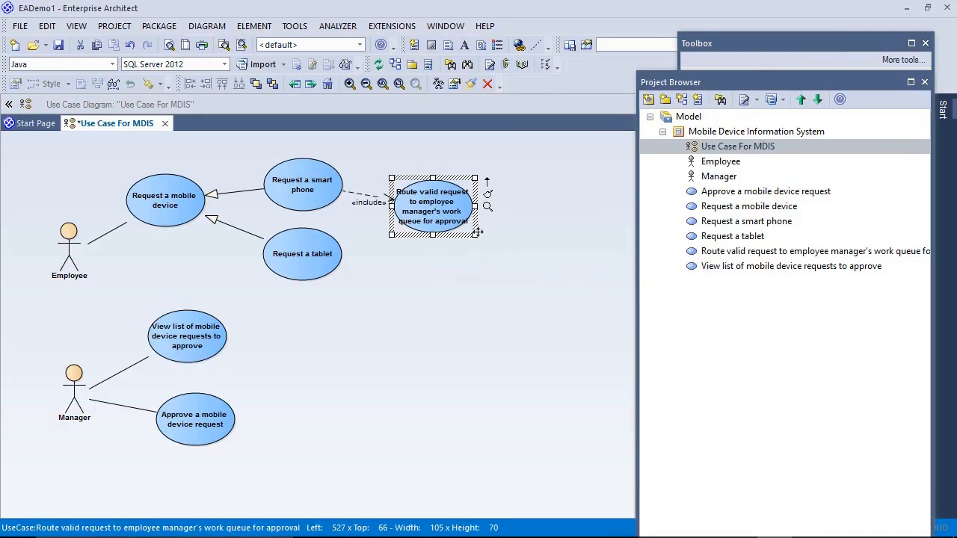
drag(480, 233, 502, 257)
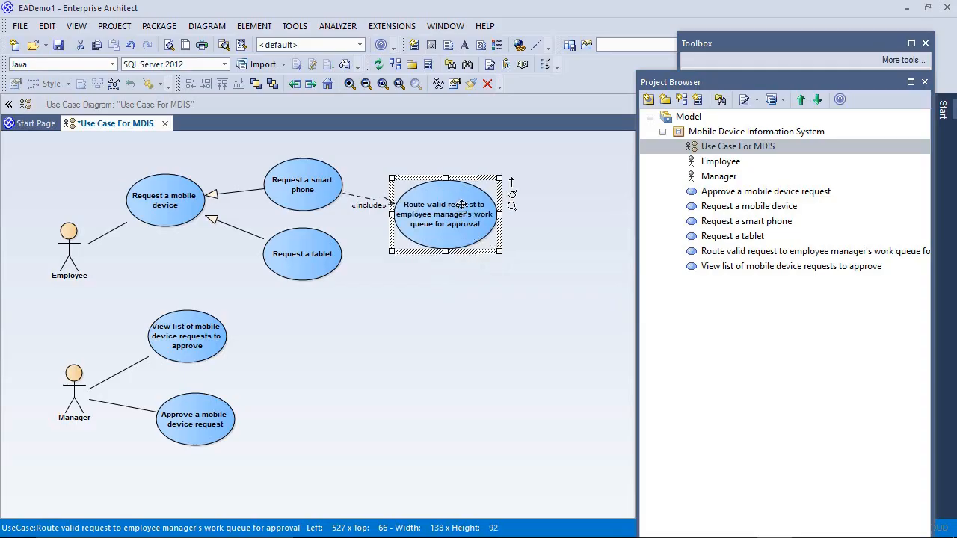
click(367, 205)
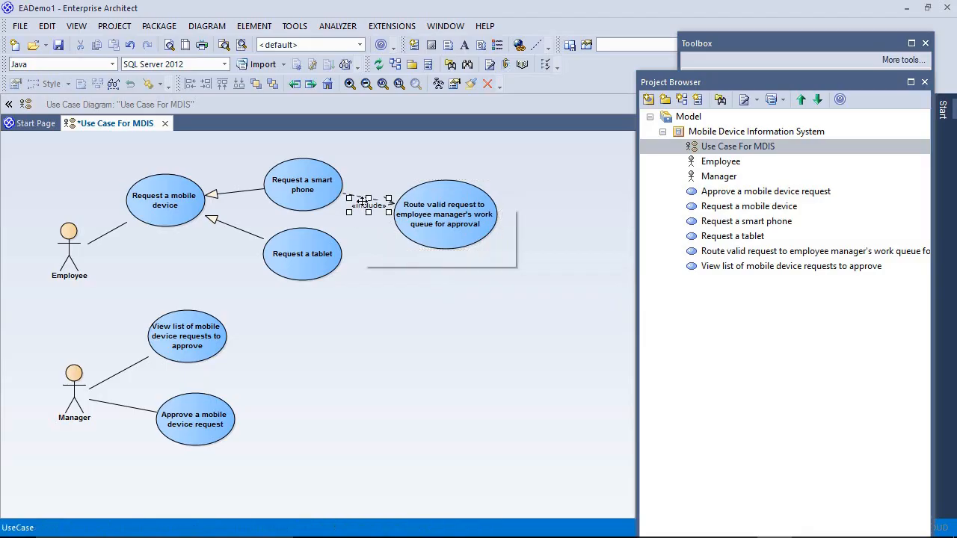
click(430, 153)
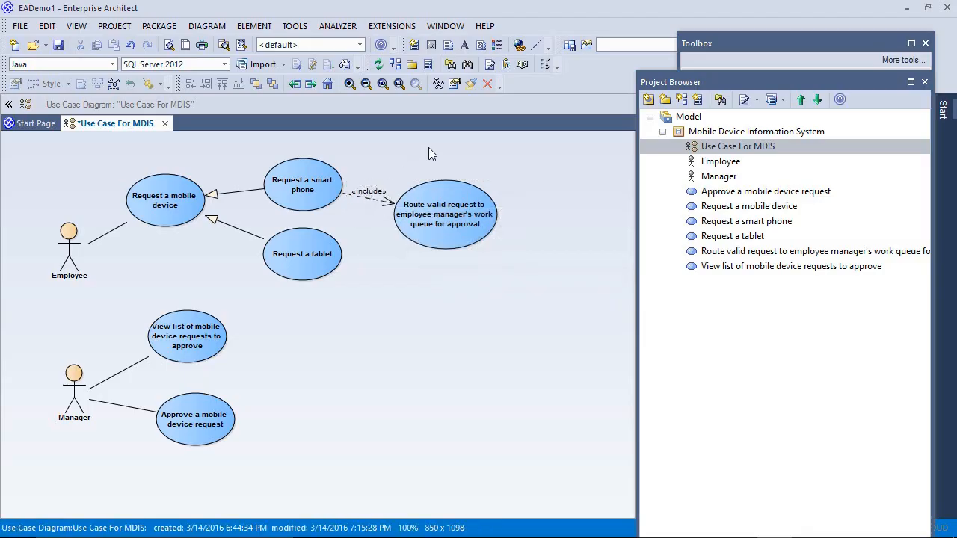
mouse_move(411, 210)
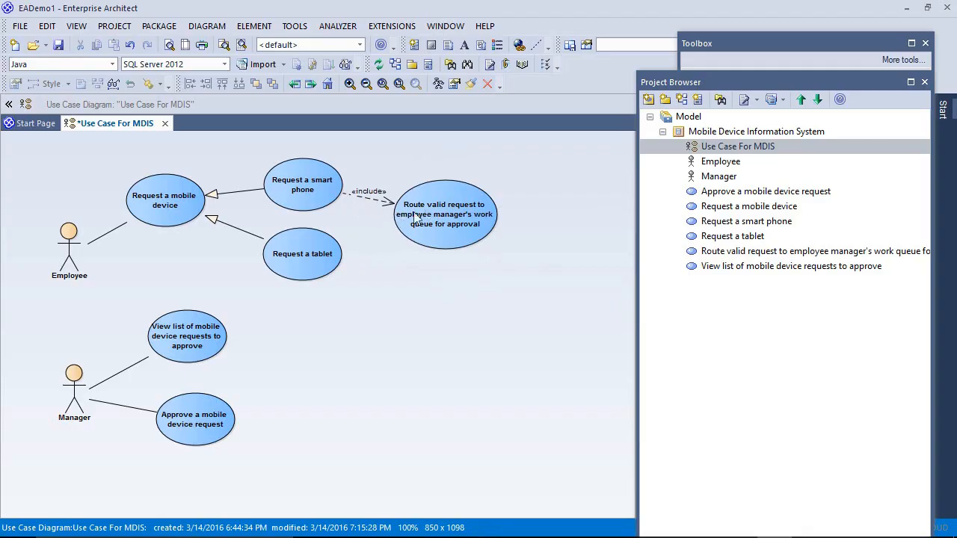
mouse_move(443, 216)
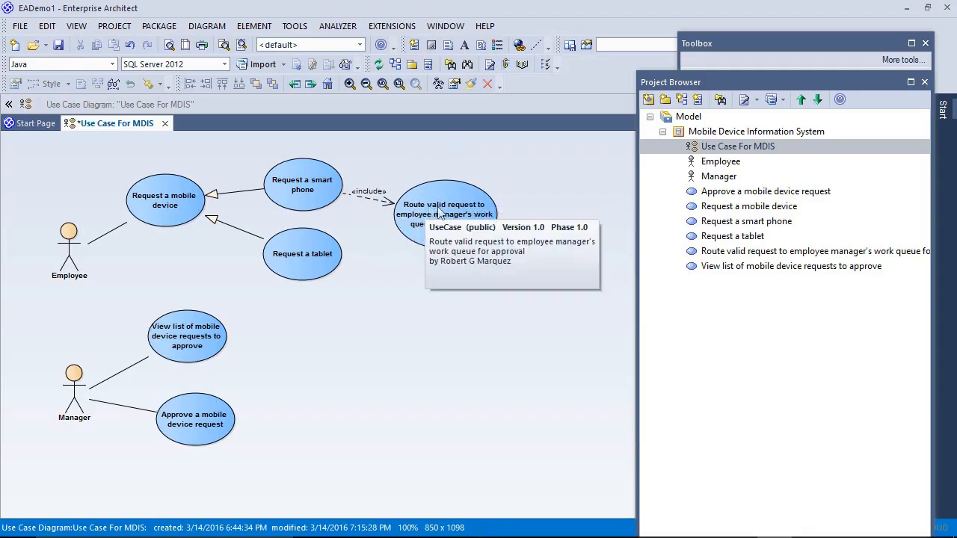
click(302, 184)
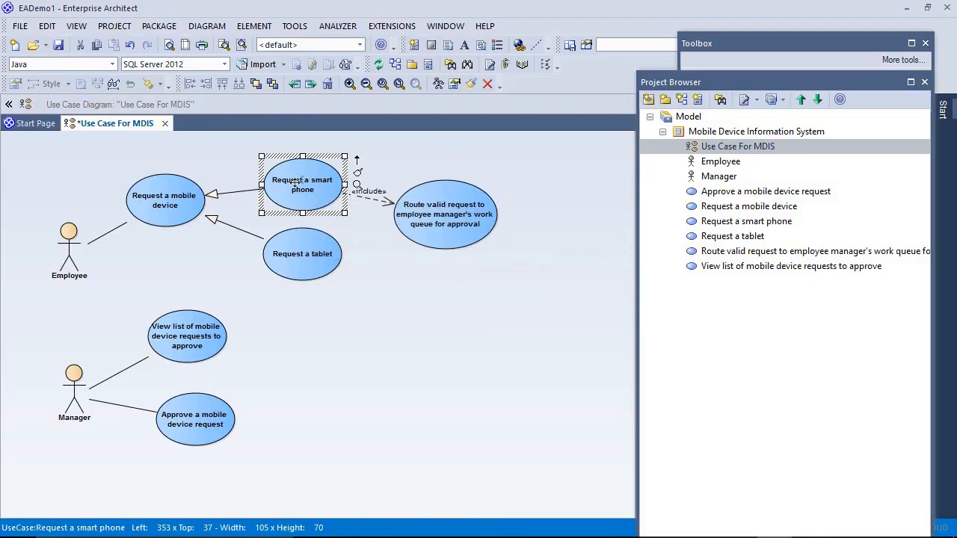
mouse_move(430, 196)
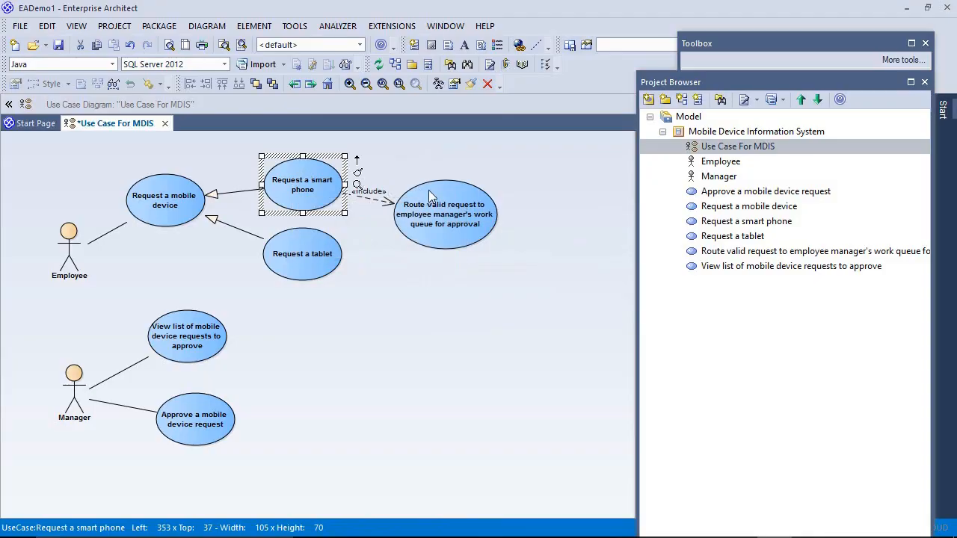
click(442, 214)
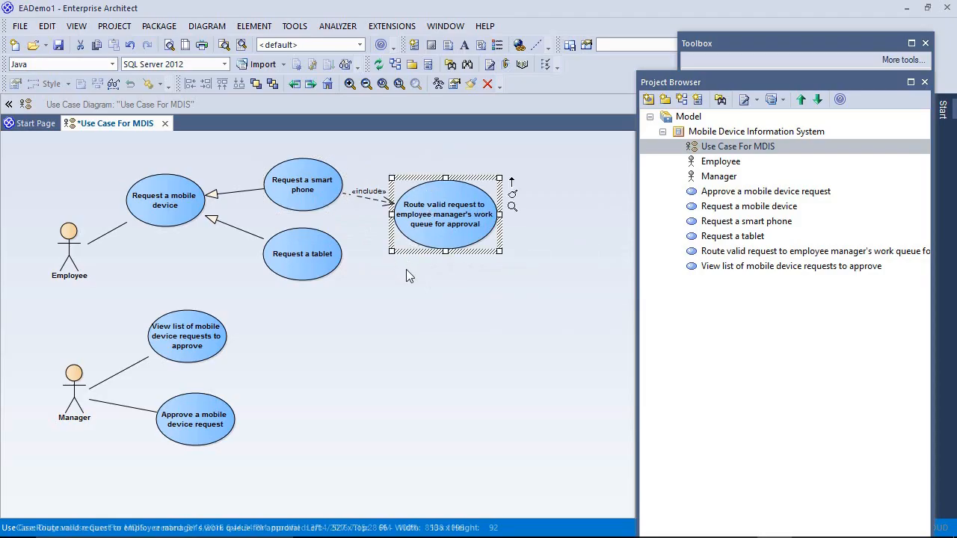
Add an Include connector from Request a tablet to the routing use case.
click(302, 254)
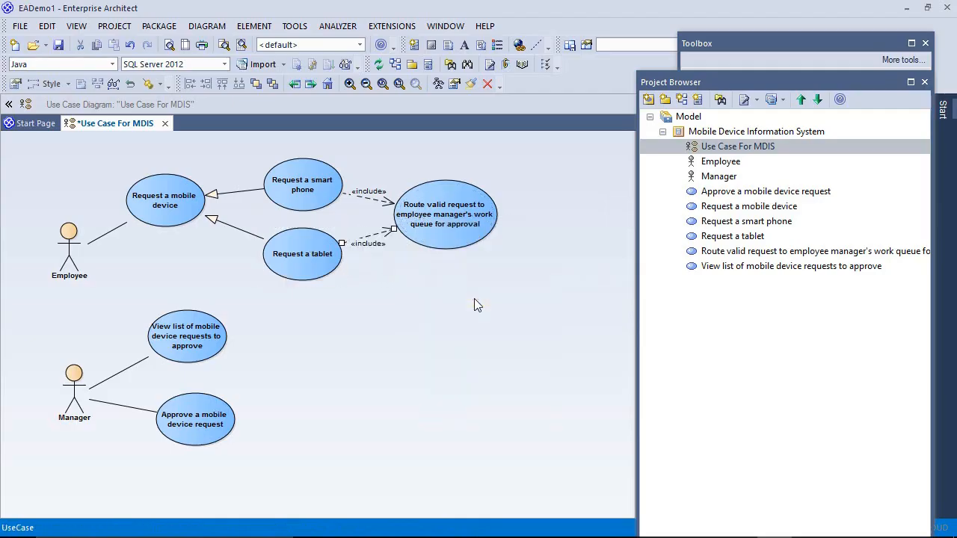
mouse_move(424, 281)
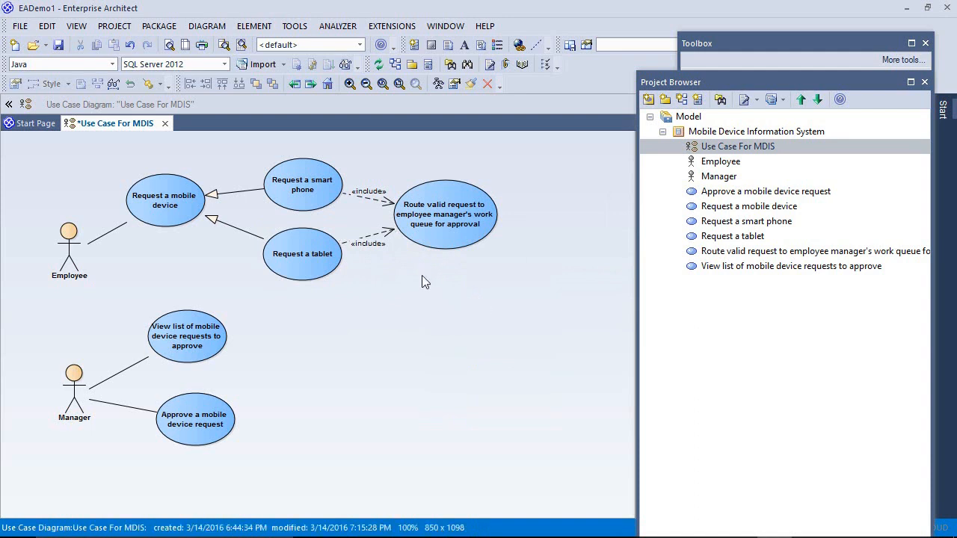
mouse_move(444, 212)
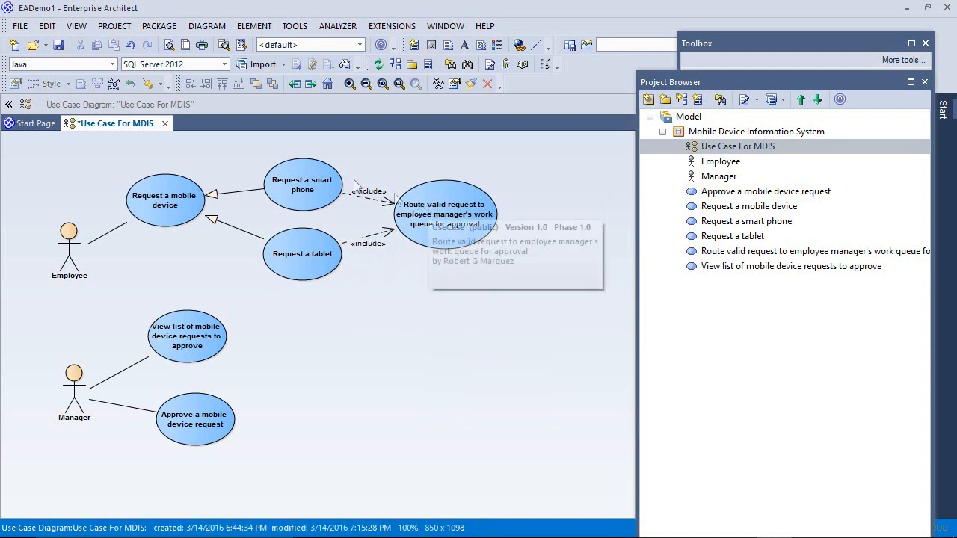
mouse_move(475, 200)
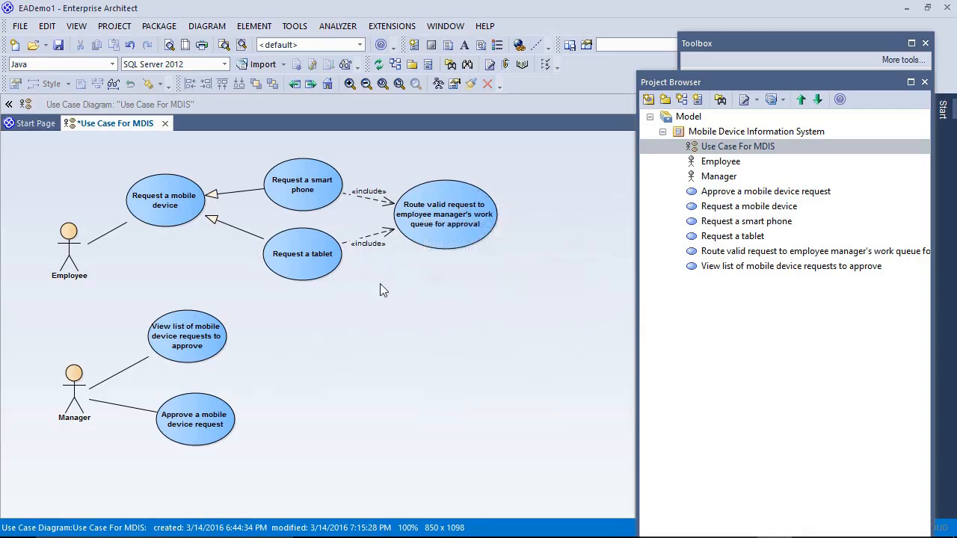
mouse_move(415, 266)
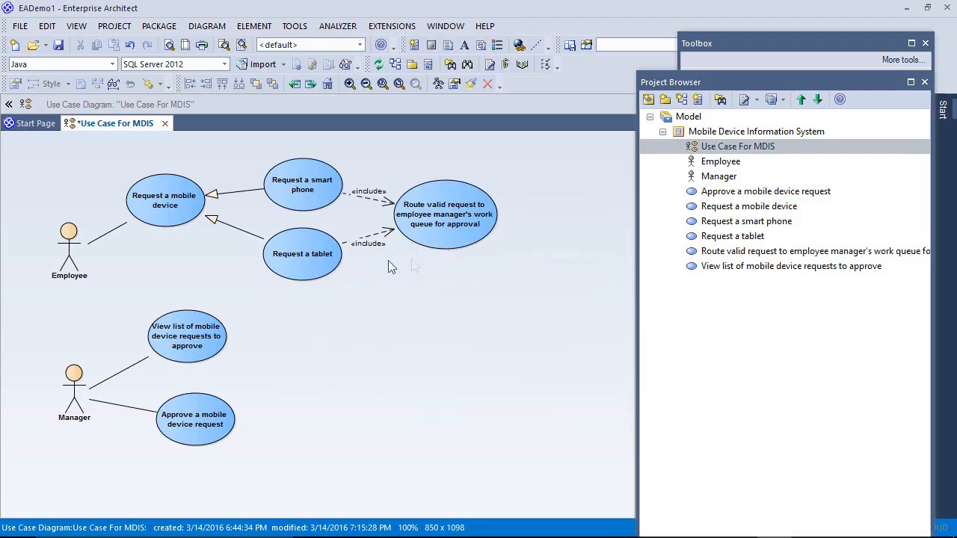
mouse_move(389, 155)
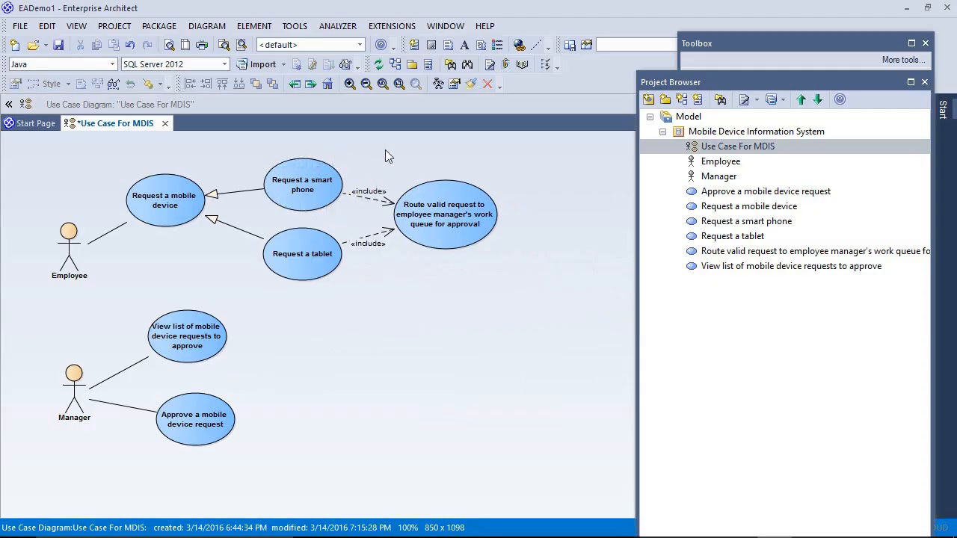
mouse_move(404, 257)
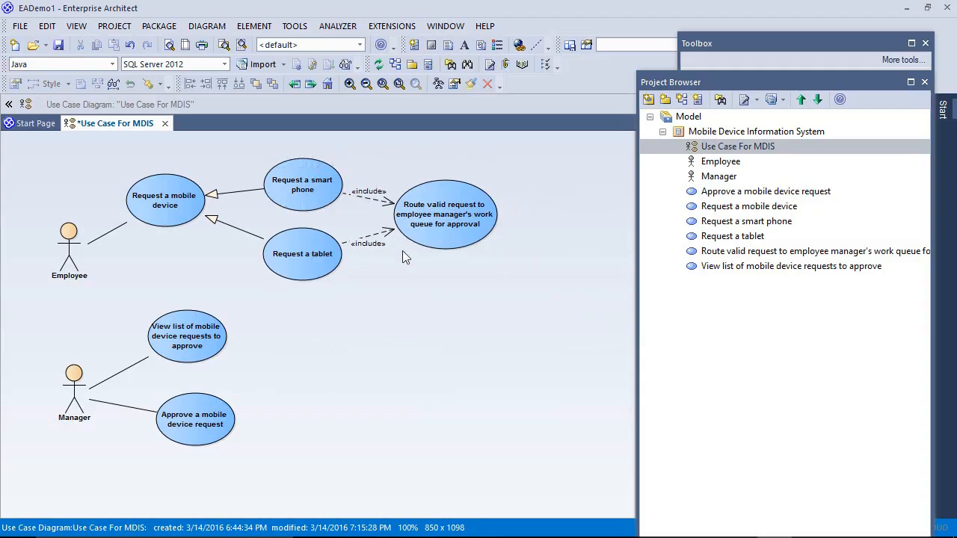
mouse_move(355, 166)
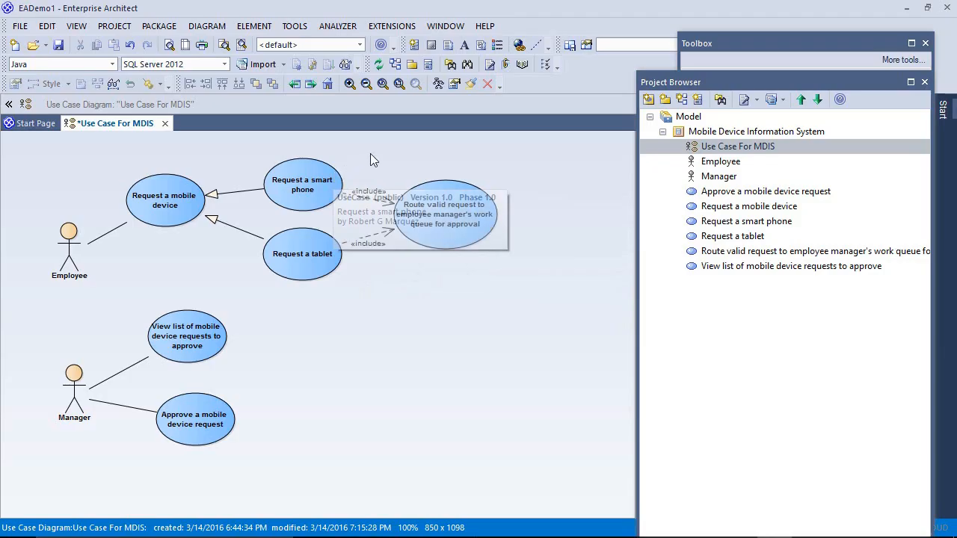
click(302, 186)
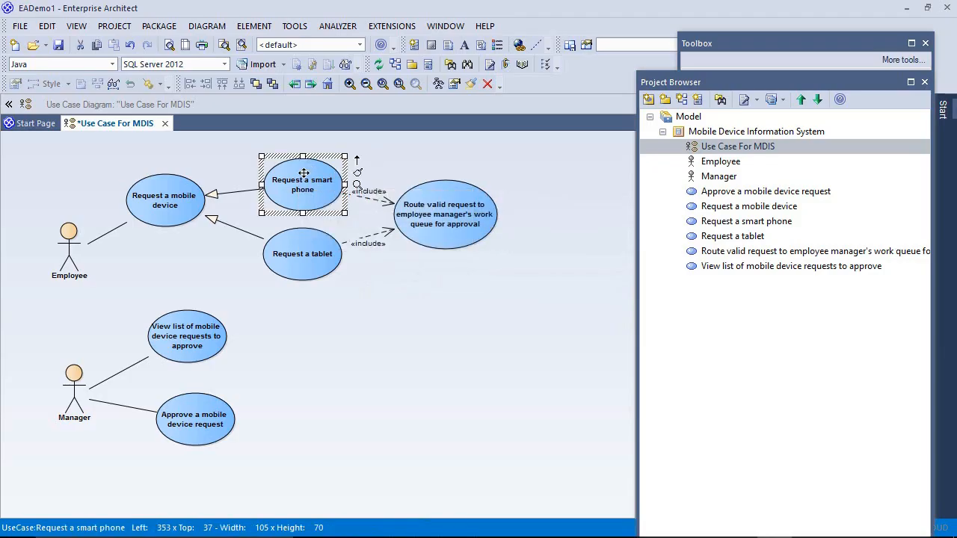
Show Request a smart phone's Basic Path scenario description, ready to enter its steps.
double_click(302, 183)
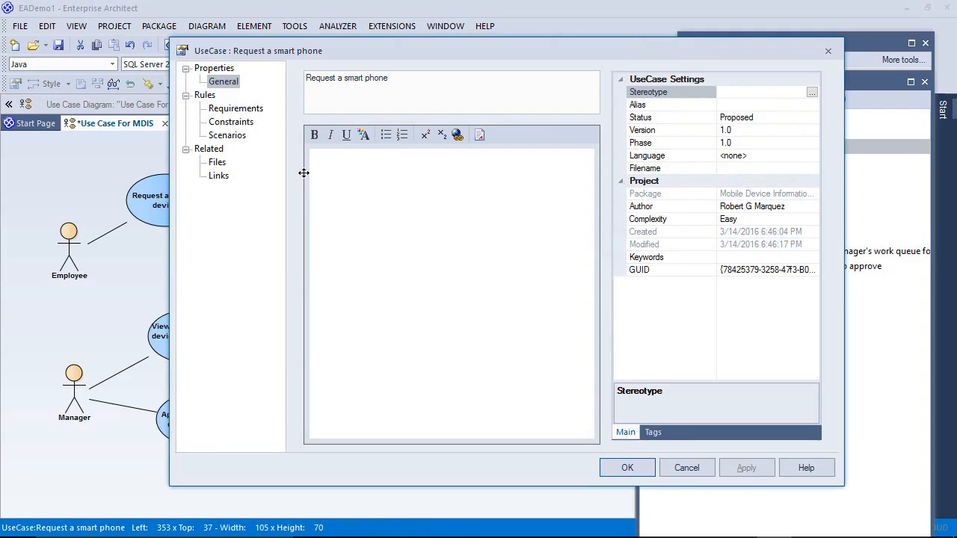
mouse_move(227, 135)
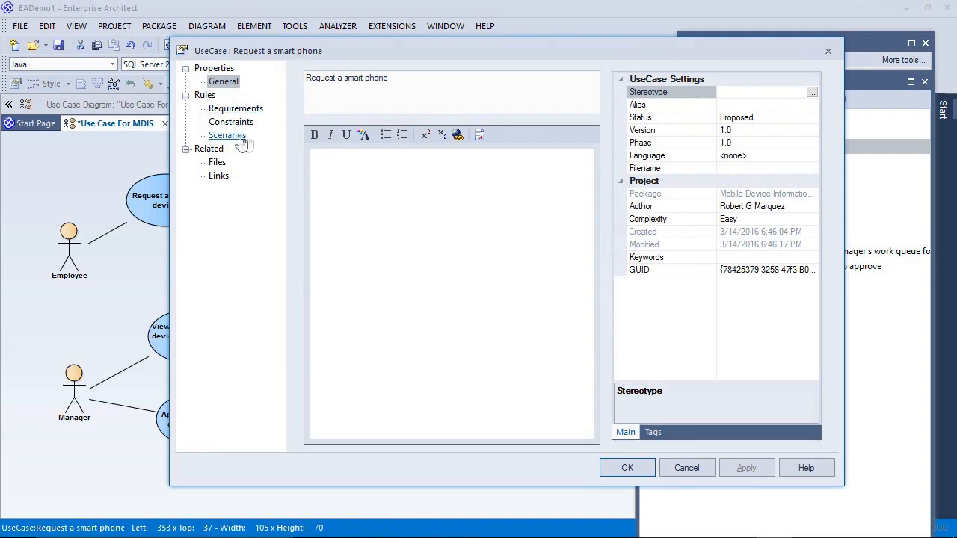
click(227, 135)
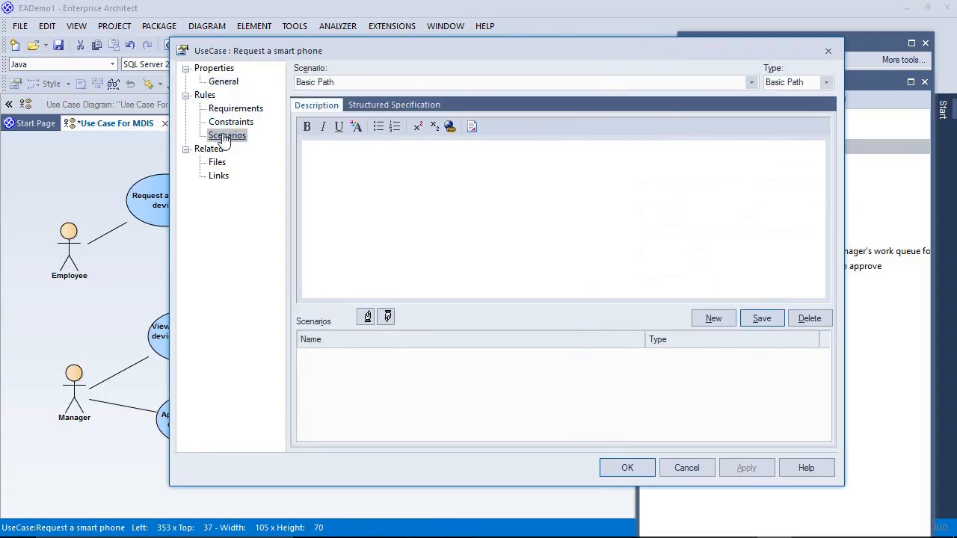
click(395, 104)
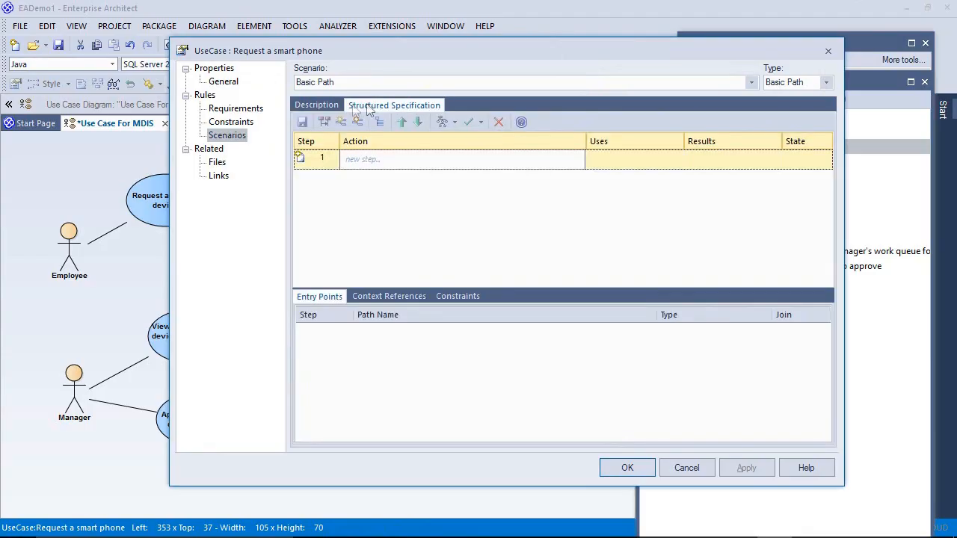
click(316, 105)
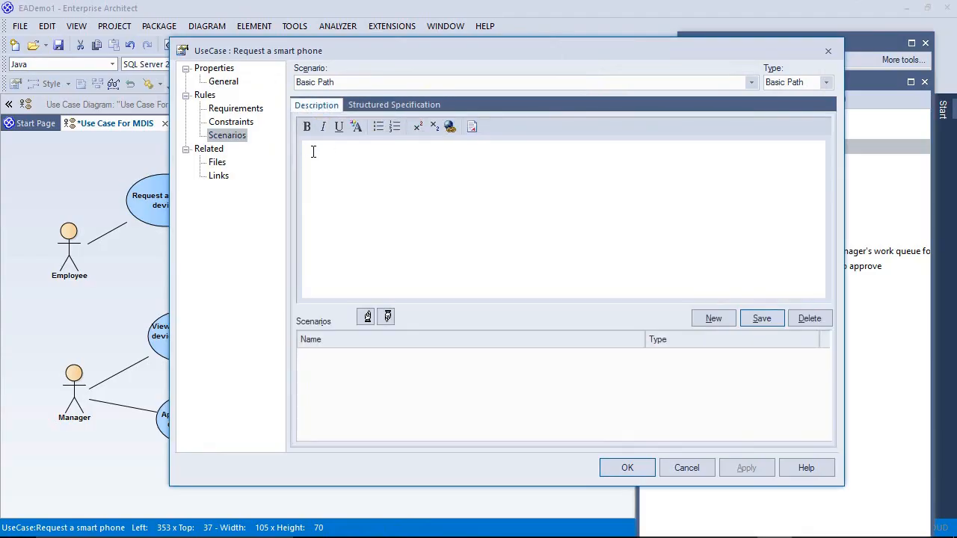
click(312, 152)
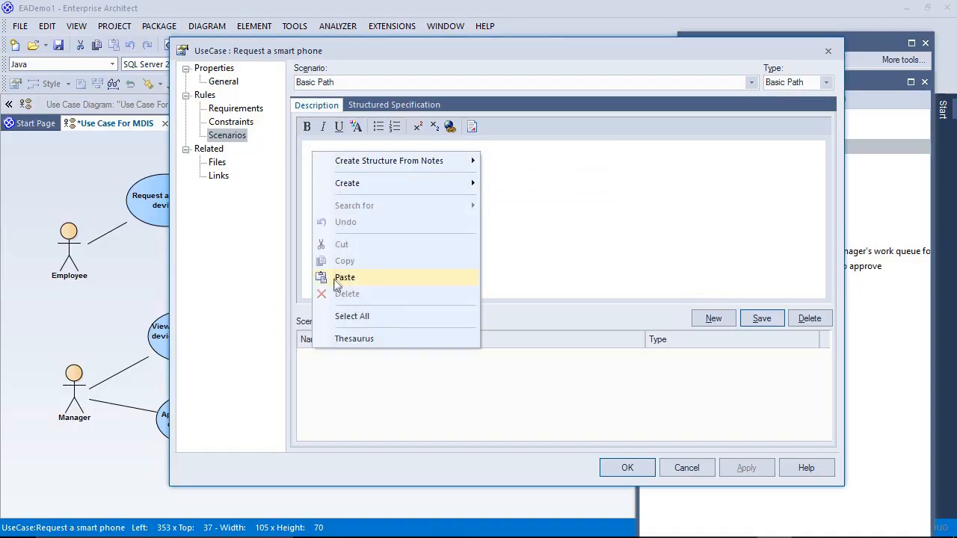
Paste the five Basic Path lines and structure them via Create Structure From Notes > New Line Delimited.
click(344, 276)
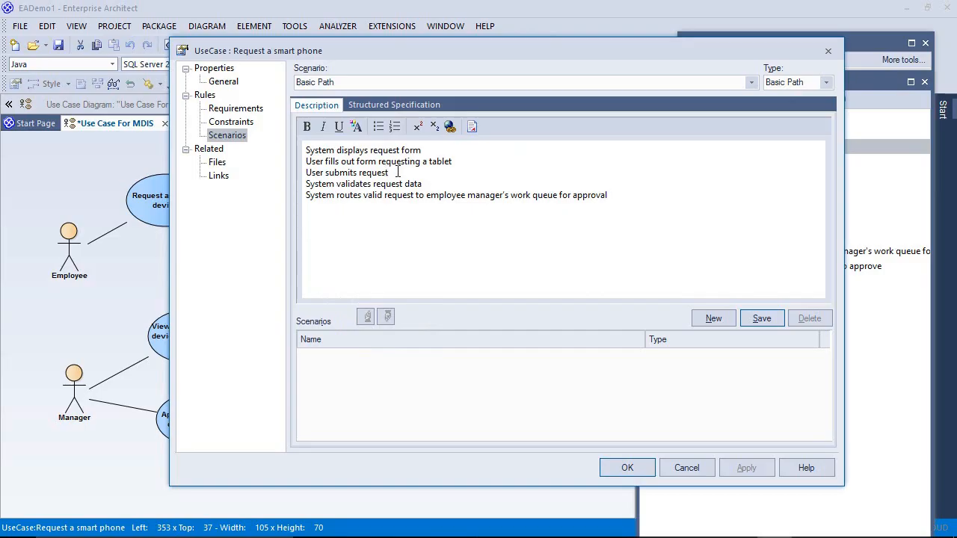
click(428, 149)
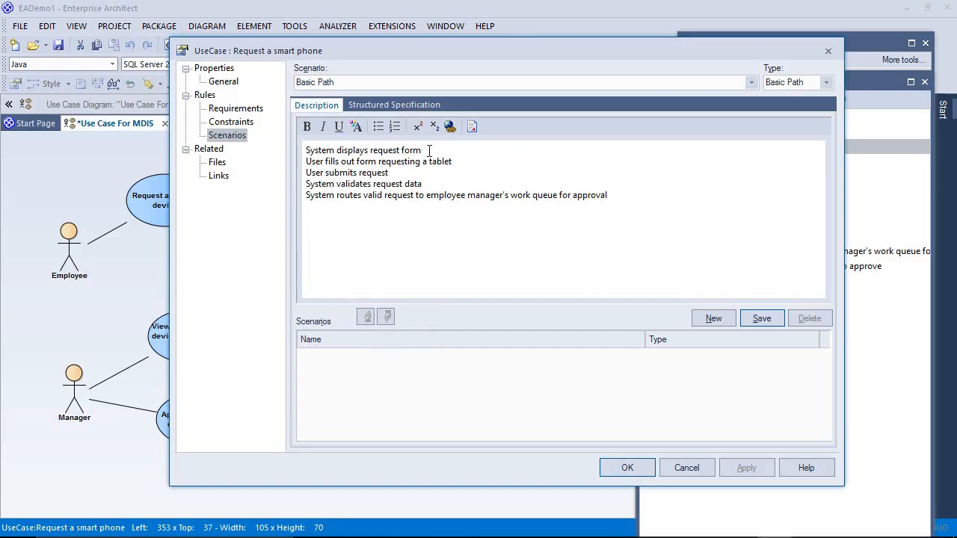
click(608, 195)
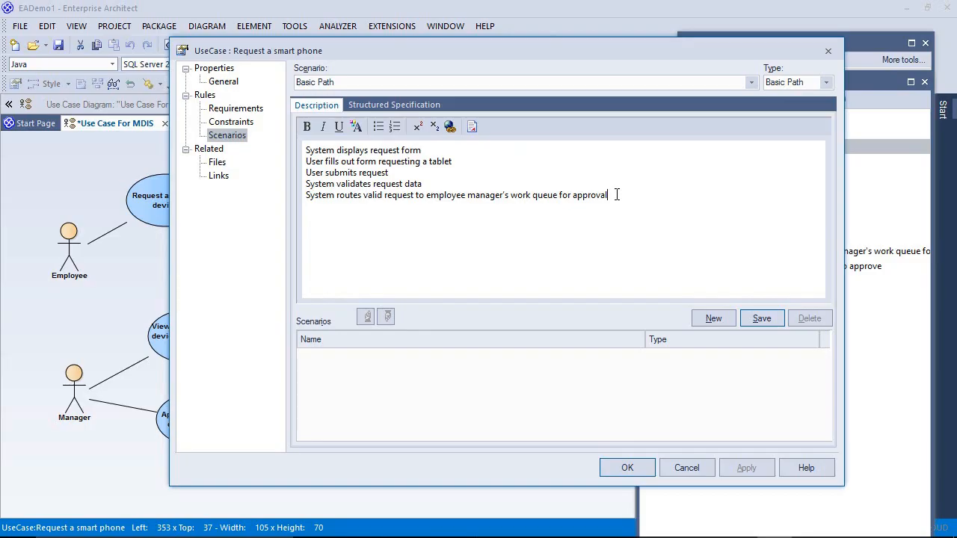
key(ctrl+a)
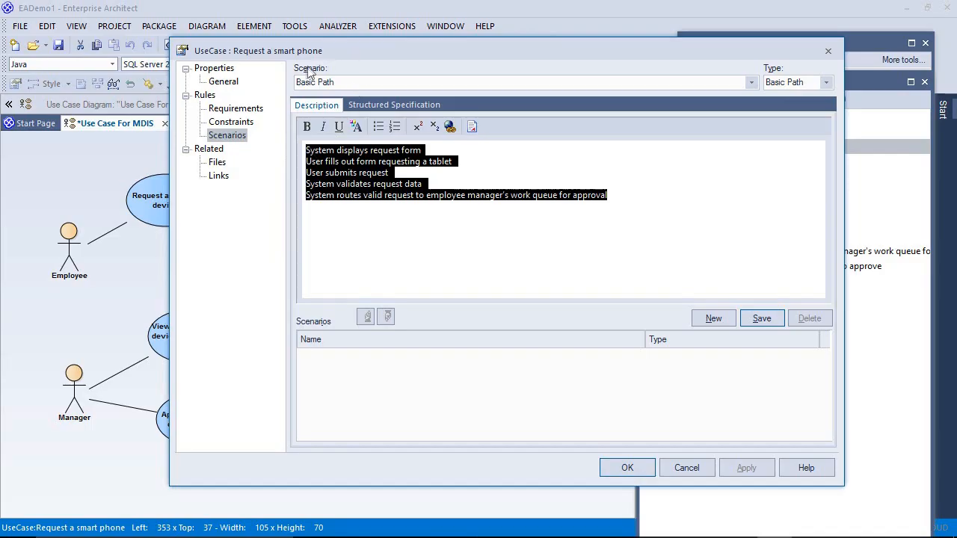
mouse_move(306, 47)
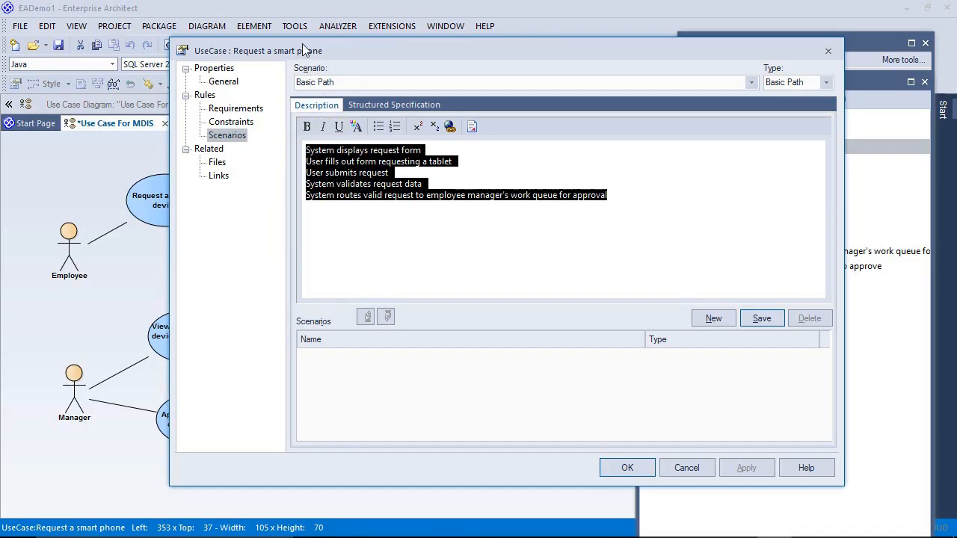
mouse_move(415, 98)
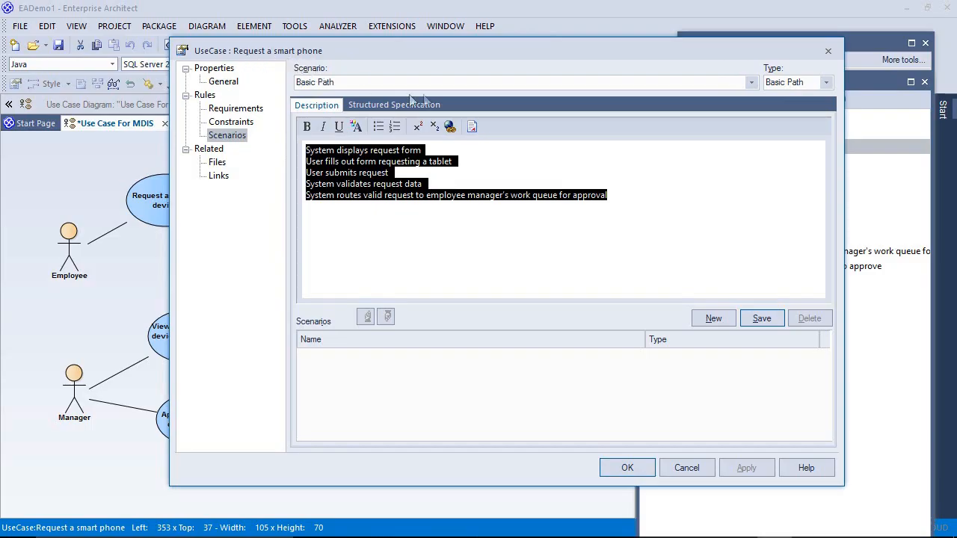
right_click(351, 162)
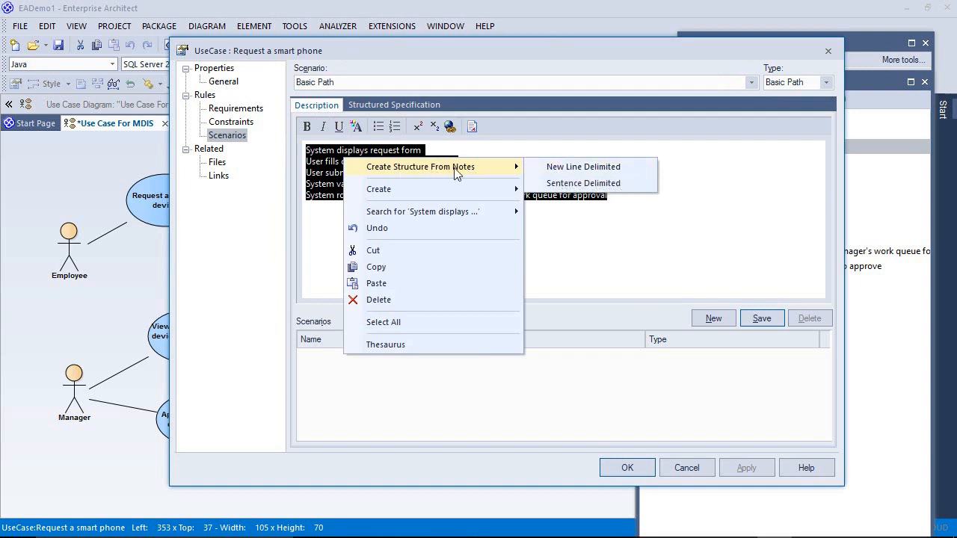
mouse_move(551, 166)
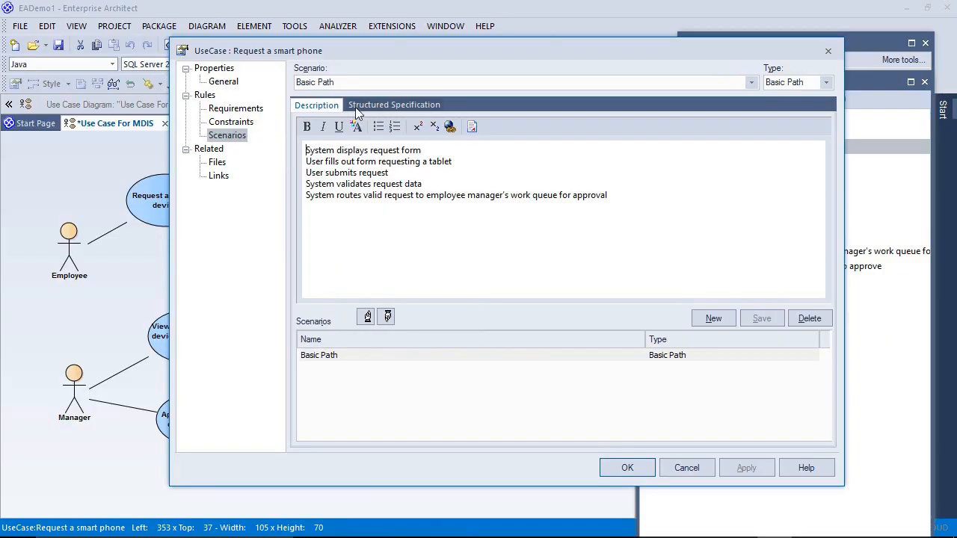
Review the Basic Path as five numbered steps in the Structured Specification view.
click(395, 105)
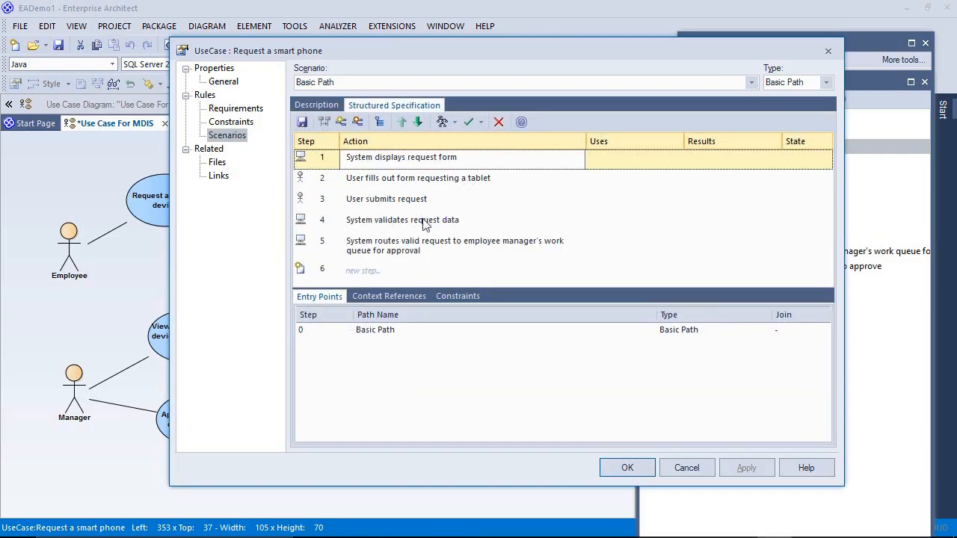
click(316, 105)
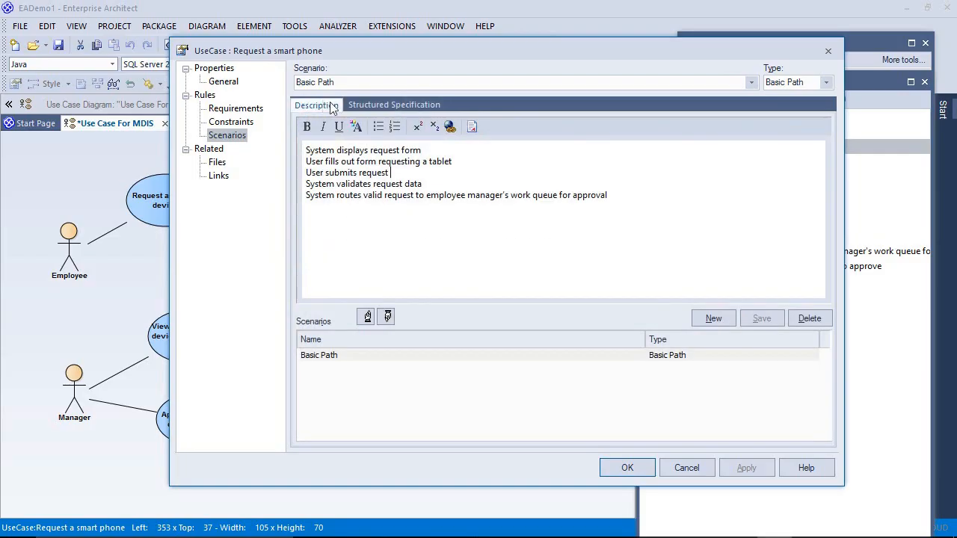
click(395, 104)
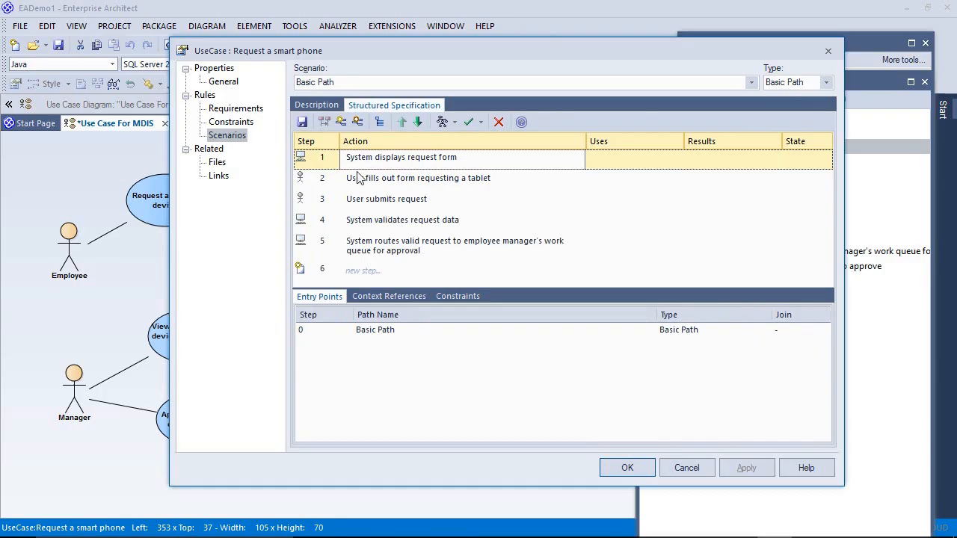
mouse_move(334, 251)
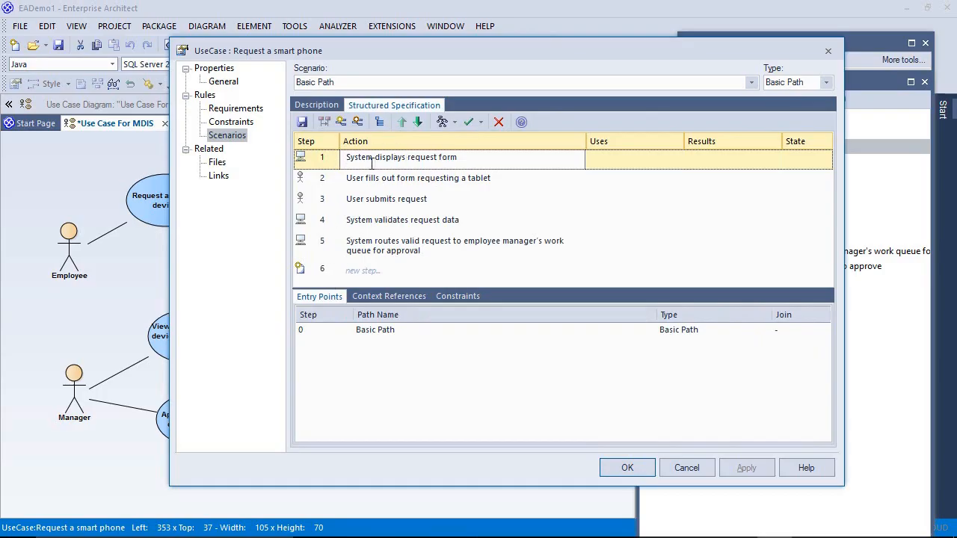
mouse_move(398, 185)
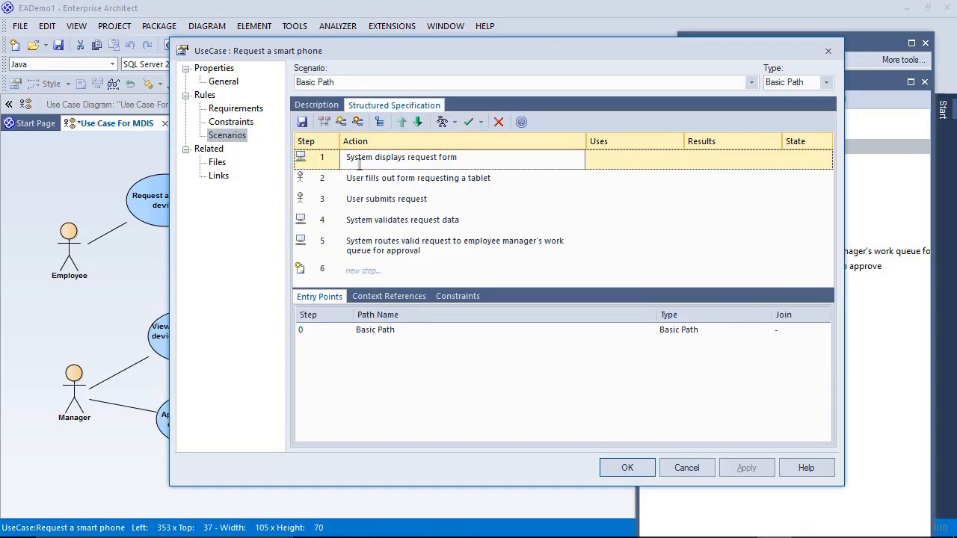
mouse_move(409, 186)
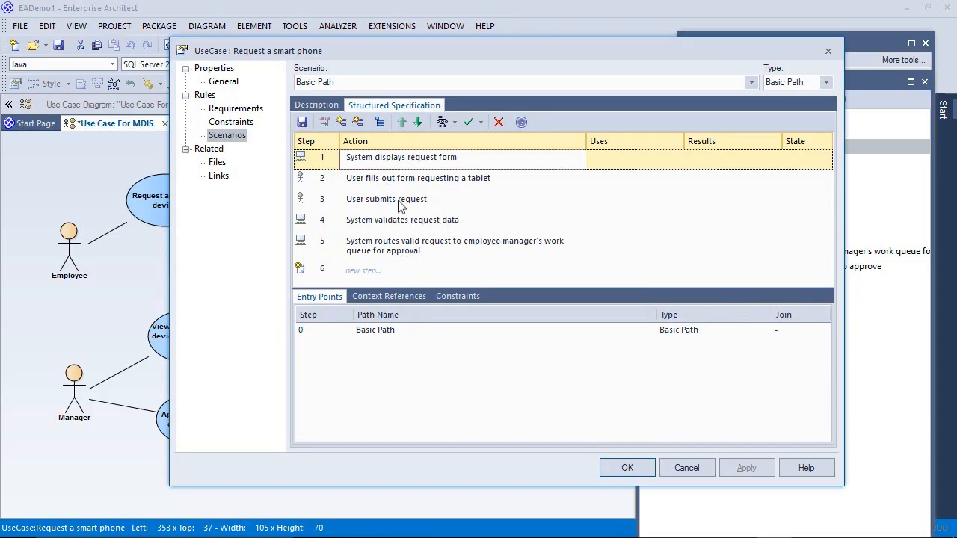
mouse_move(627, 466)
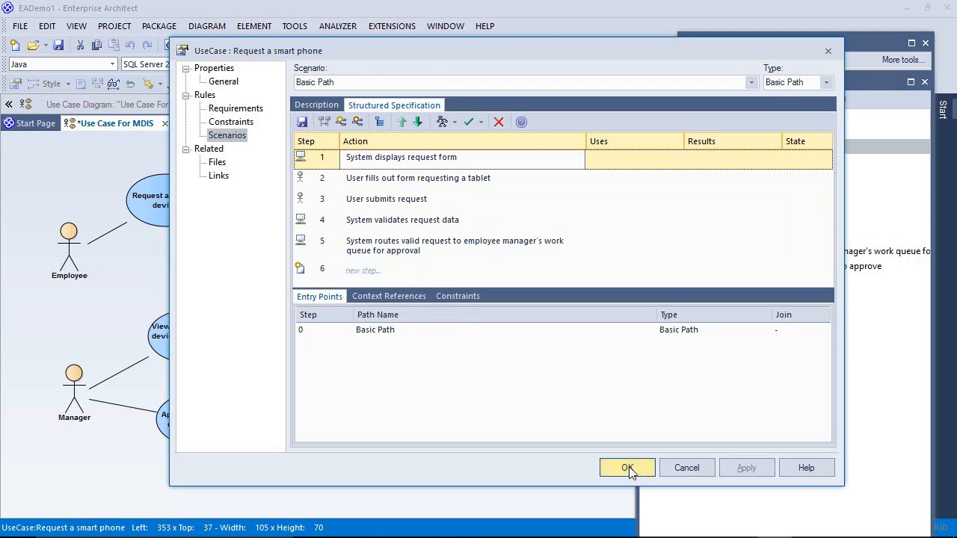
Save the Request a smart phone scenarios and return to the Use Case For MDIS diagram.
click(627, 467)
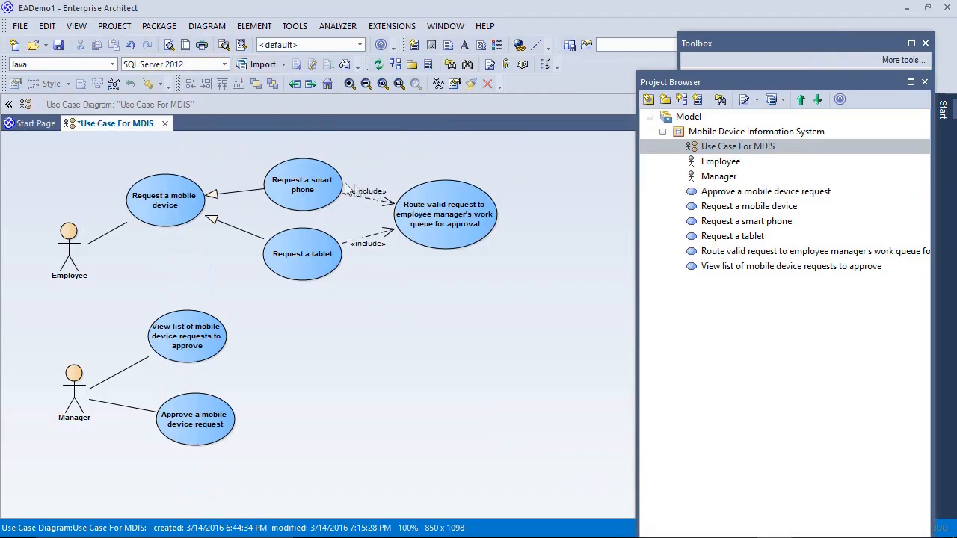
mouse_move(392, 155)
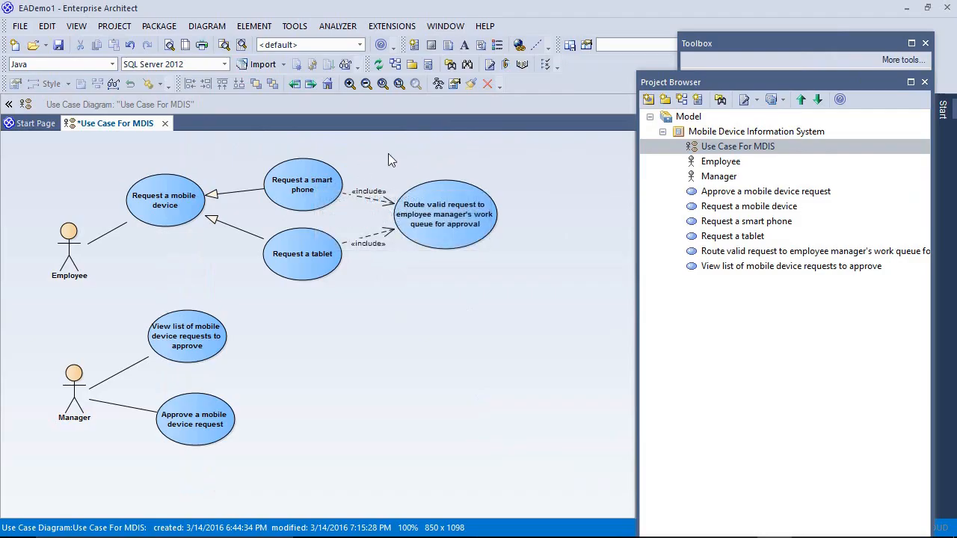
mouse_move(388, 290)
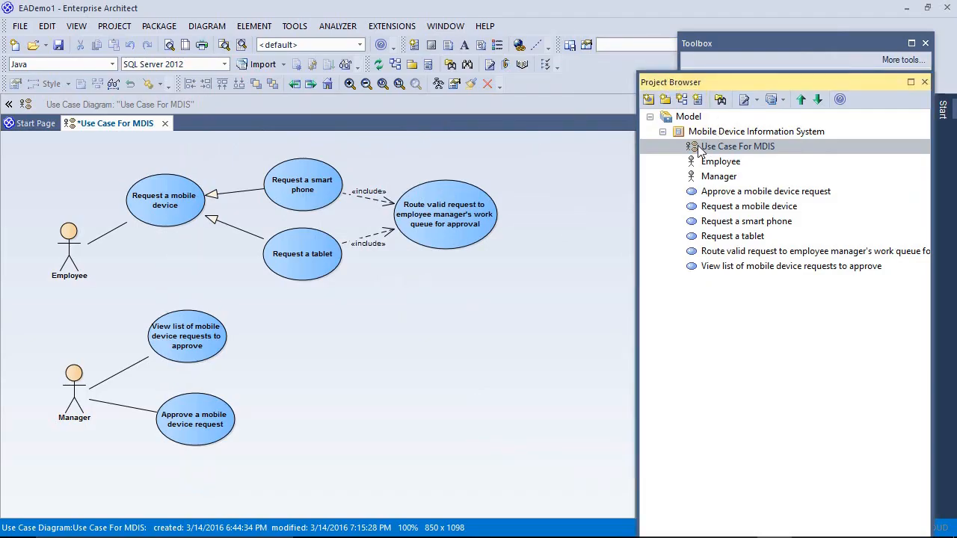
click(757, 132)
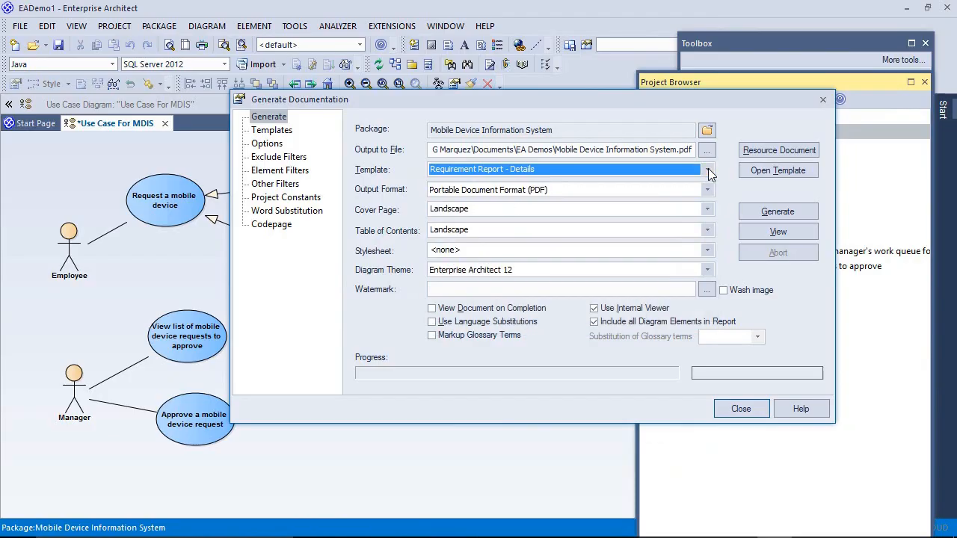
mouse_move(463, 177)
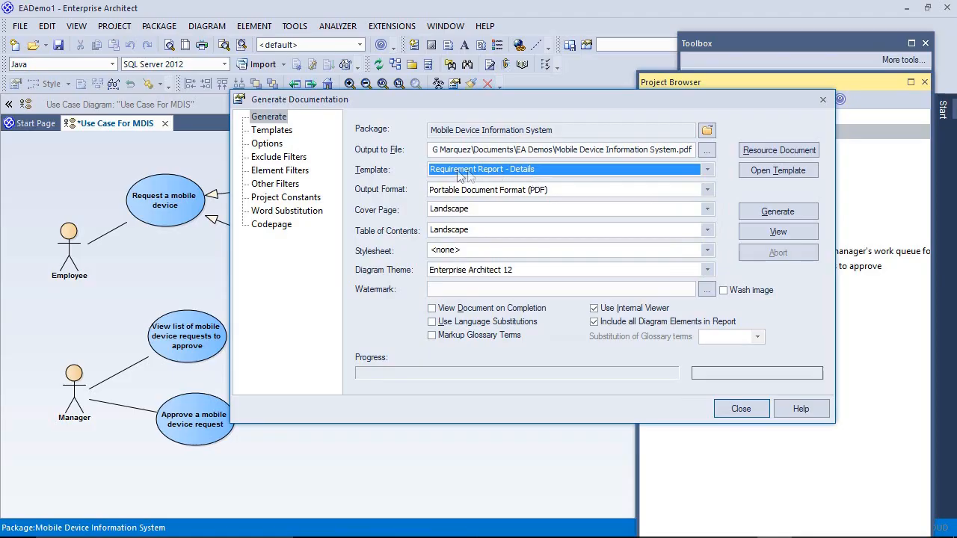
mouse_move(763, 206)
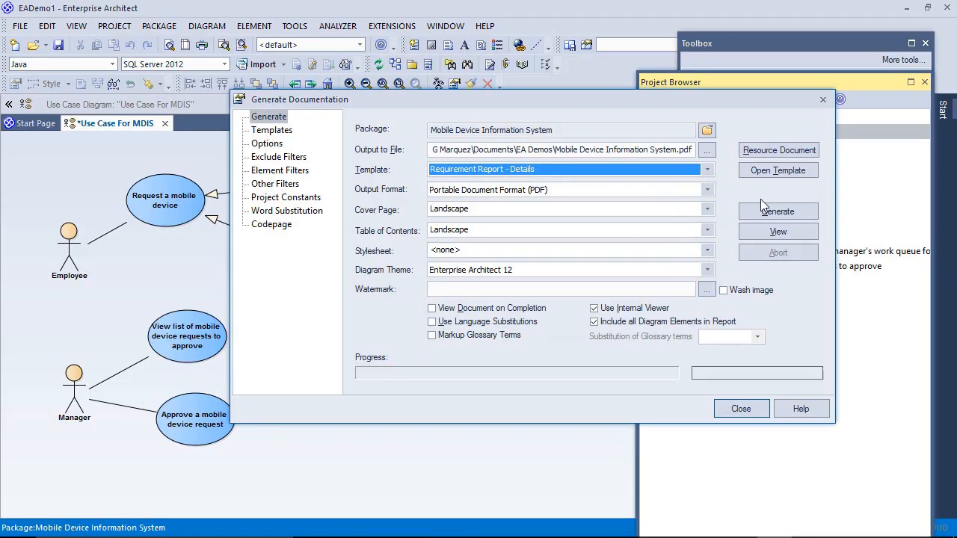
Generate the Requirement Report - Details PDF for the Mobile Device Information System package.
click(778, 211)
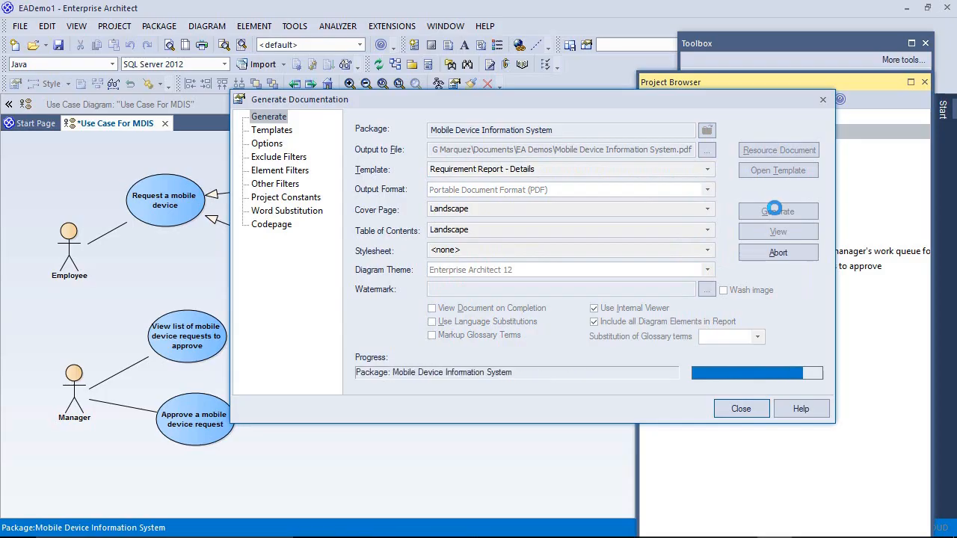
click(777, 211)
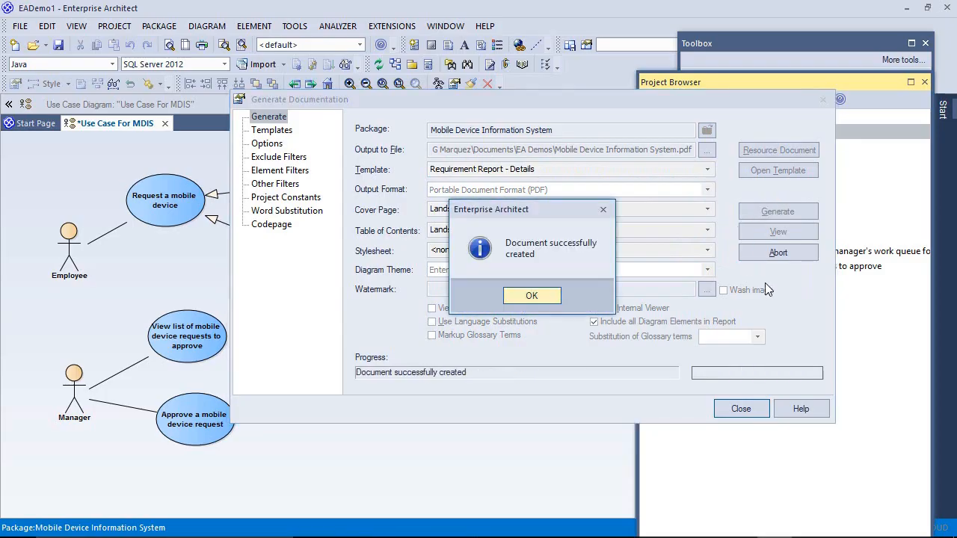
click(532, 296)
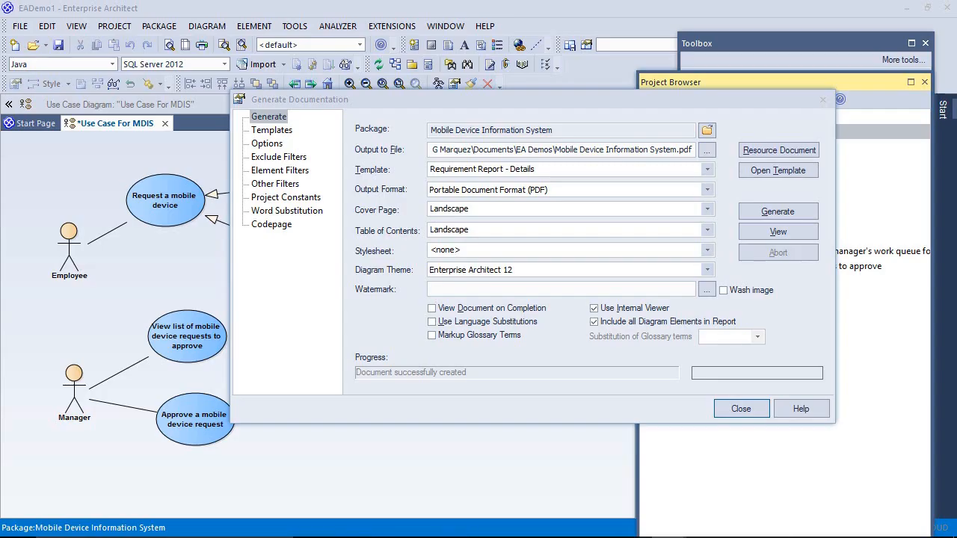
View the generated Mobile Device Information System report in Adobe Acrobat.
click(777, 230)
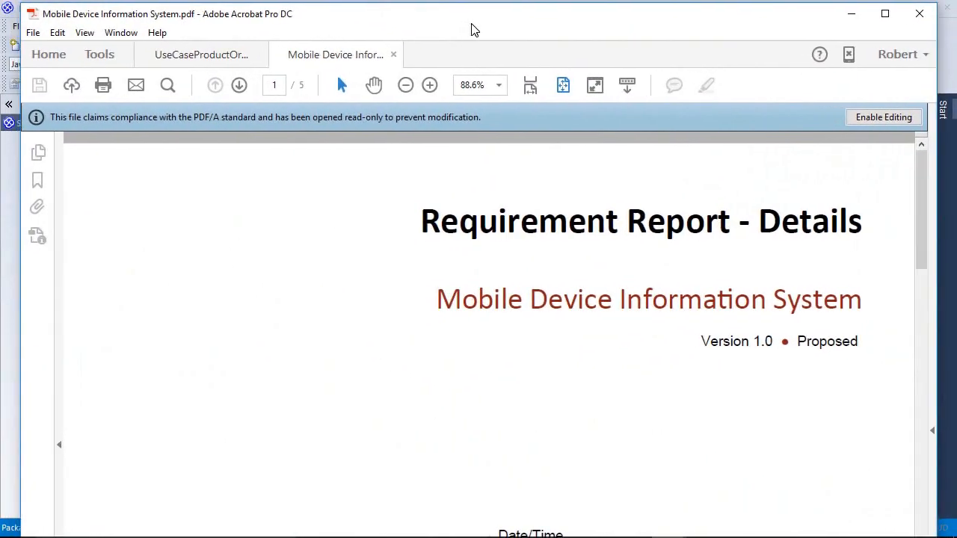
mouse_move(903, 222)
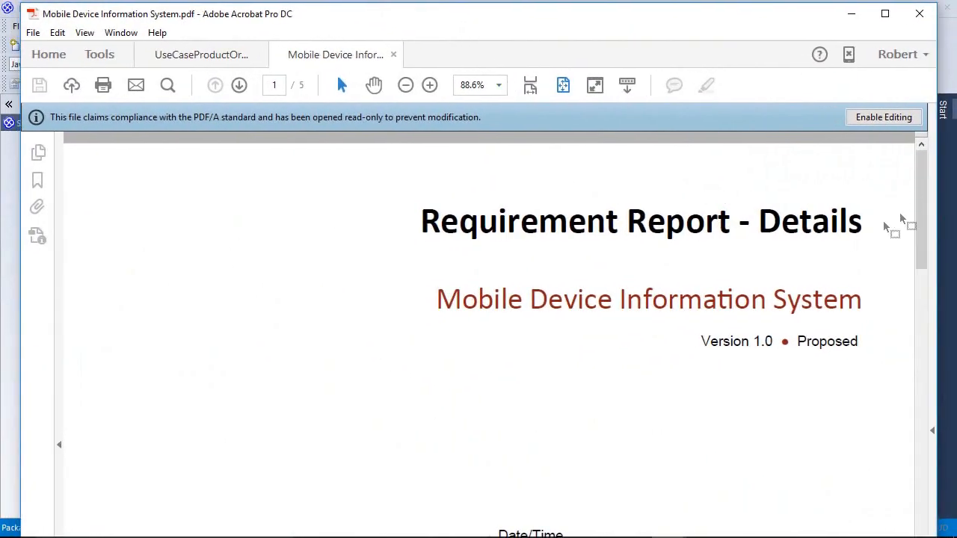
mouse_move(559, 232)
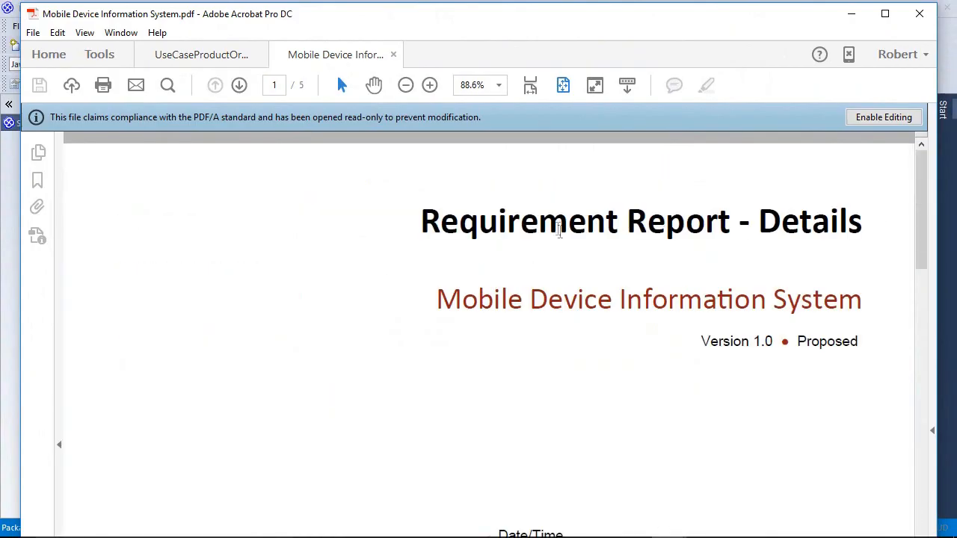
mouse_move(610, 314)
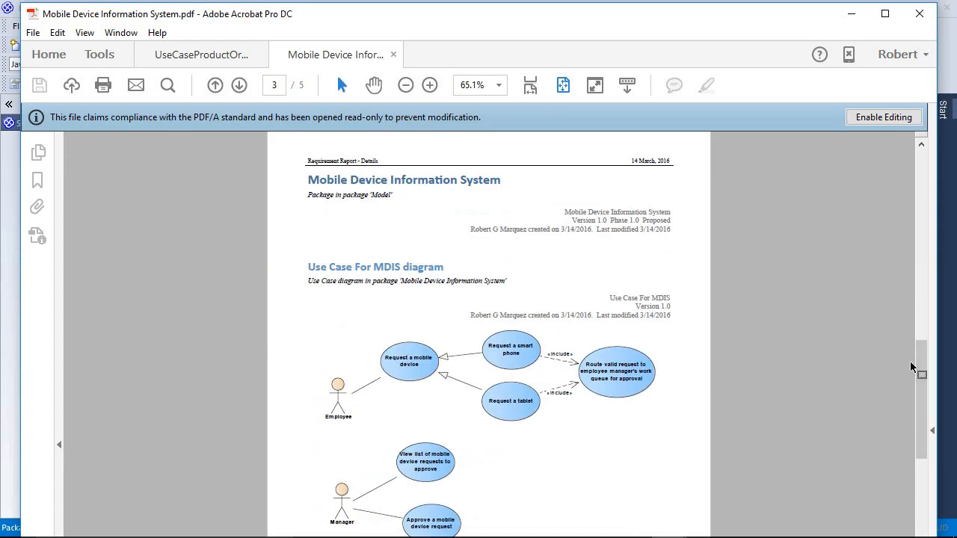
mouse_move(530, 84)
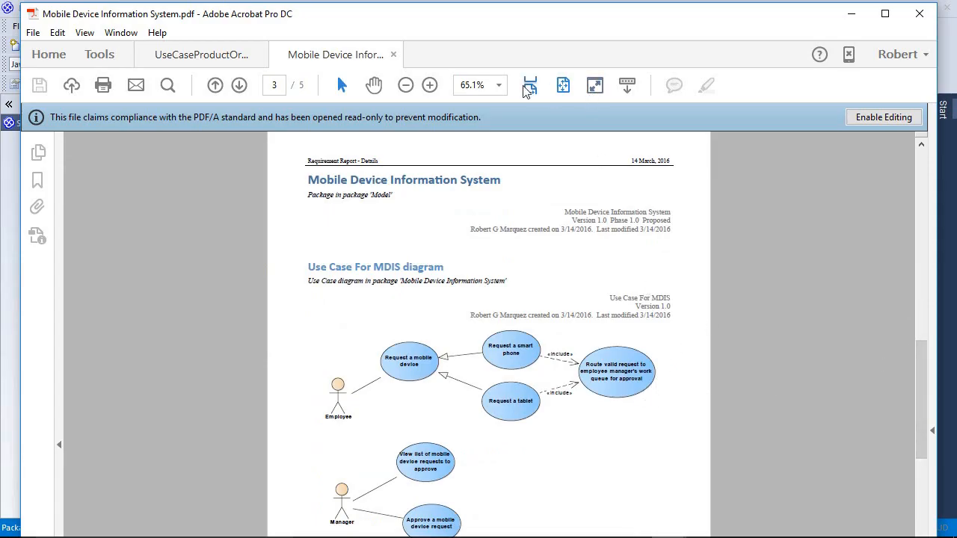
Zoom the report to 100% and scroll down to the Request a smart phone scenarios.
click(499, 83)
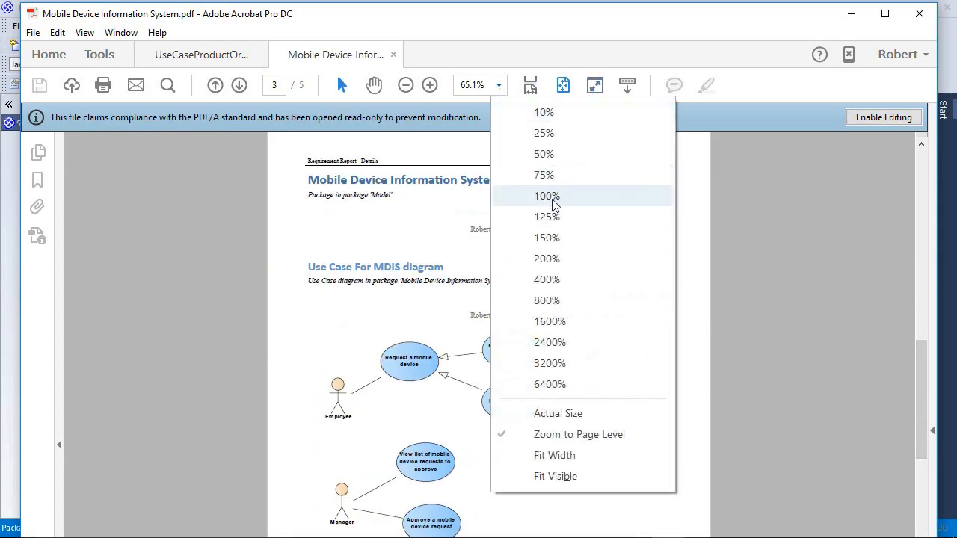
click(547, 196)
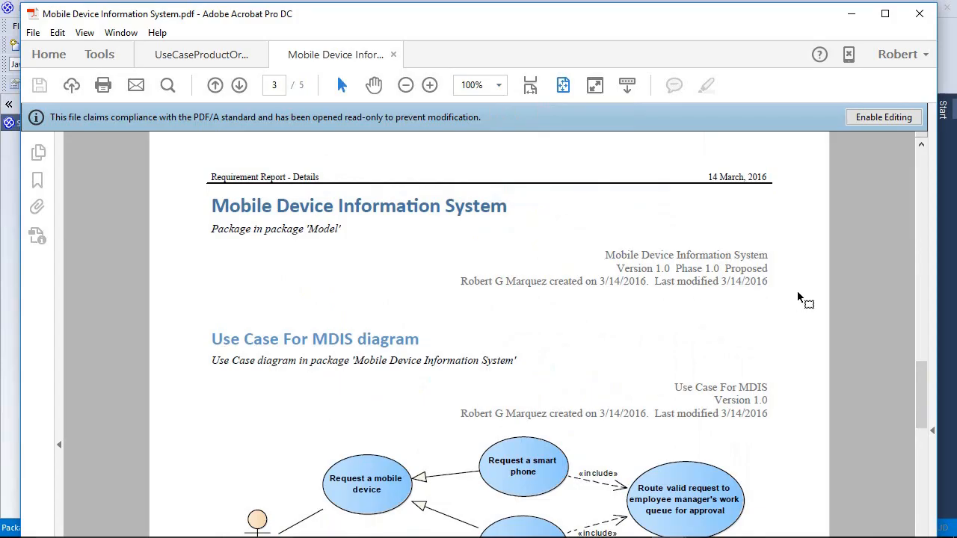
scroll(down, 3)
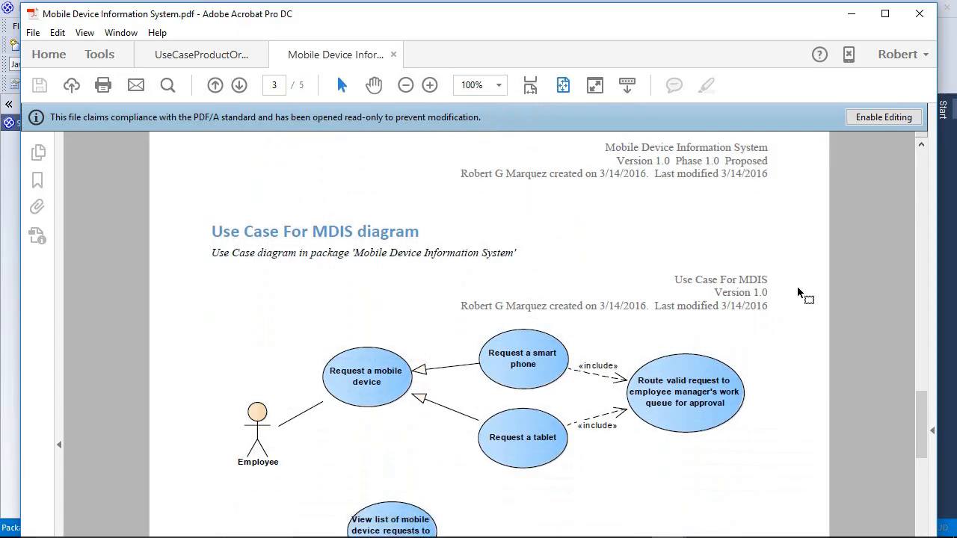
click(239, 84)
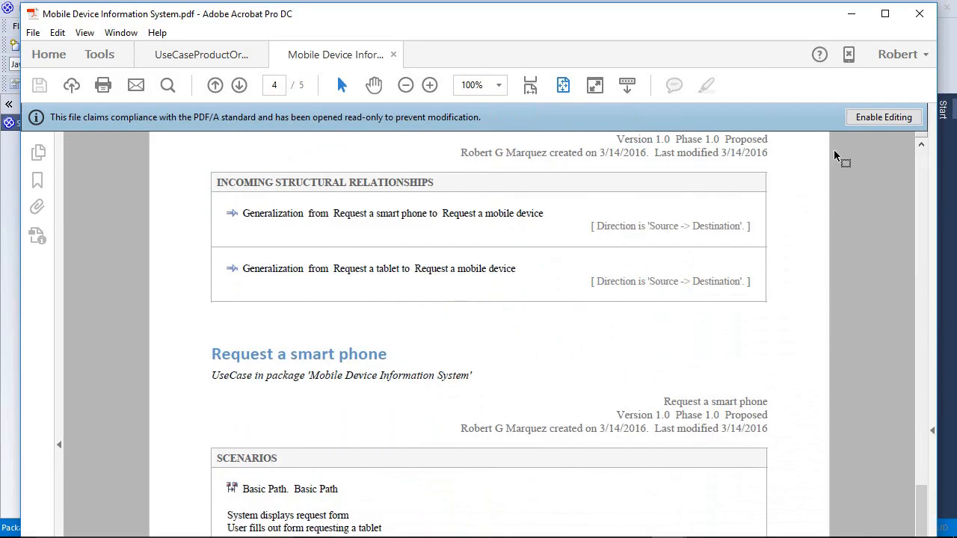
scroll(down, 3)
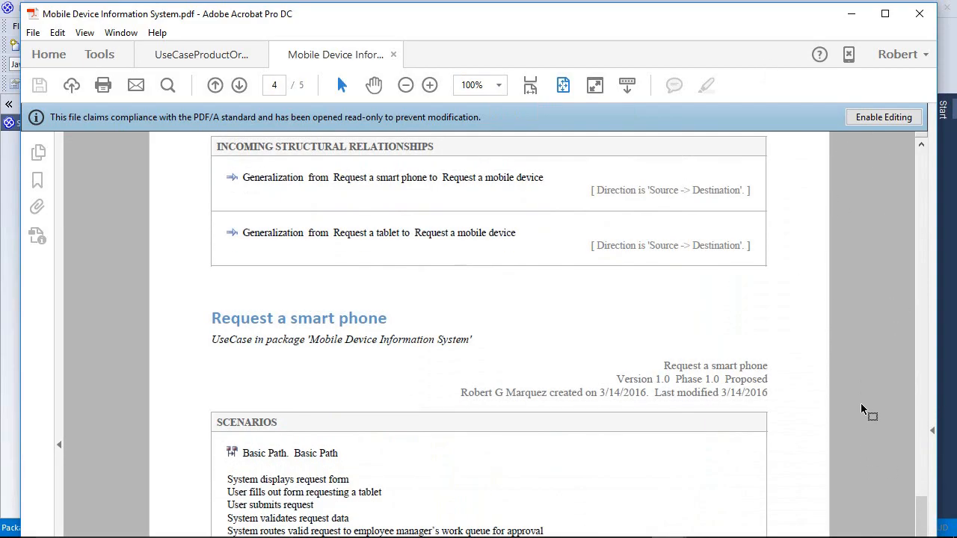
scroll(down, 3)
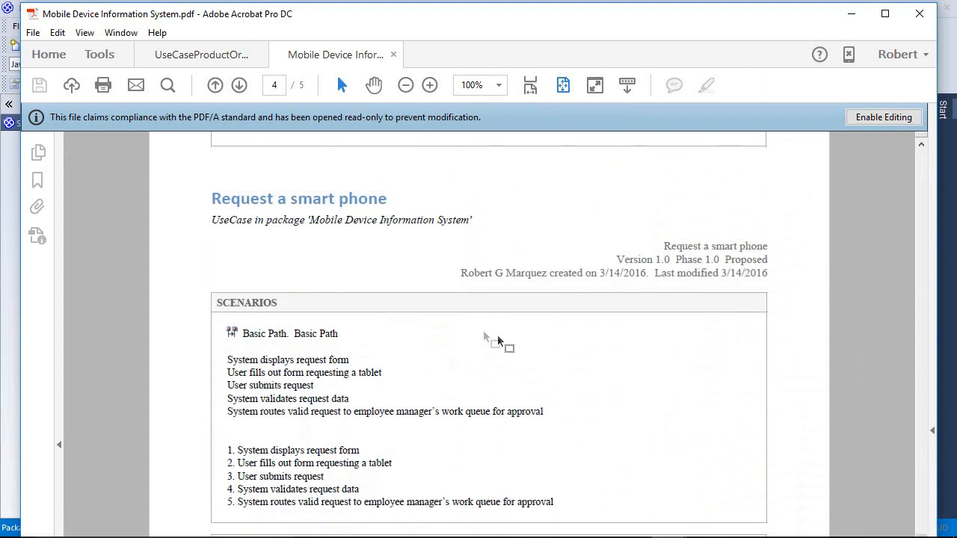
mouse_move(356, 227)
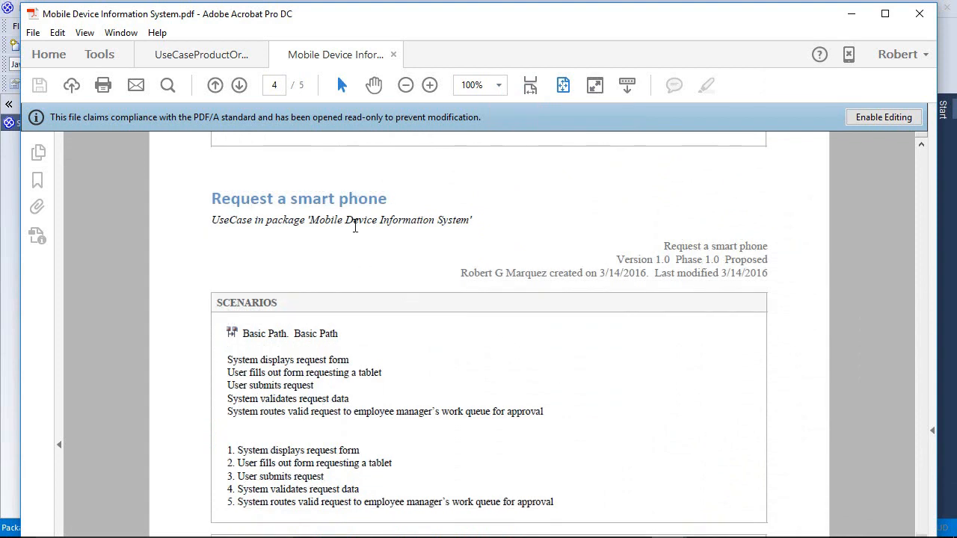
mouse_move(337, 396)
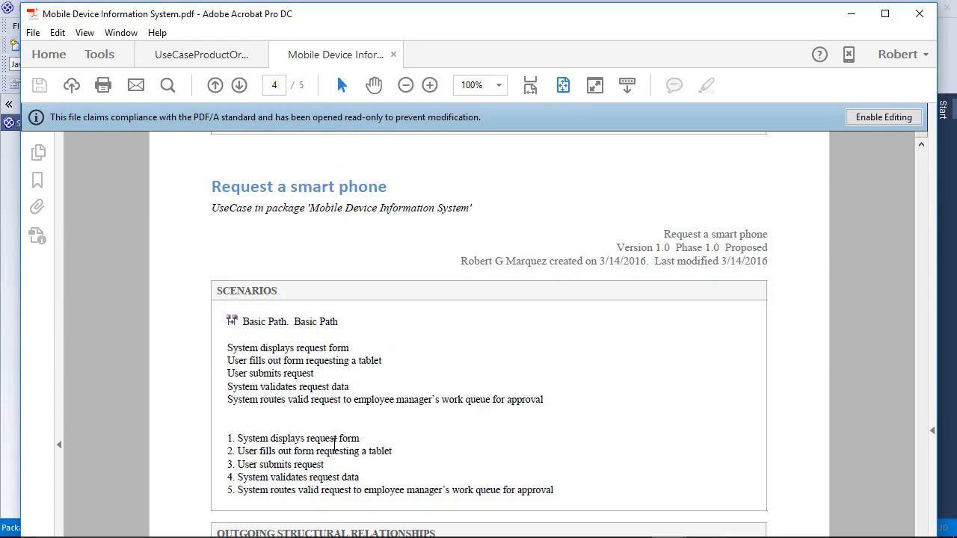
mouse_move(351, 228)
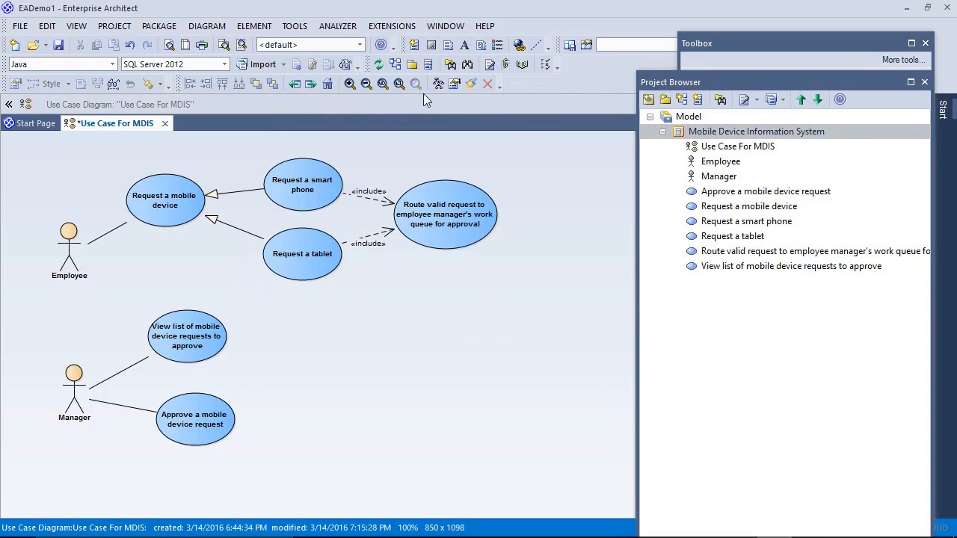
Zoom the diagram out and scroll down to leave room for a boundary.
click(366, 84)
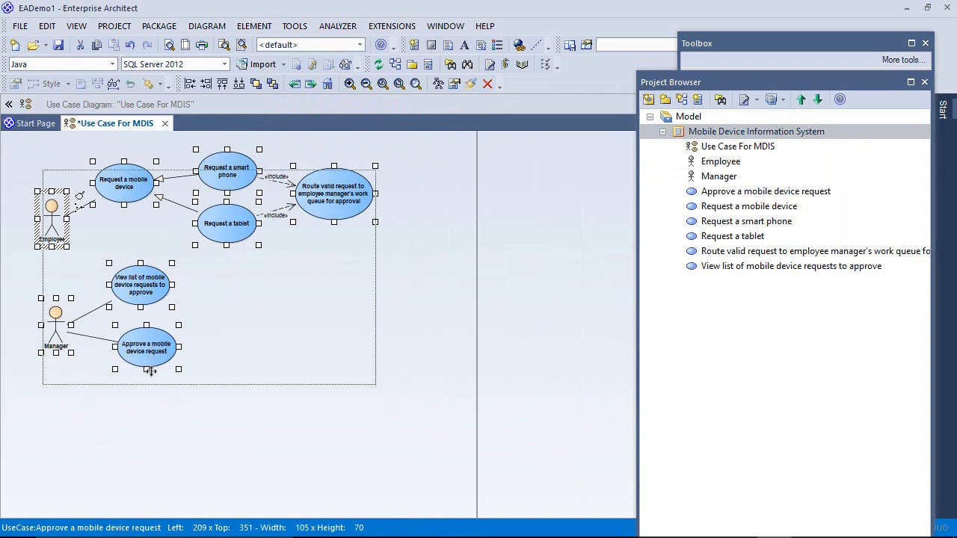
scroll(down, 3)
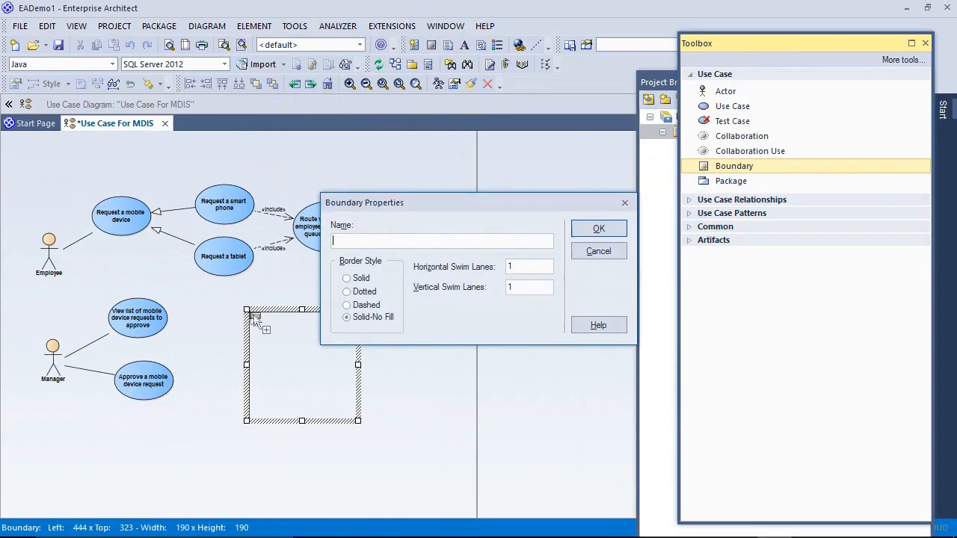
mouse_move(441, 261)
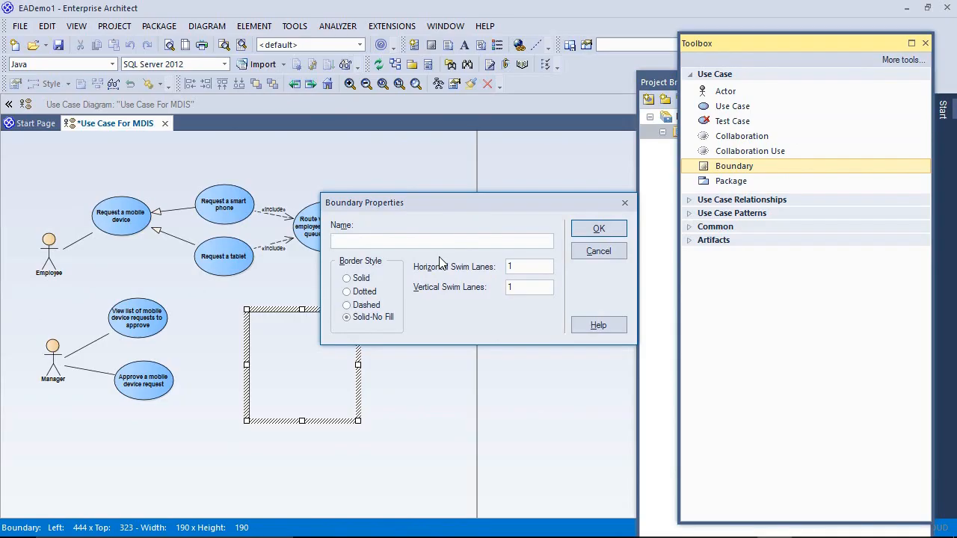
Name the new boundary 'Use Case Diagram For Mobile Device Information System' and confirm.
text(Use Case)
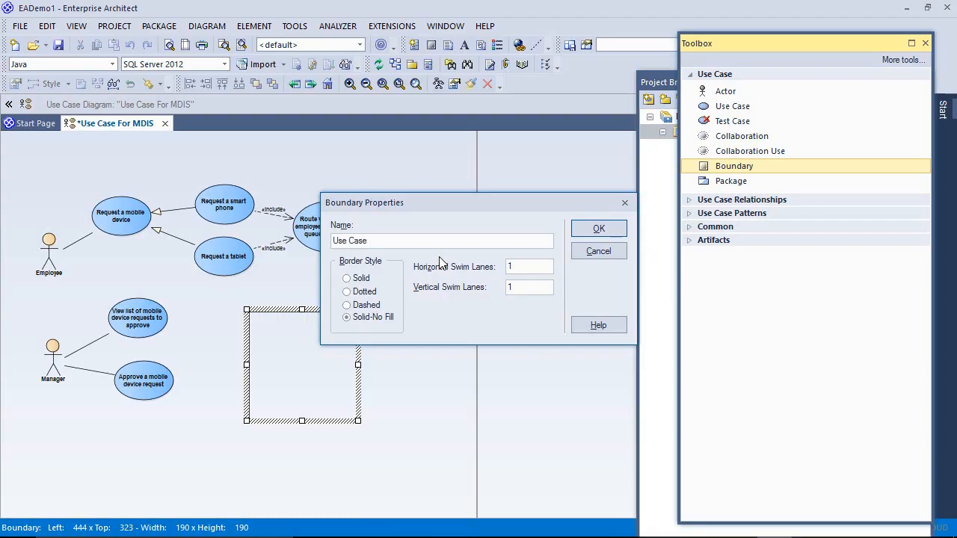
text(Diagram For)
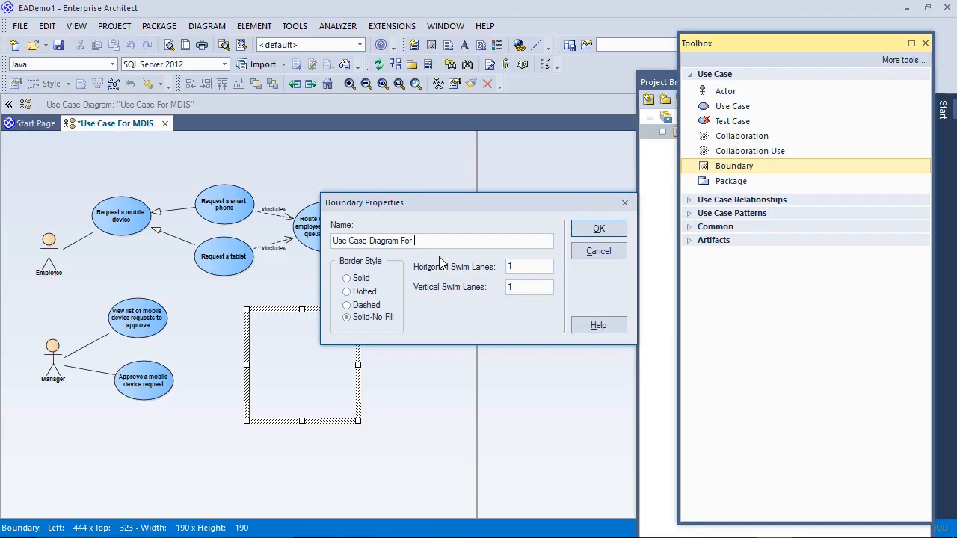
text(Mobile Device)
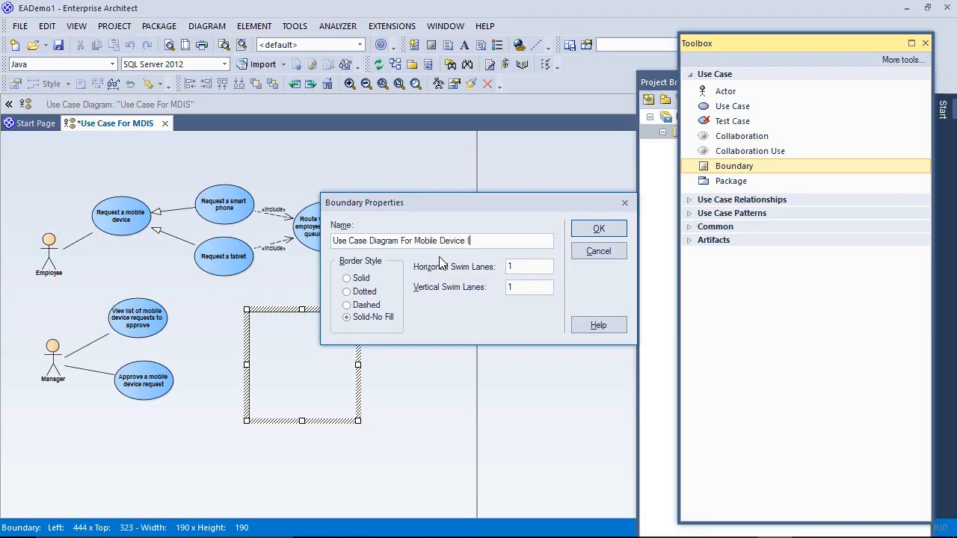
text(Inform)
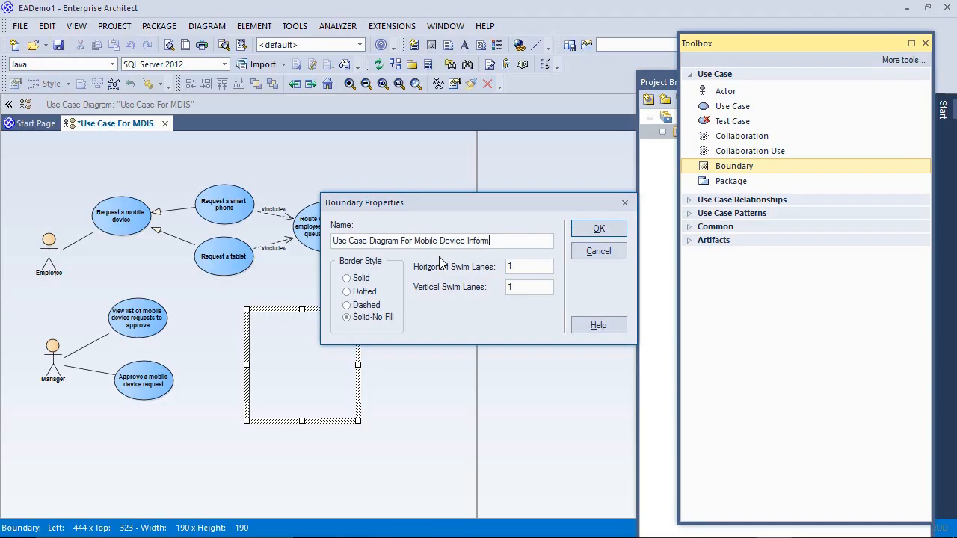
text(ation System)
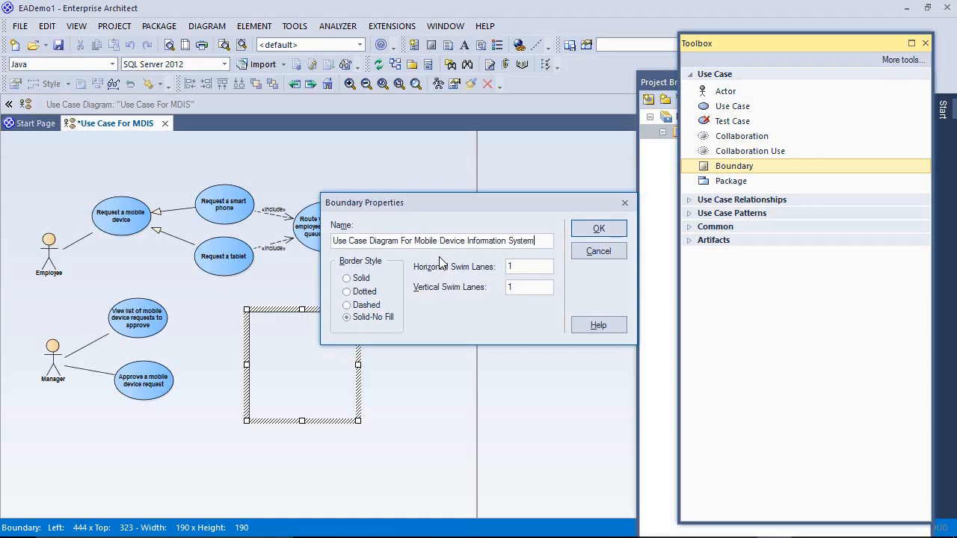
click(598, 227)
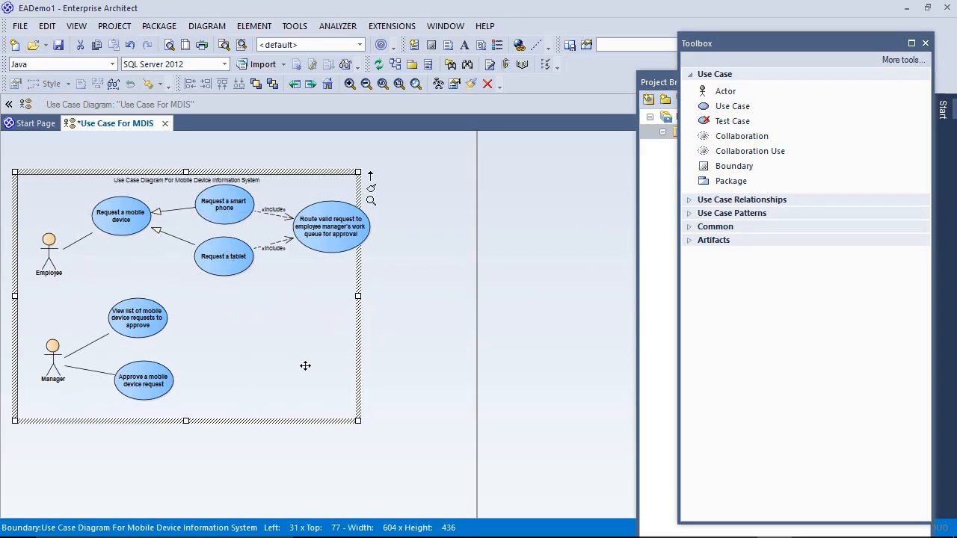
Enlarge the boundary to enclose every actor and use case, then restore 100% zoom.
drag(359, 421, 419, 441)
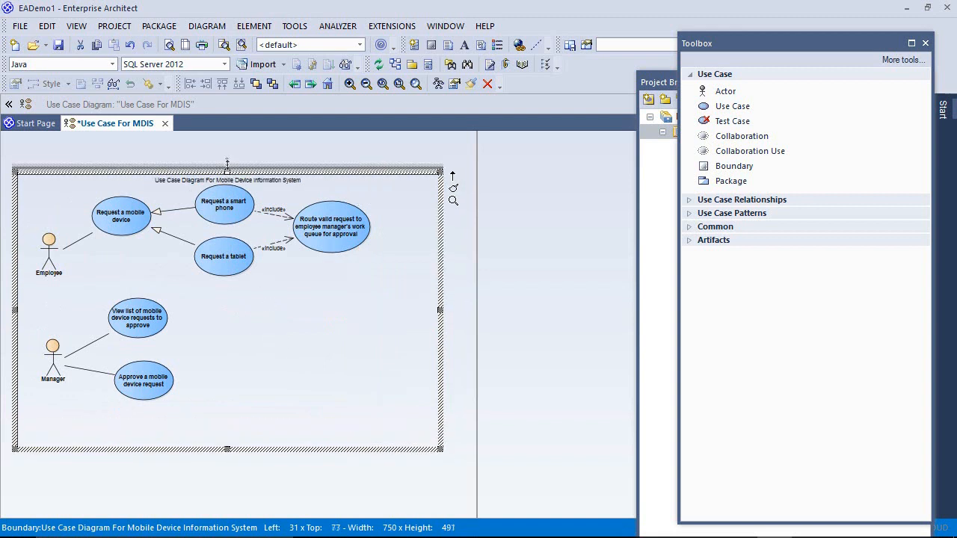
drag(227, 166, 228, 149)
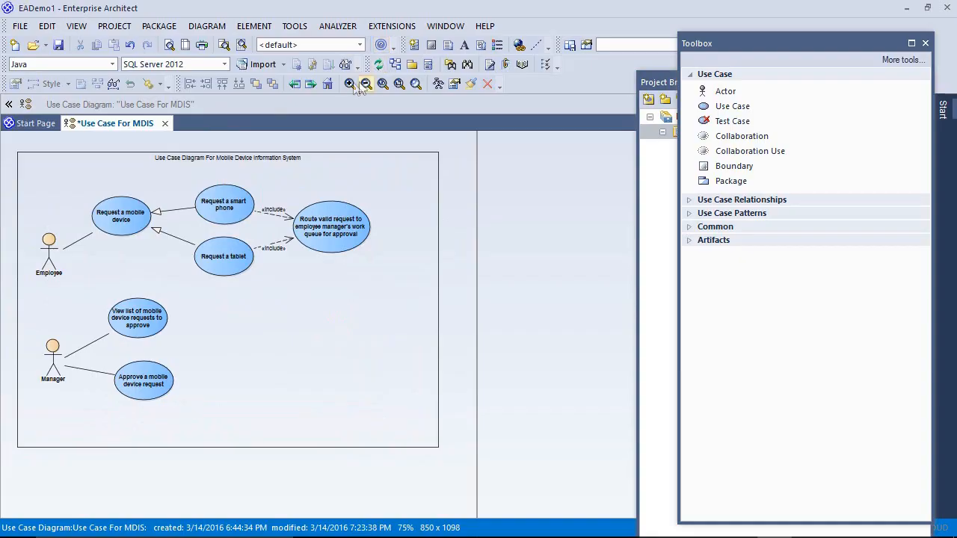
click(350, 84)
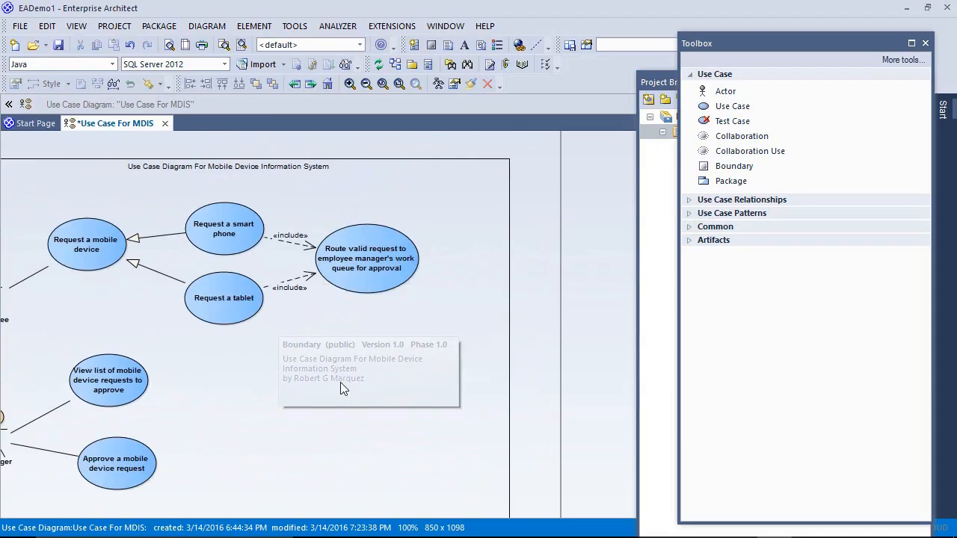
right_click(117, 122)
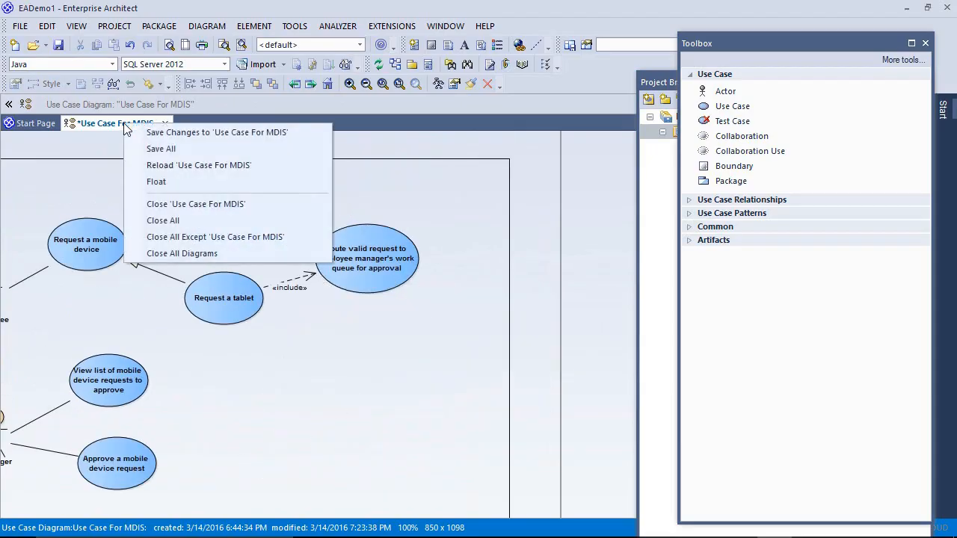
click(155, 182)
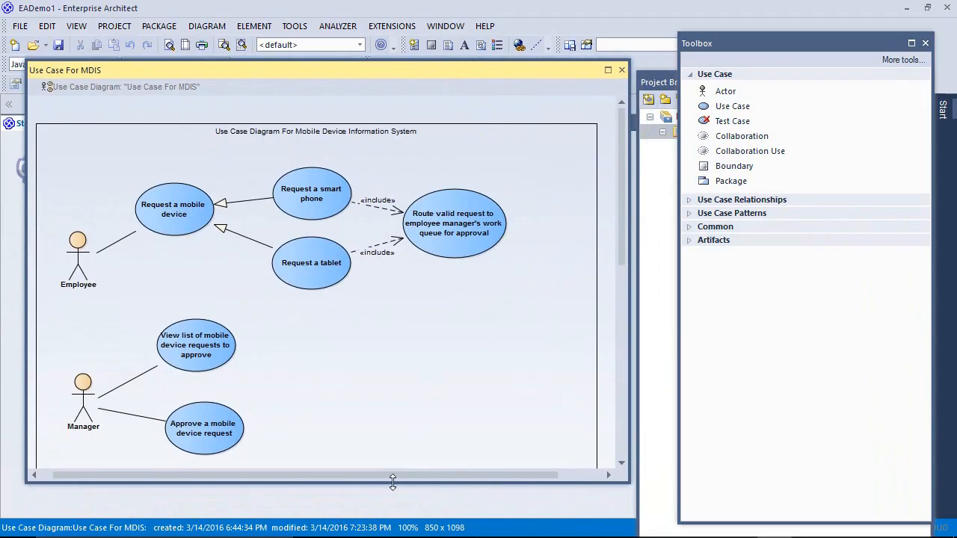
mouse_move(419, 357)
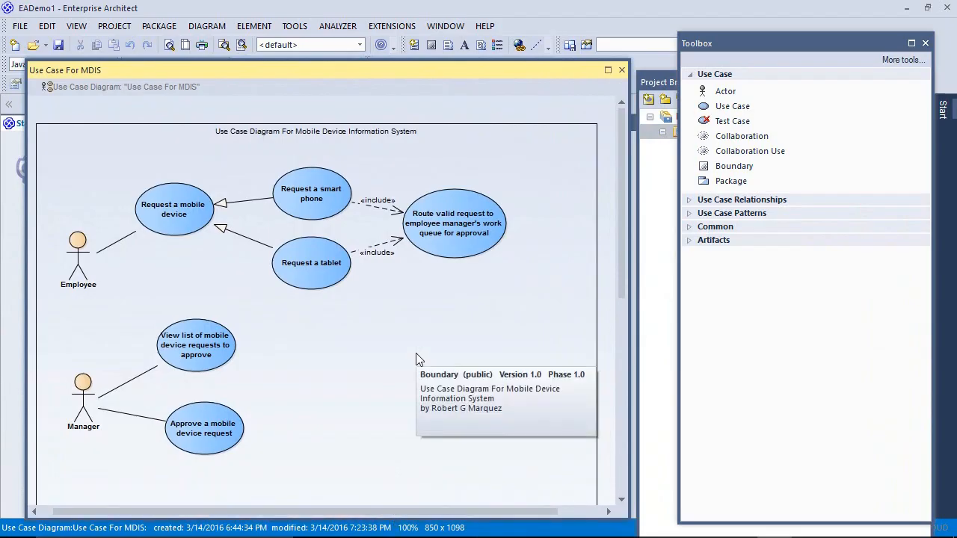
mouse_move(386, 325)
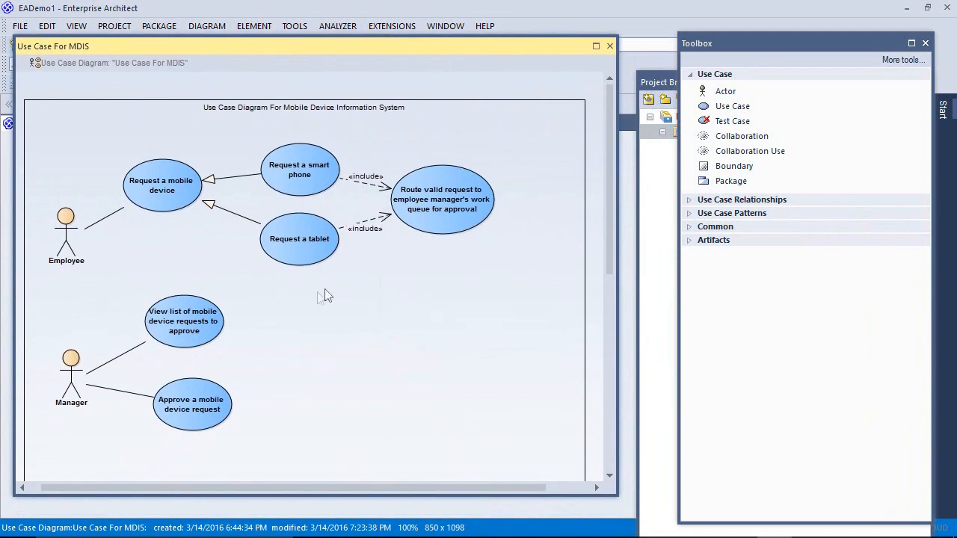
mouse_move(253, 302)
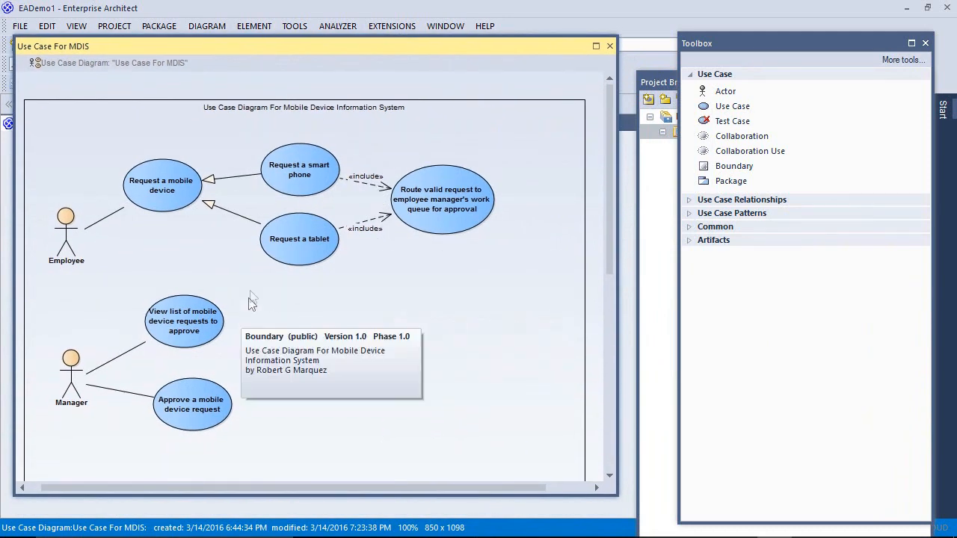
mouse_move(326, 314)
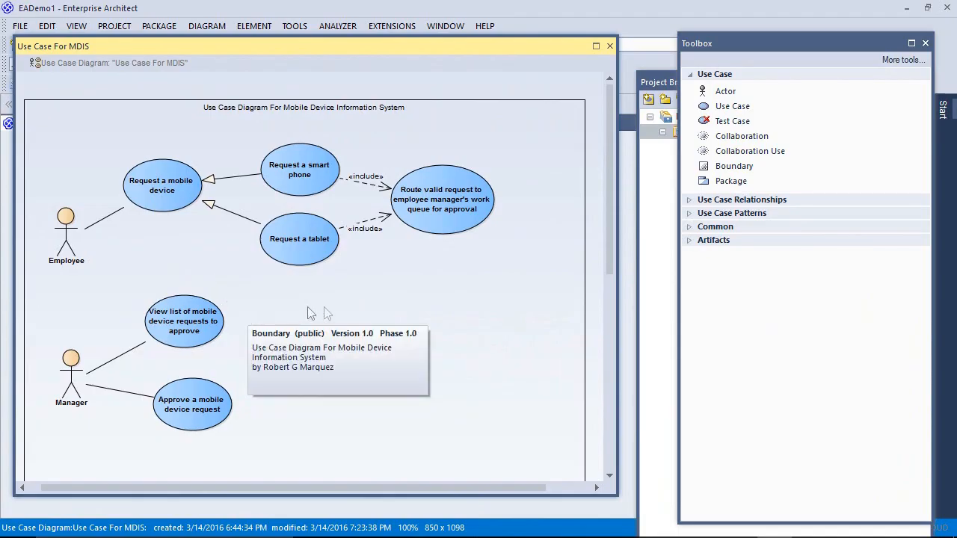
mouse_move(408, 299)
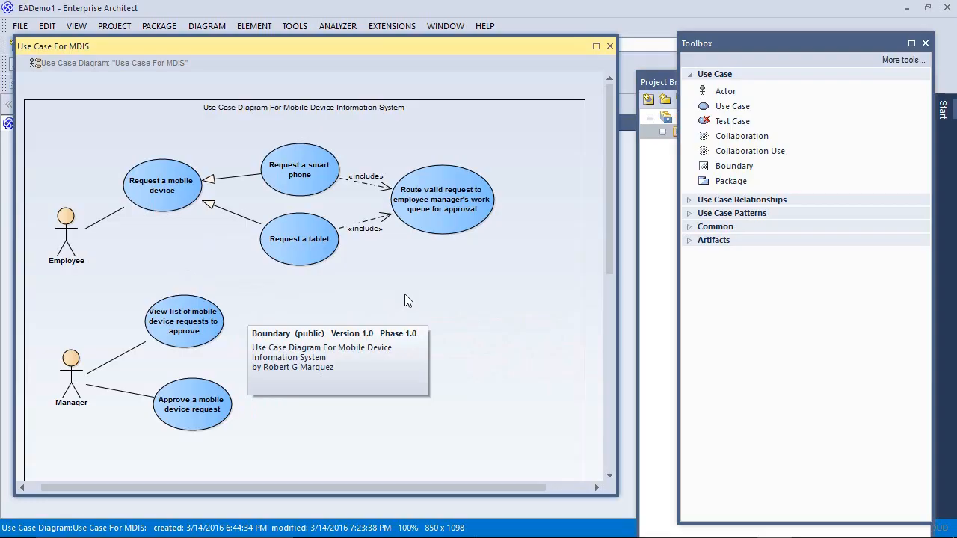
mouse_move(416, 284)
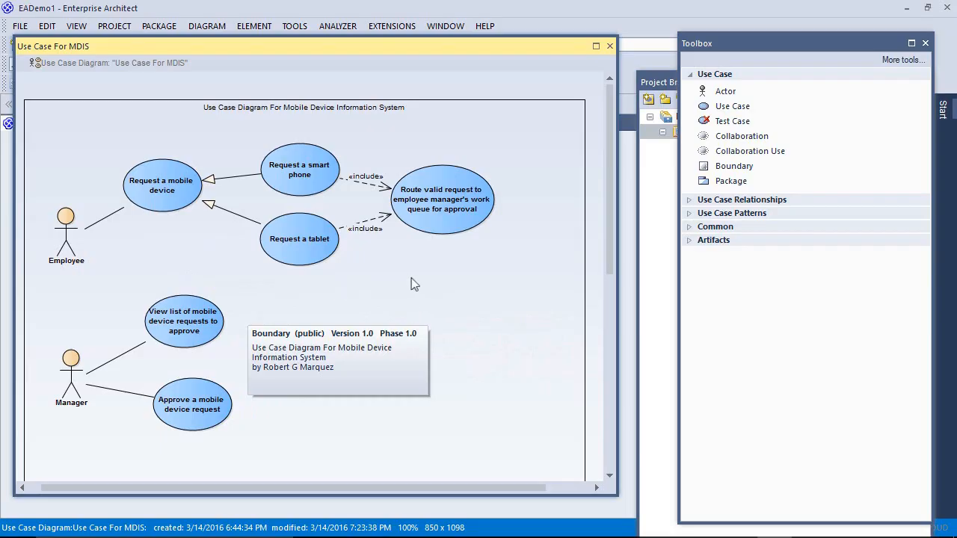
mouse_move(388, 292)
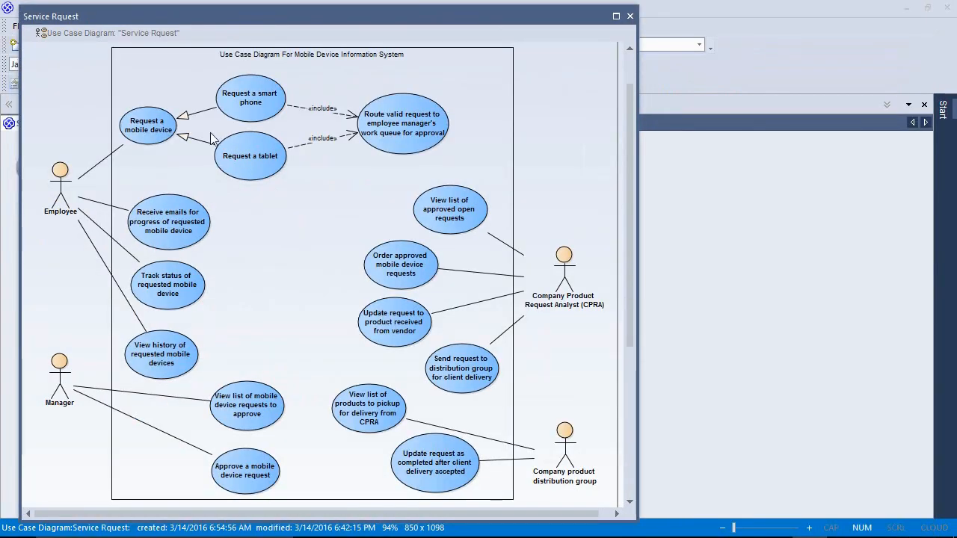
mouse_move(291, 245)
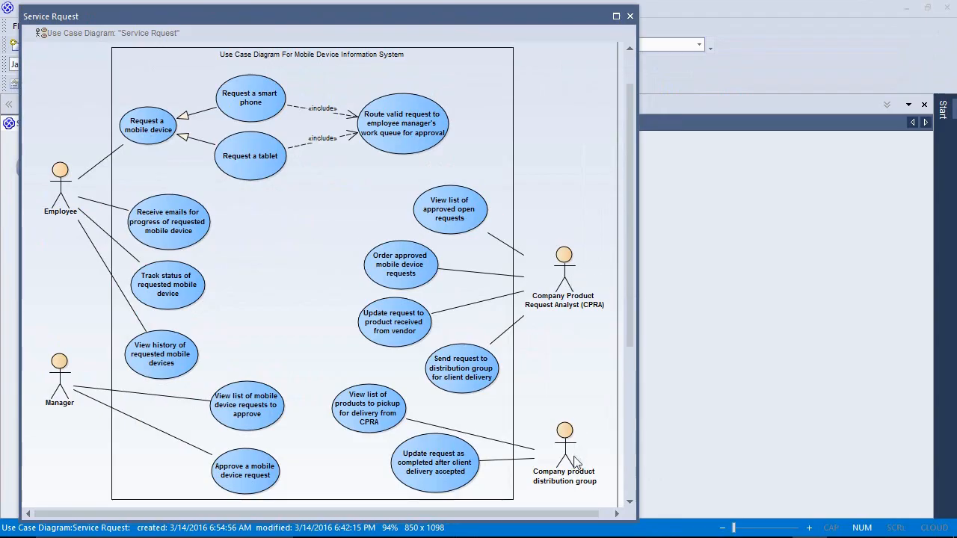
mouse_move(561, 120)
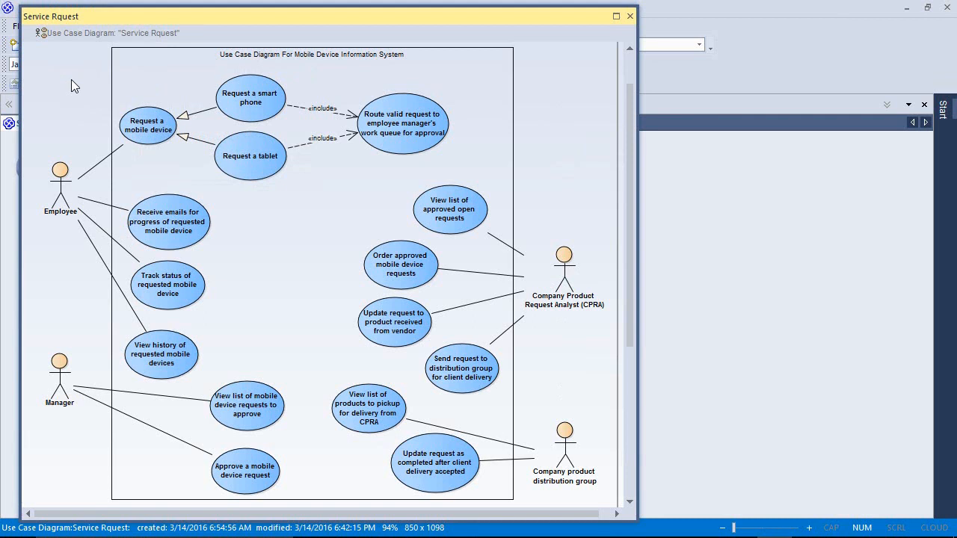
mouse_move(78, 191)
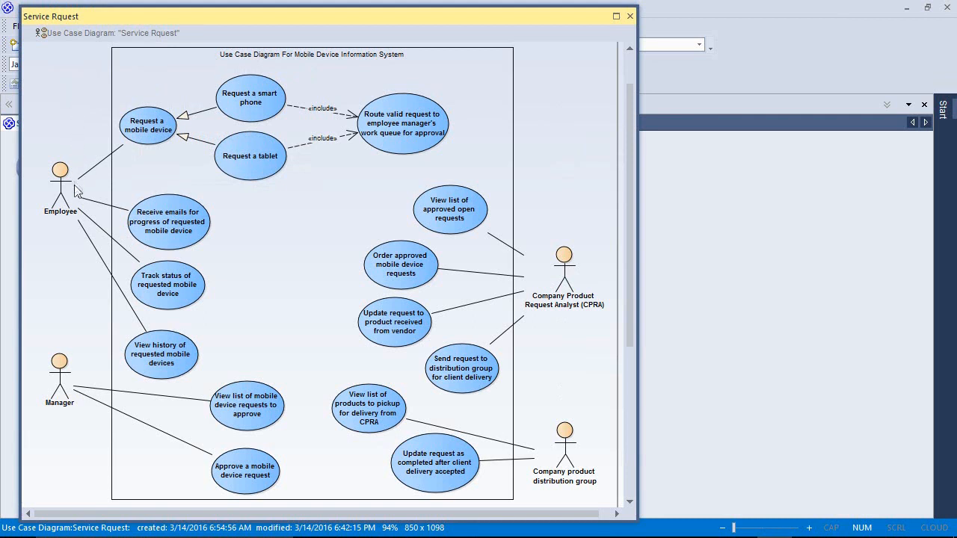
mouse_move(157, 135)
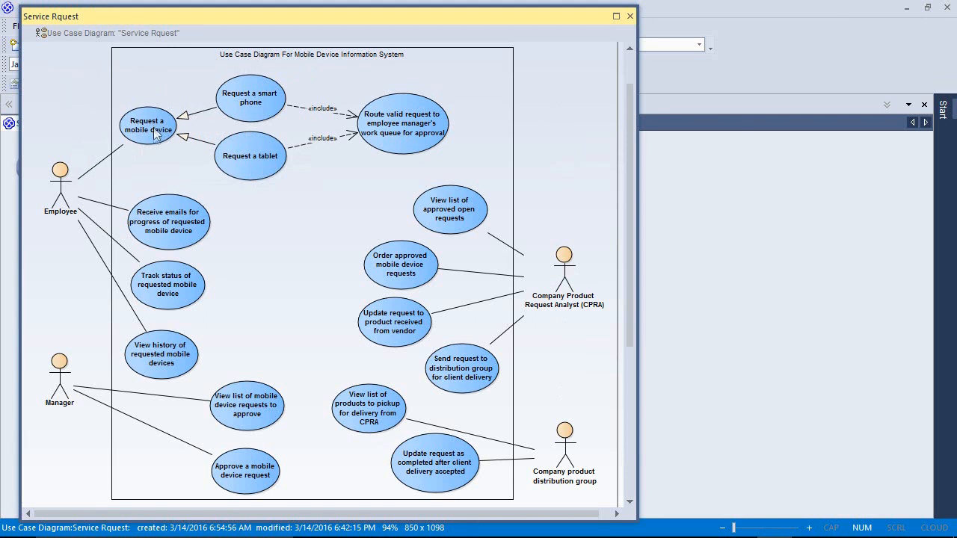
mouse_move(240, 197)
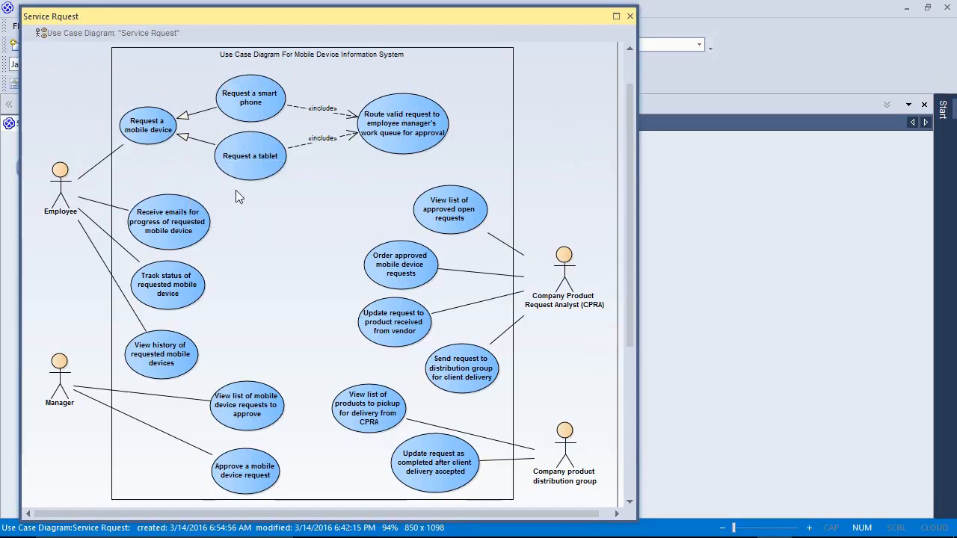
mouse_move(247, 215)
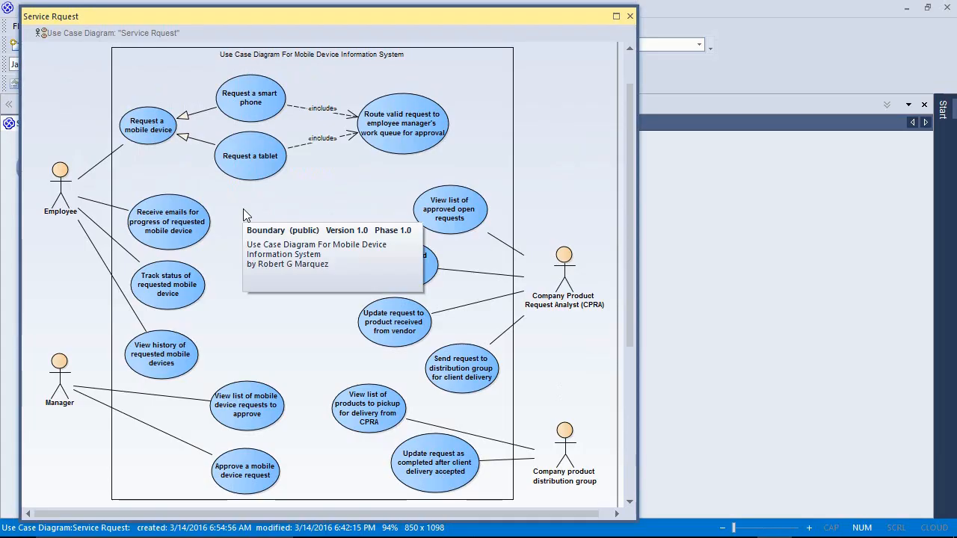
mouse_move(208, 228)
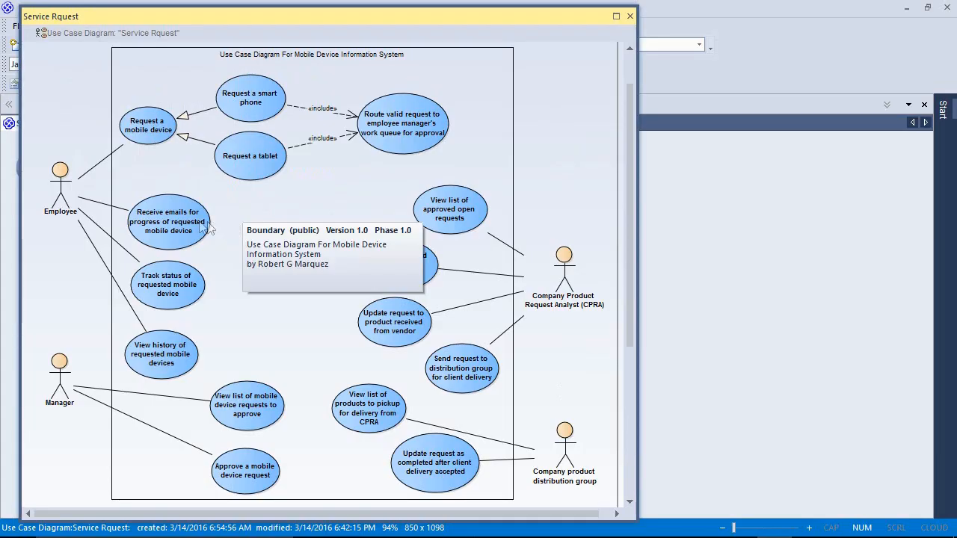
mouse_move(247, 217)
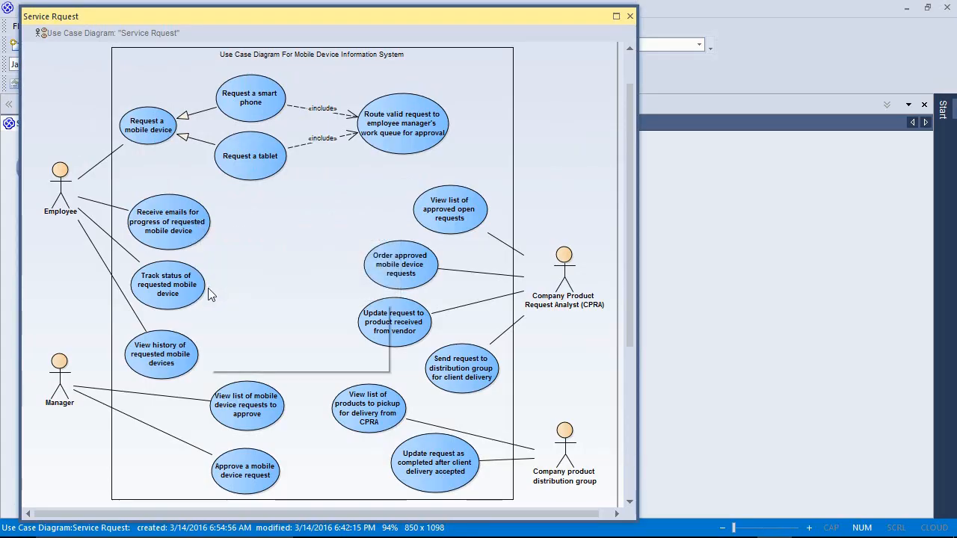
mouse_move(212, 291)
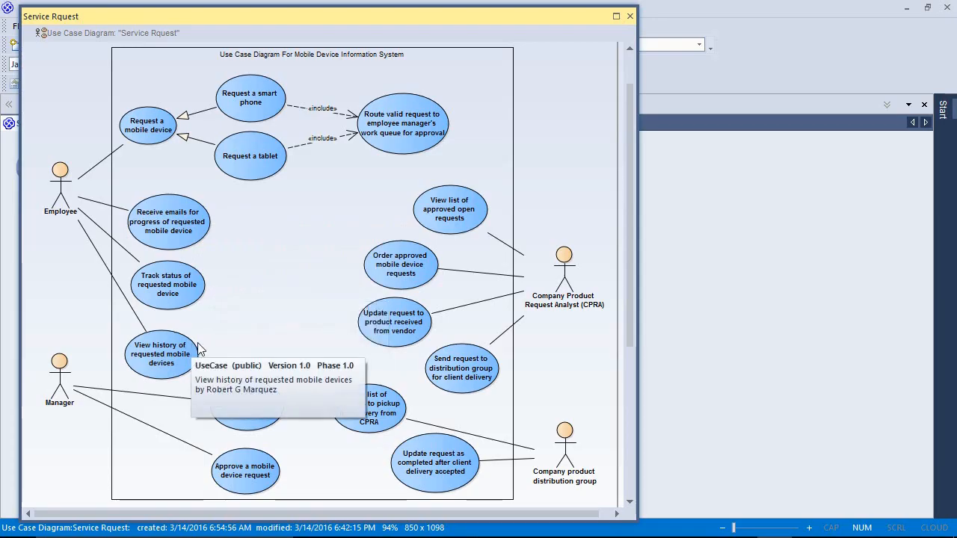
mouse_move(208, 343)
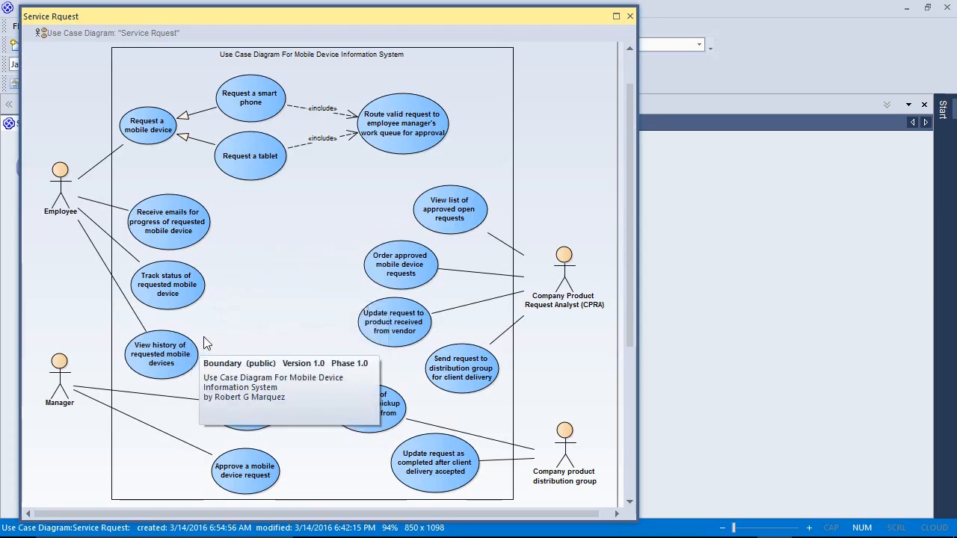
mouse_move(314, 398)
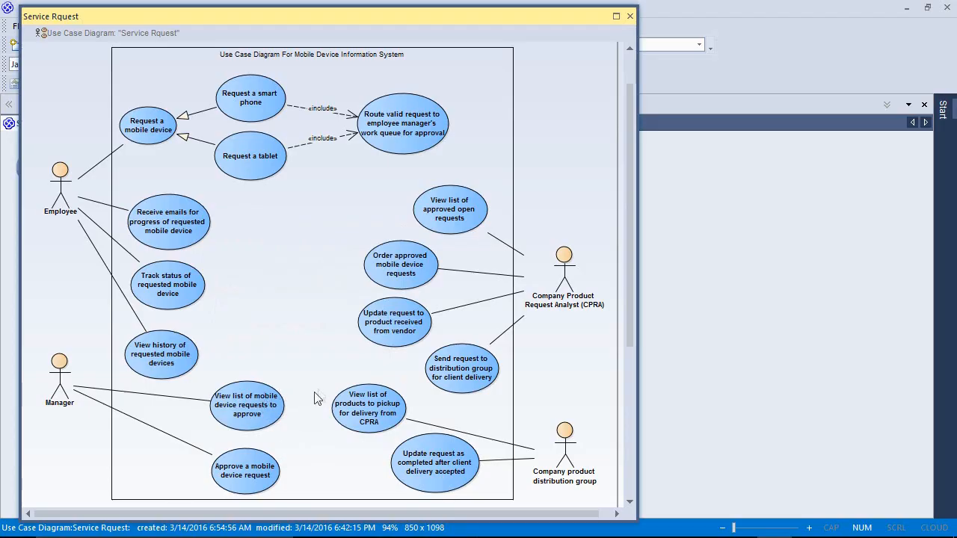
mouse_move(290, 439)
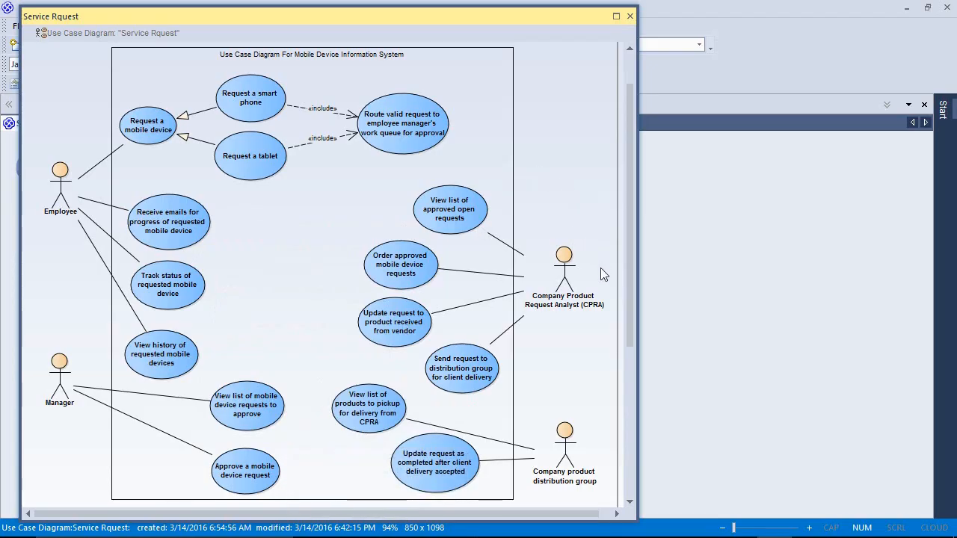
mouse_move(571, 322)
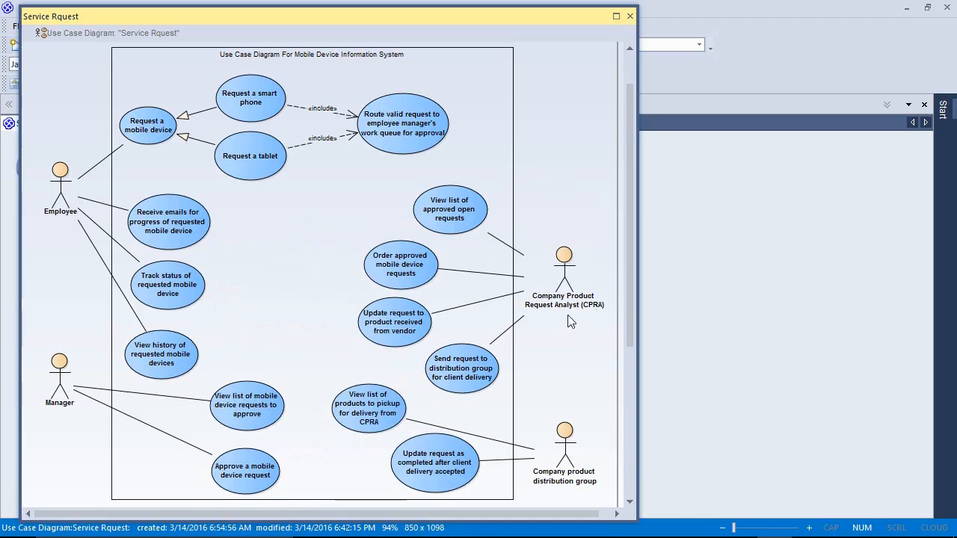
mouse_move(565, 195)
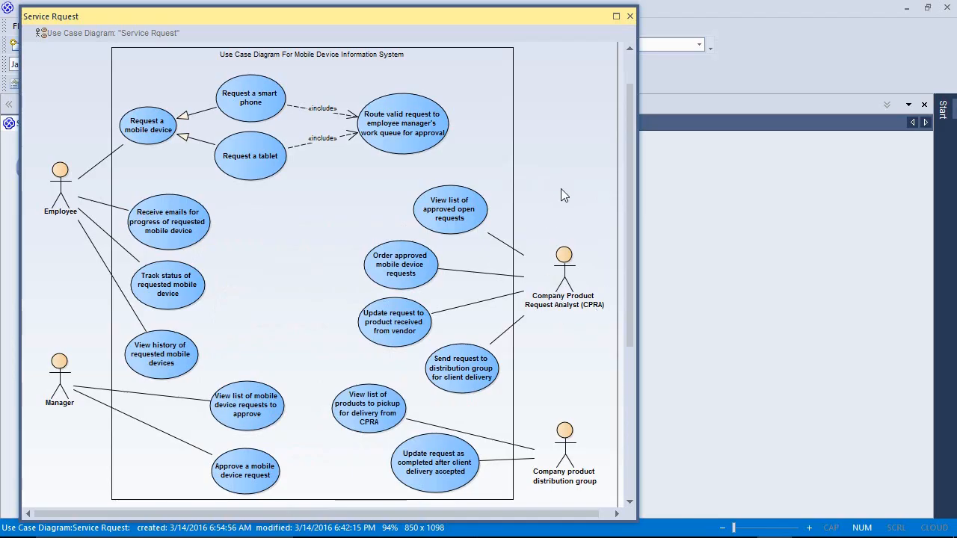
mouse_move(494, 210)
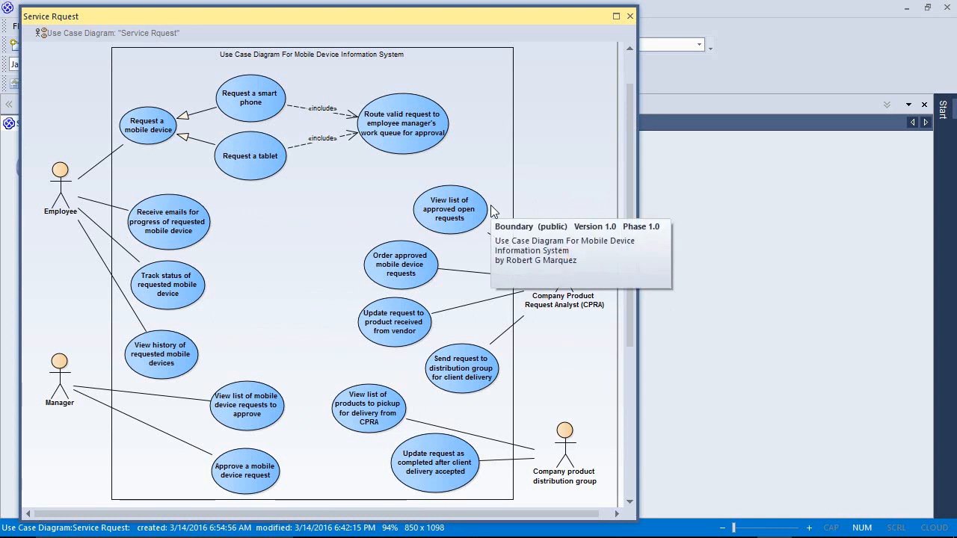
mouse_move(461, 286)
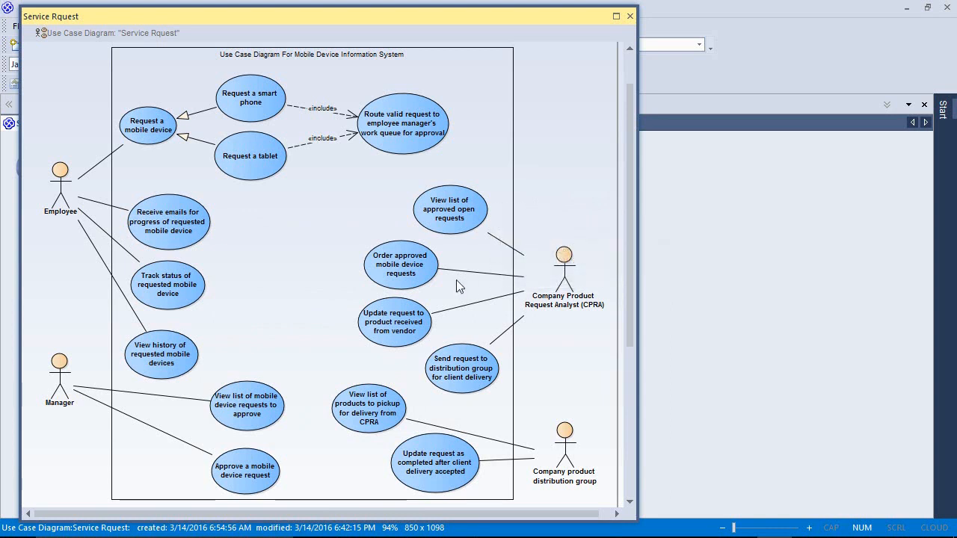
mouse_move(460, 287)
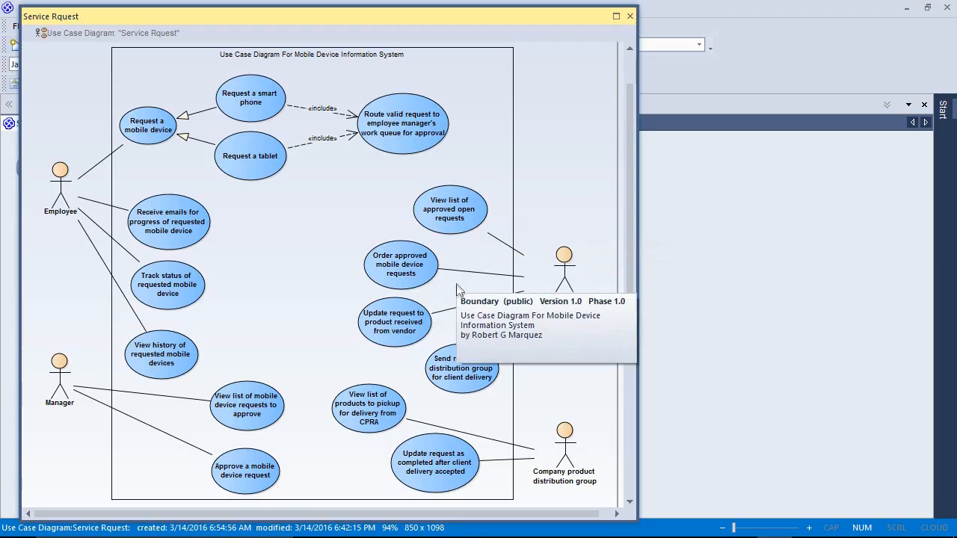
mouse_move(437, 336)
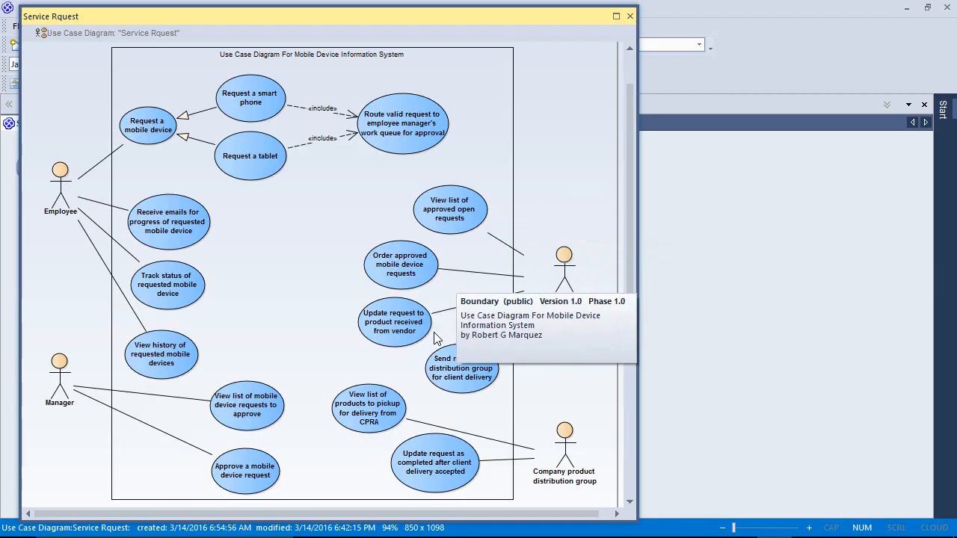
mouse_move(463, 367)
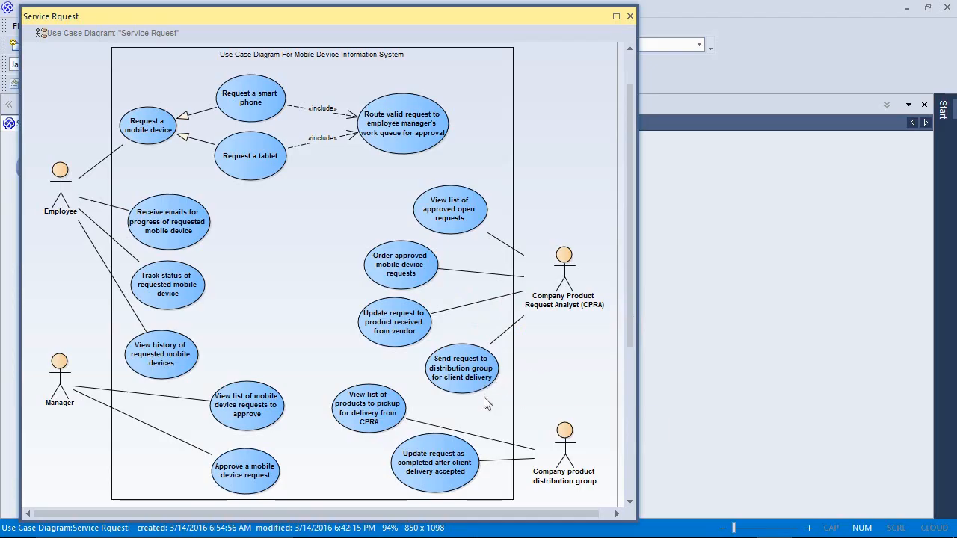
mouse_move(559, 380)
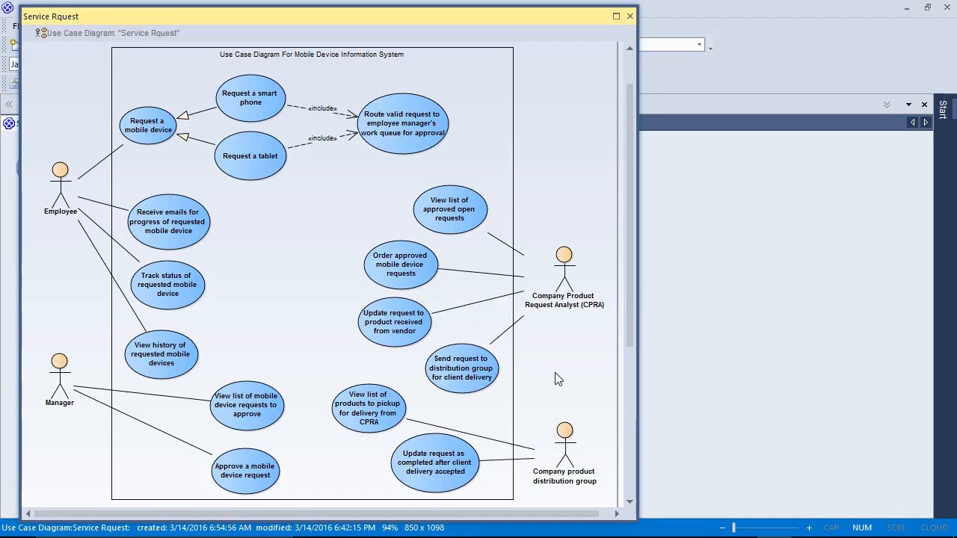
mouse_move(550, 437)
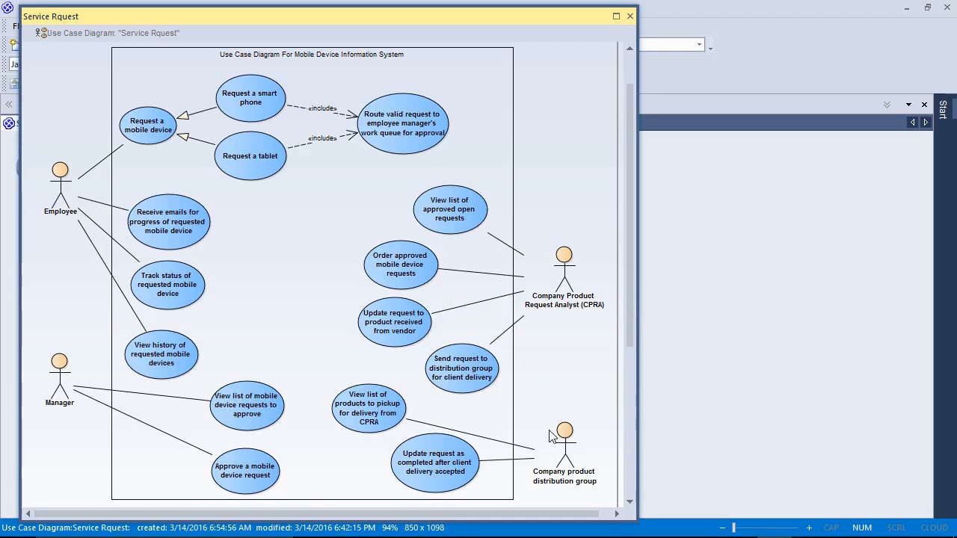
mouse_move(416, 396)
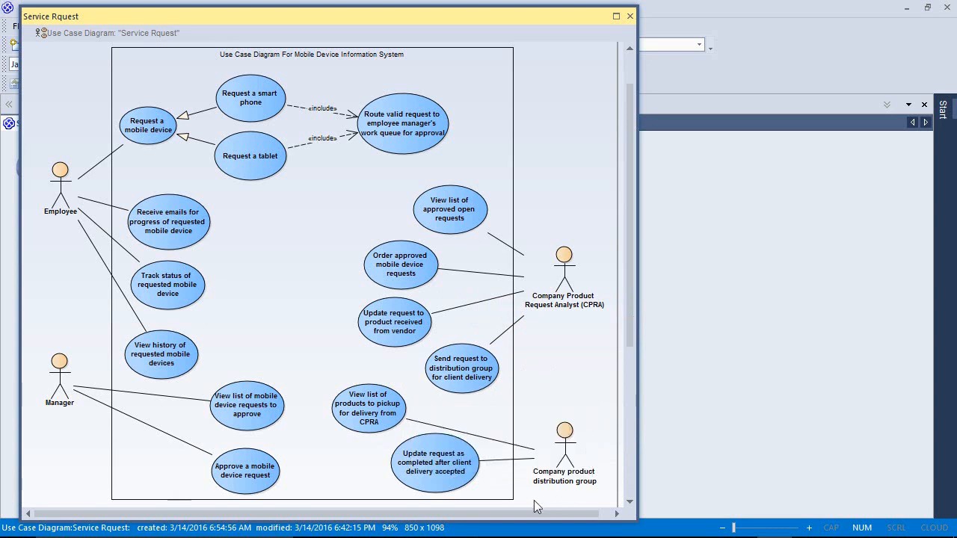
mouse_move(559, 388)
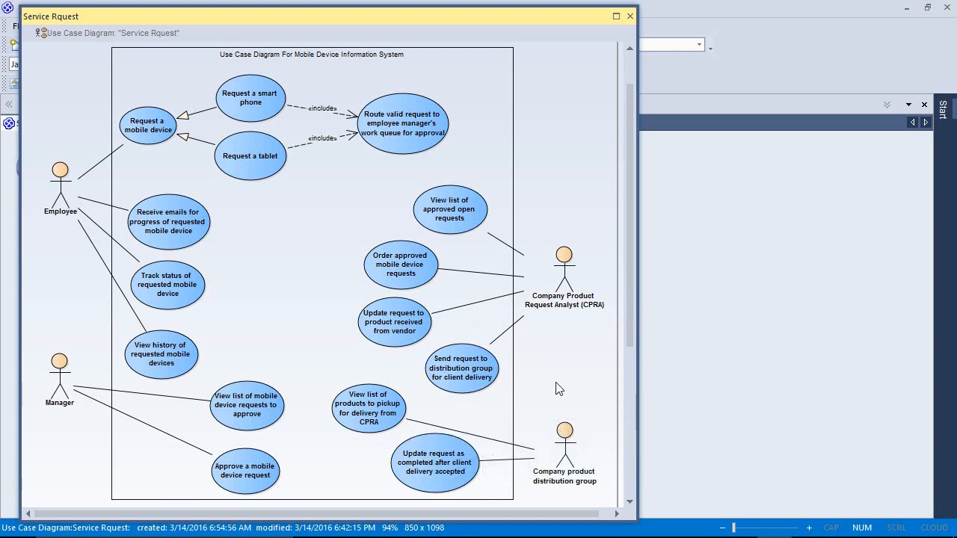